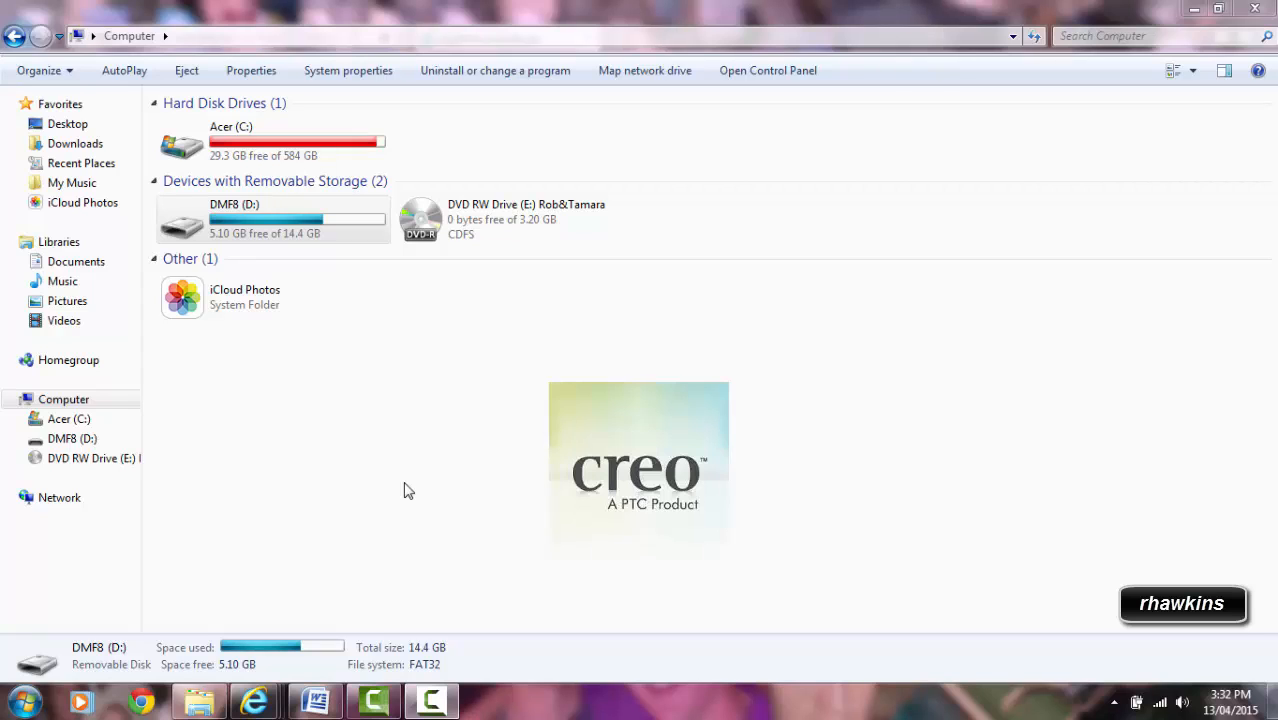
# Step: Browse into the DMF8 (D:) removable drive and select the Digital Manufacturing 2015 folder
pyautogui.click(296, 218)
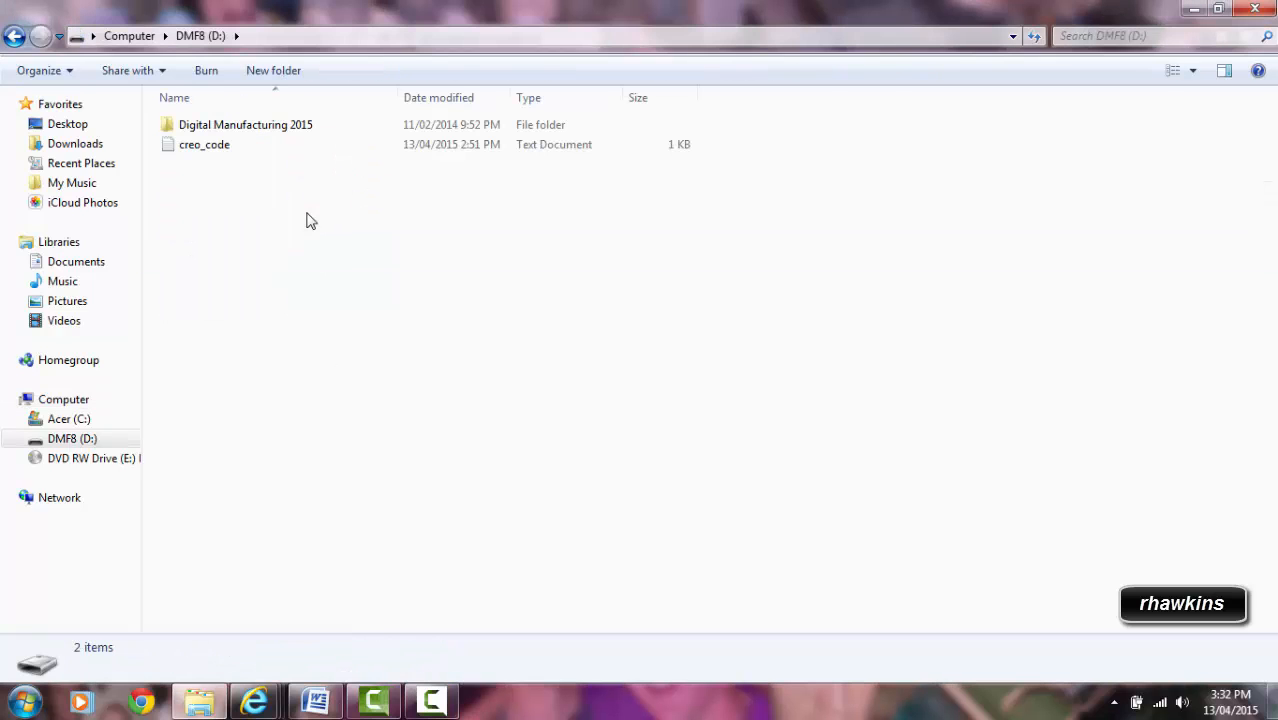
pyautogui.click(204, 144)
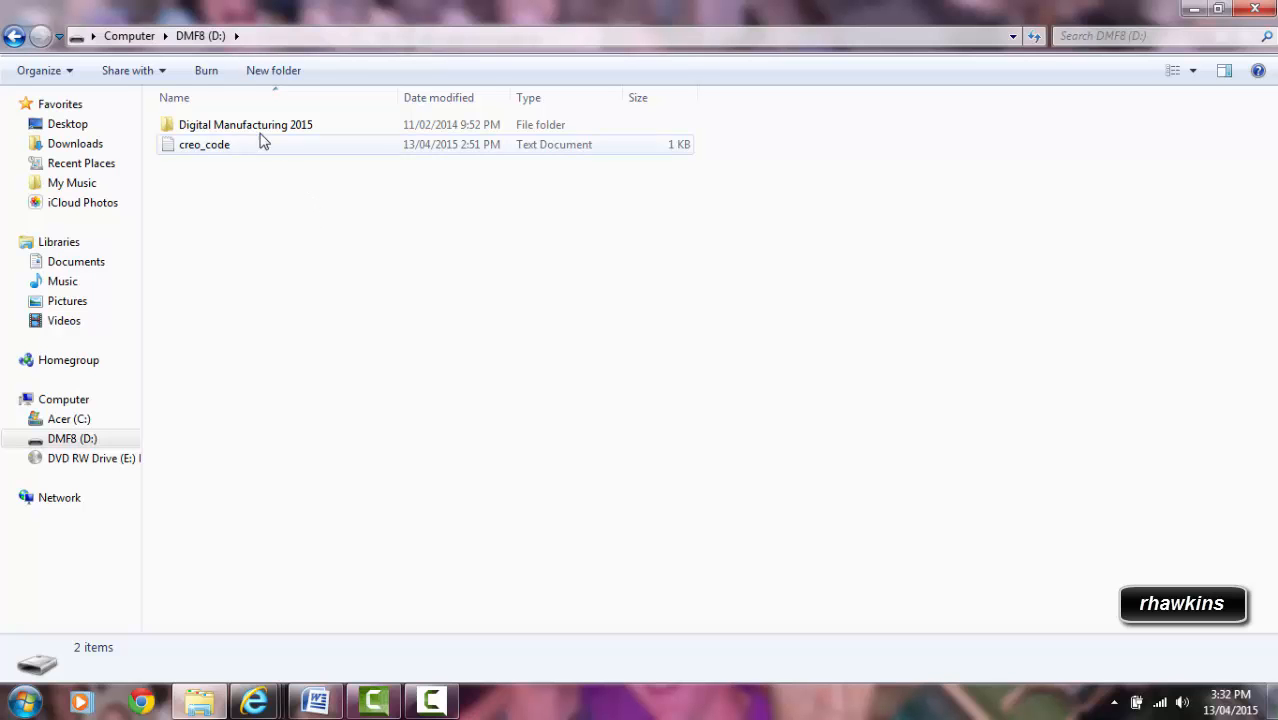
pyautogui.click(244, 124)
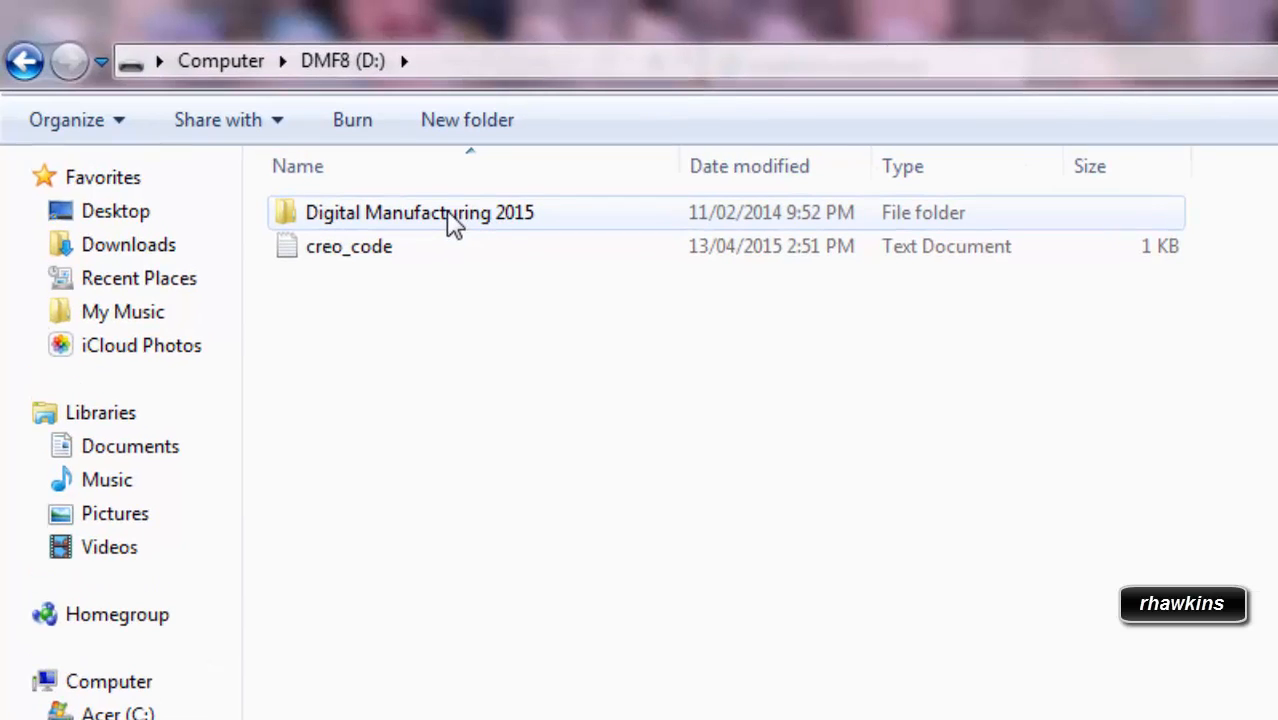
# Step: Enter Digital Manufacturing 2015 and then its Boat Design Tutorials folder
pyautogui.doubleClick(420, 212)
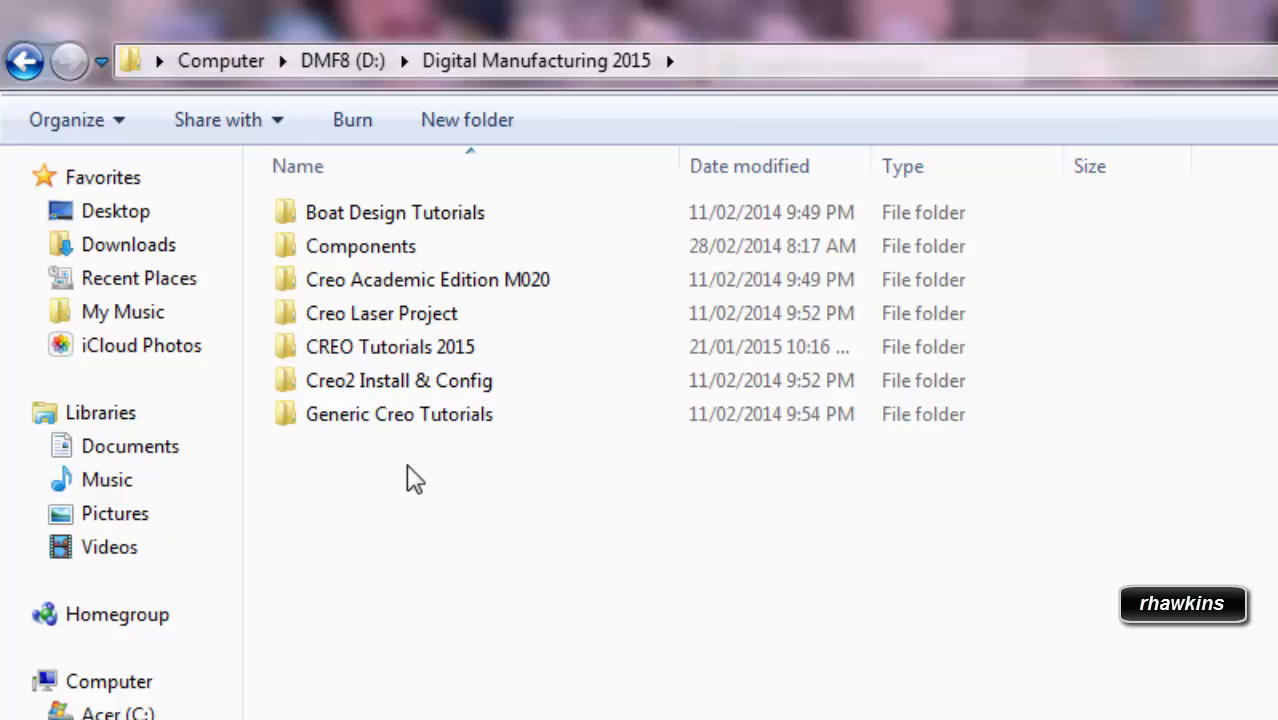
pyautogui.click(394, 212)
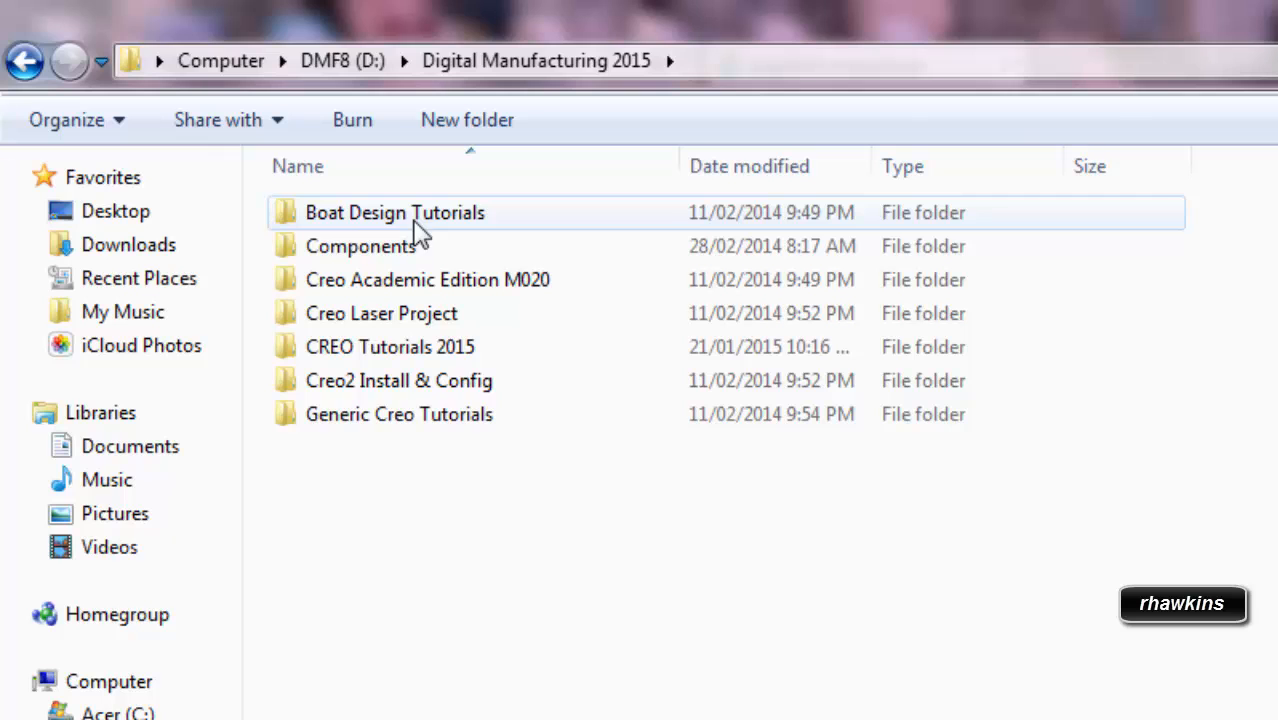
pyautogui.doubleClick(394, 212)
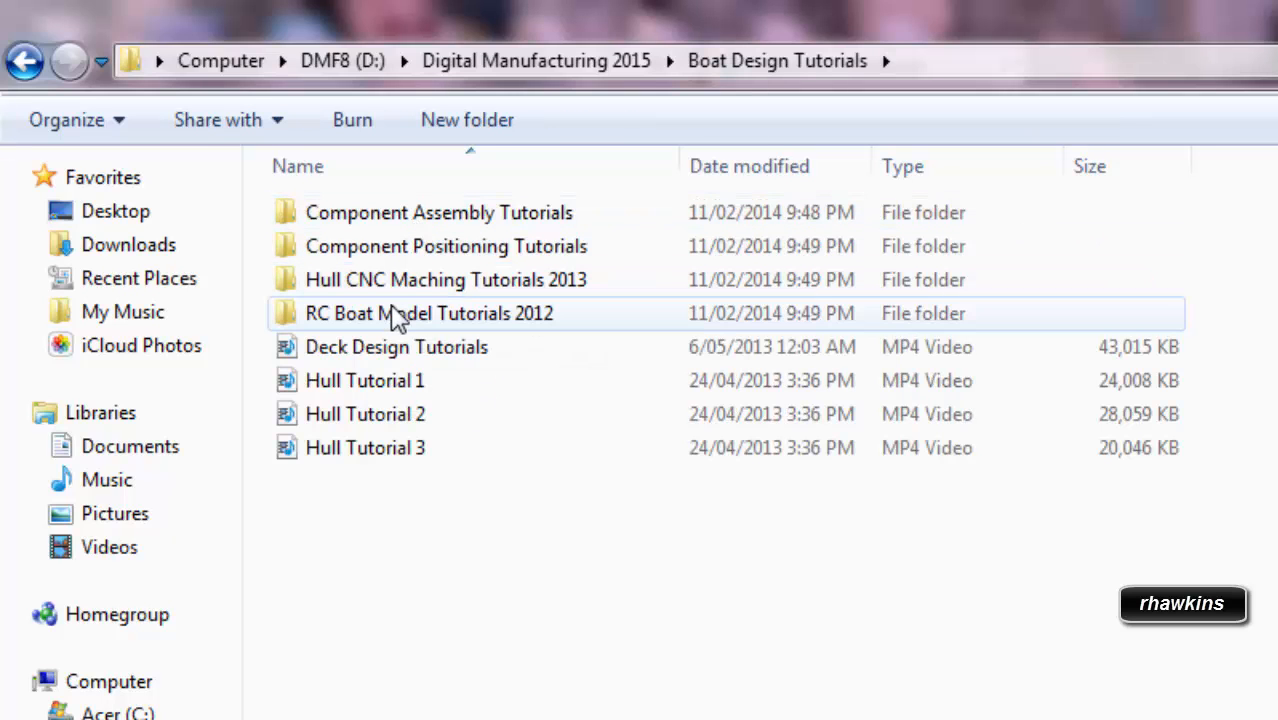
pyautogui.moveTo(390, 320)
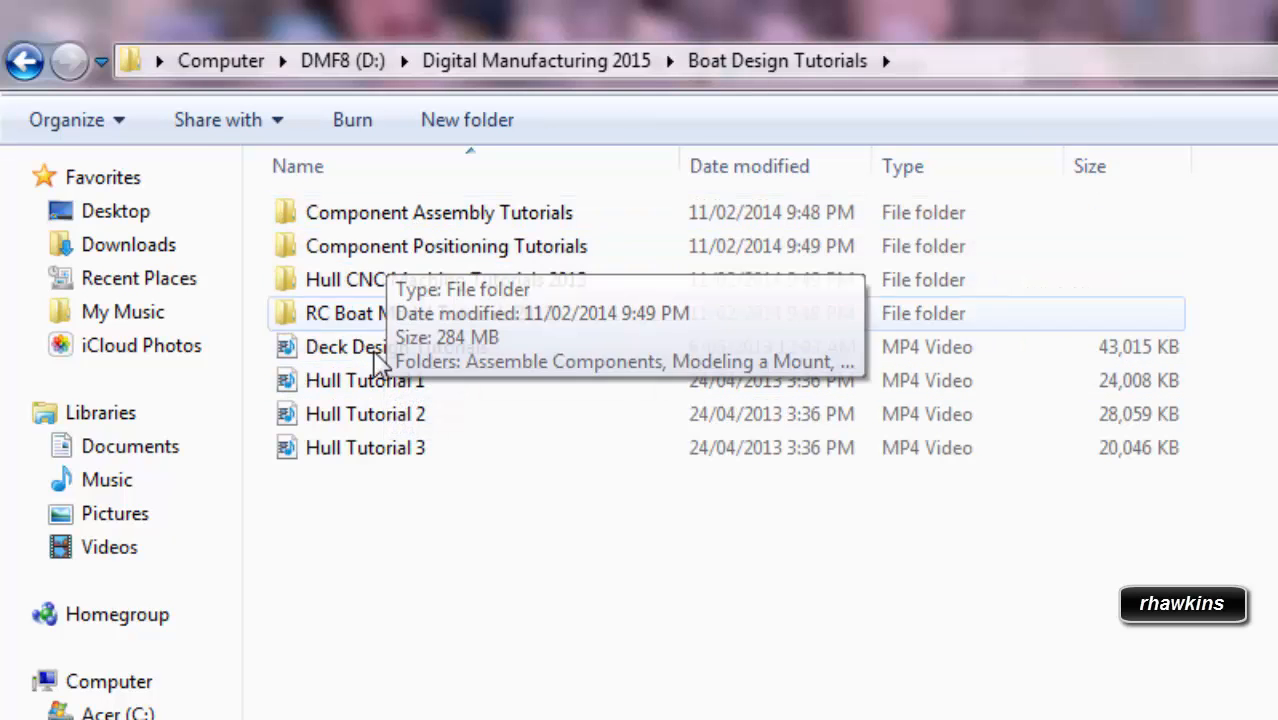
pyautogui.moveTo(410, 520)
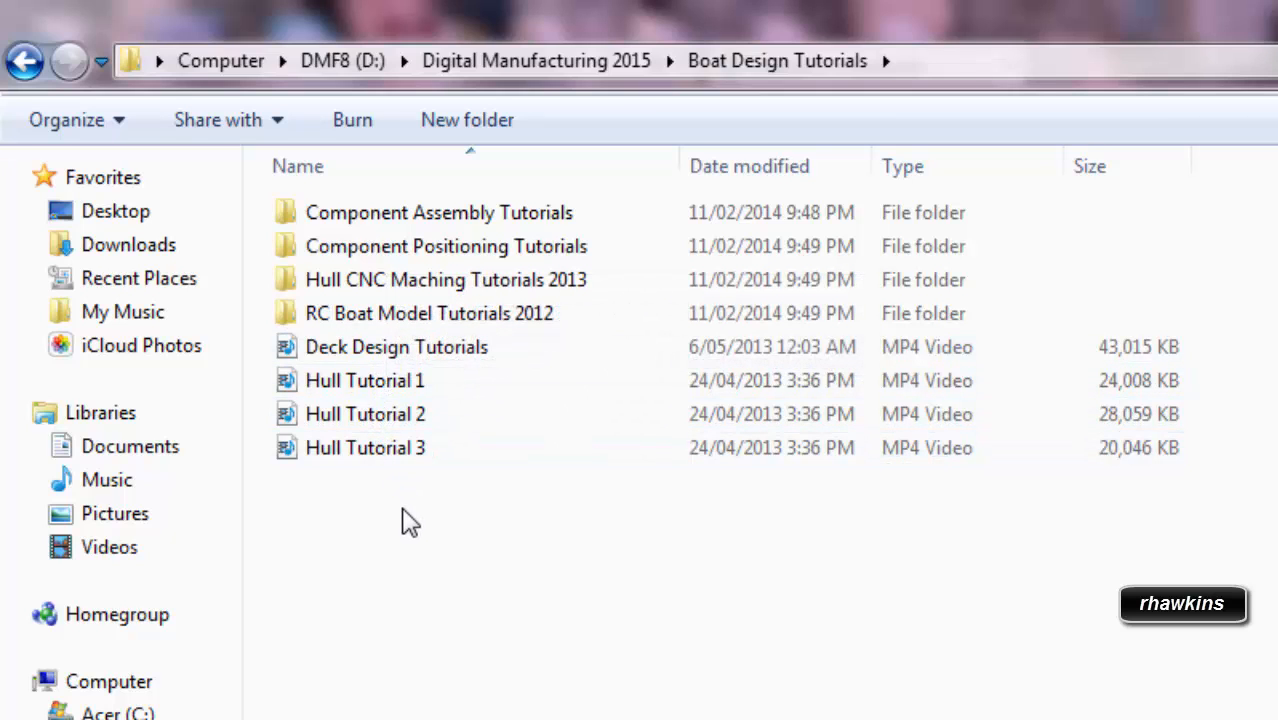
pyautogui.moveTo(420, 430)
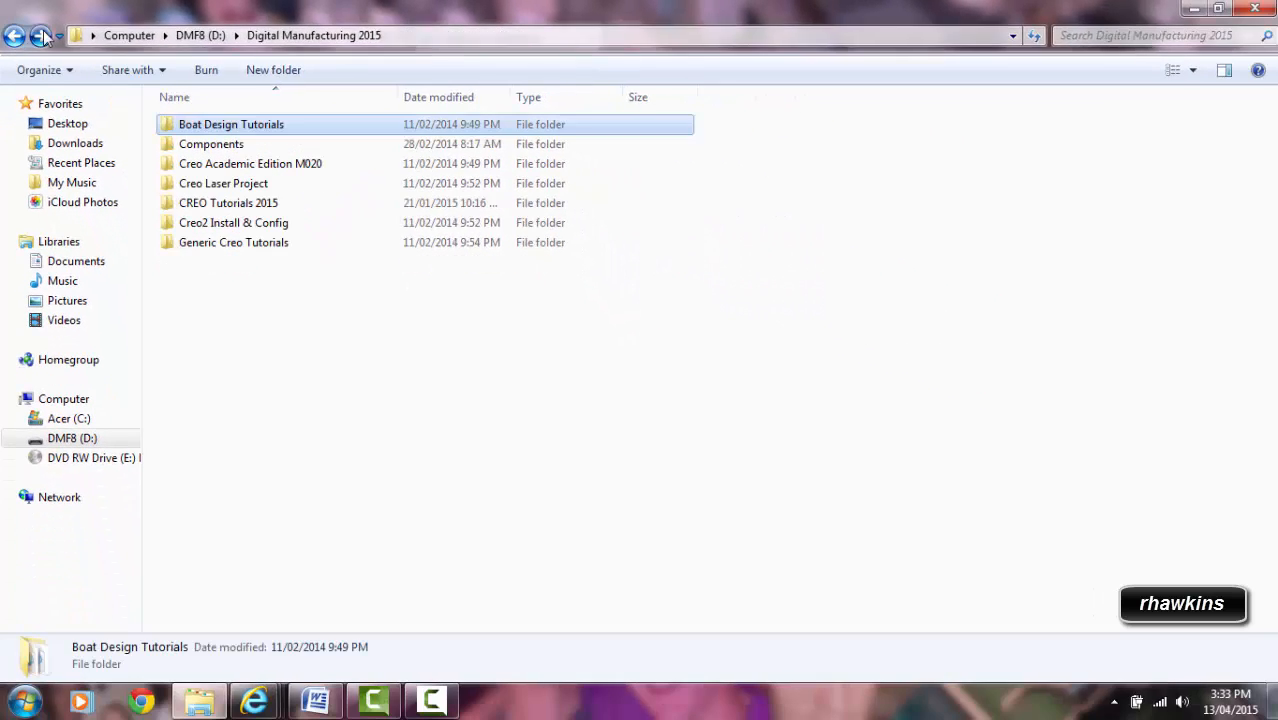
# Step: Enter the Components folder and scroll through its Creo part and assembly files
pyautogui.click(210, 144)
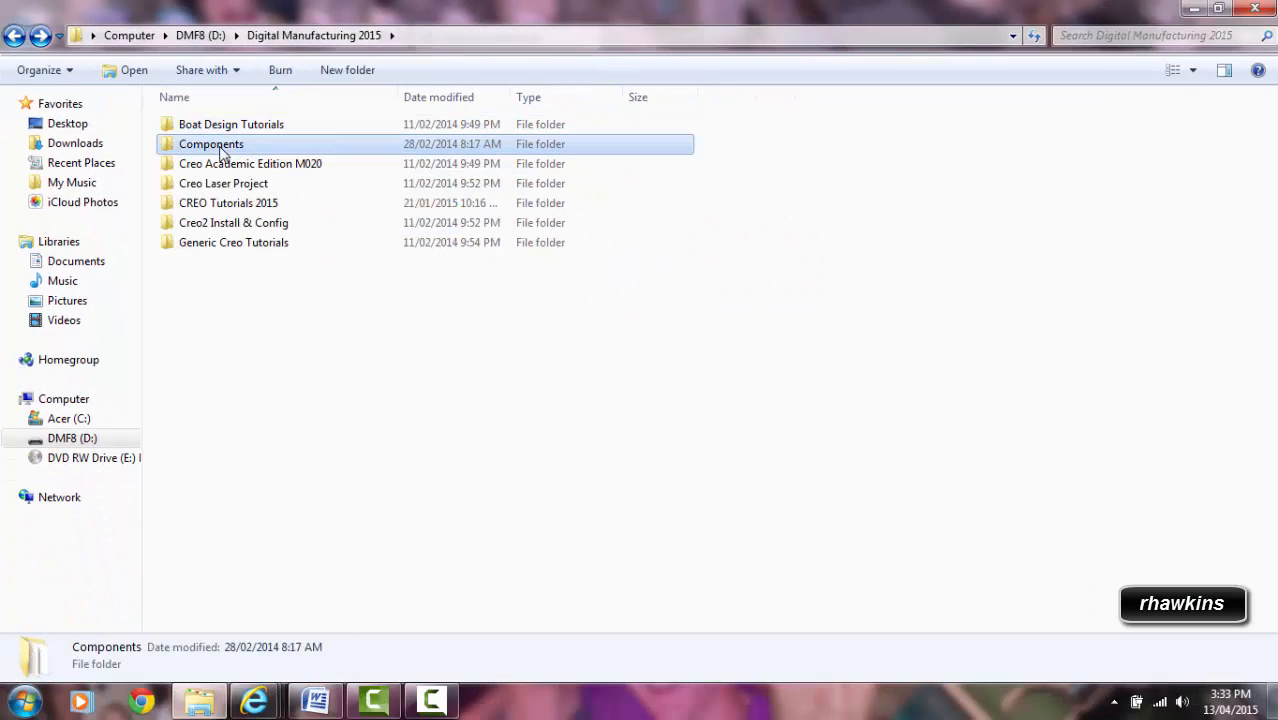
pyautogui.doubleClick(212, 144)
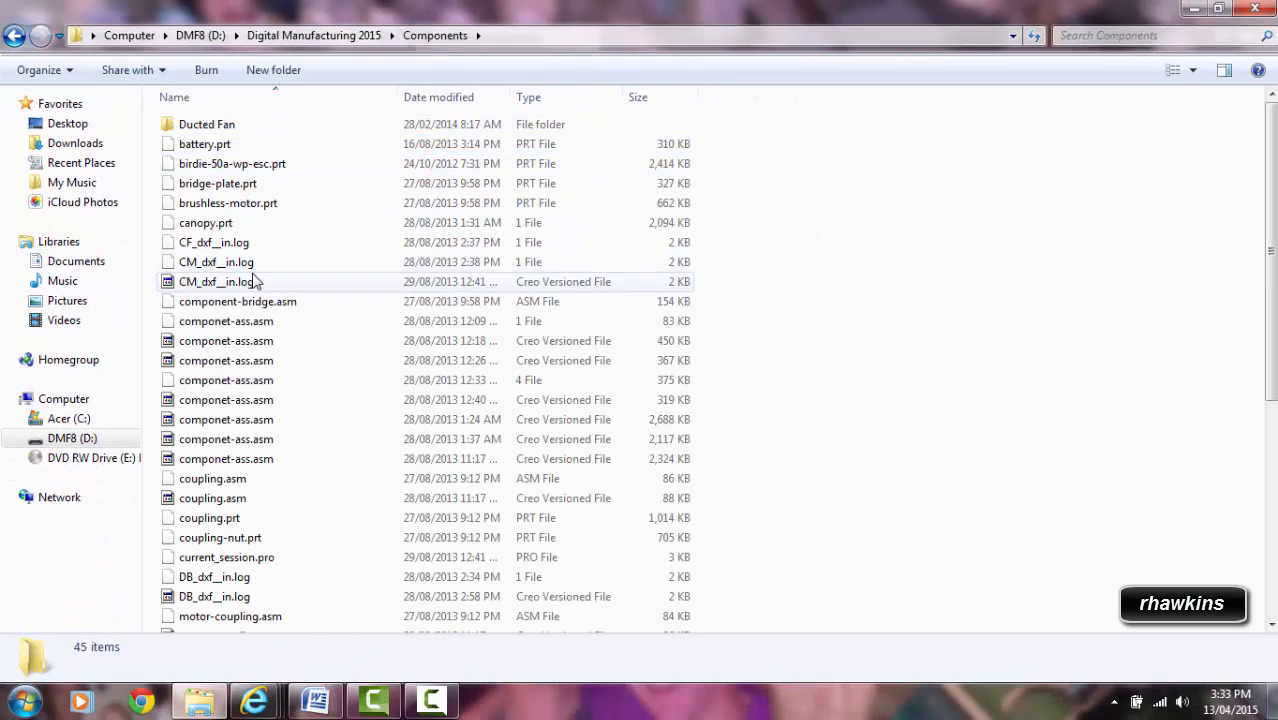
pyautogui.scroll(-3)
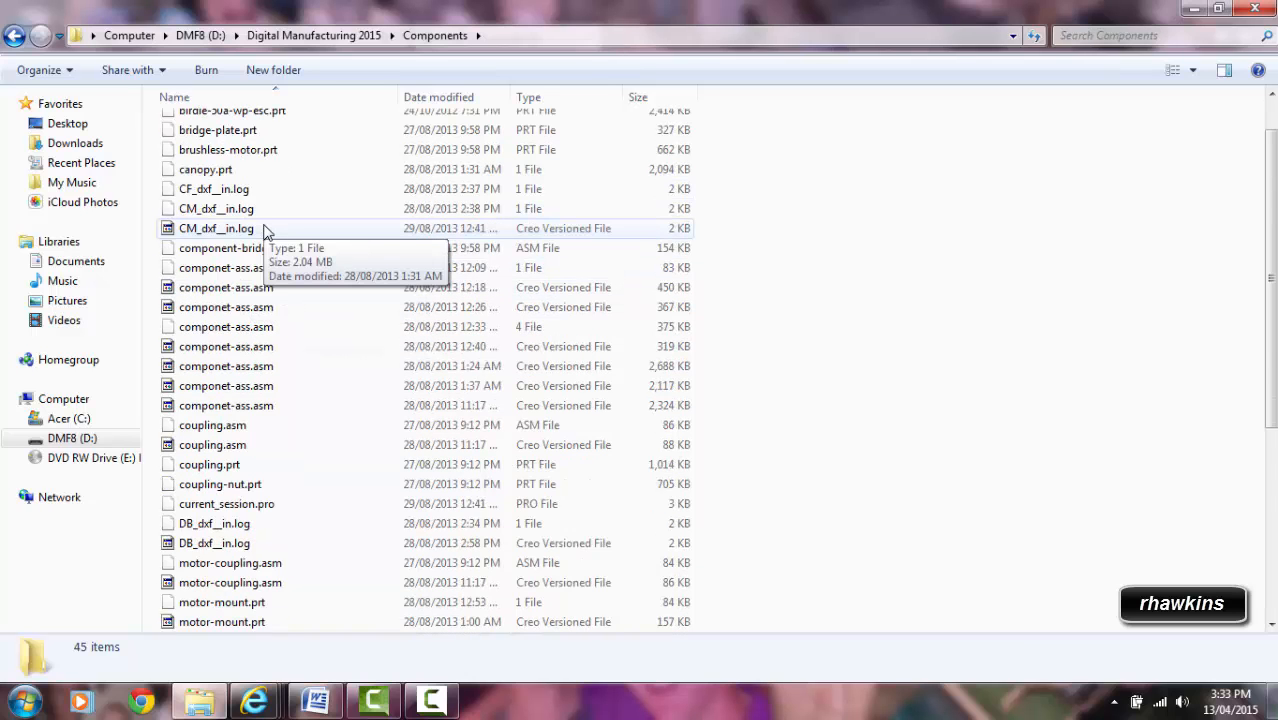
pyautogui.scroll(-3)
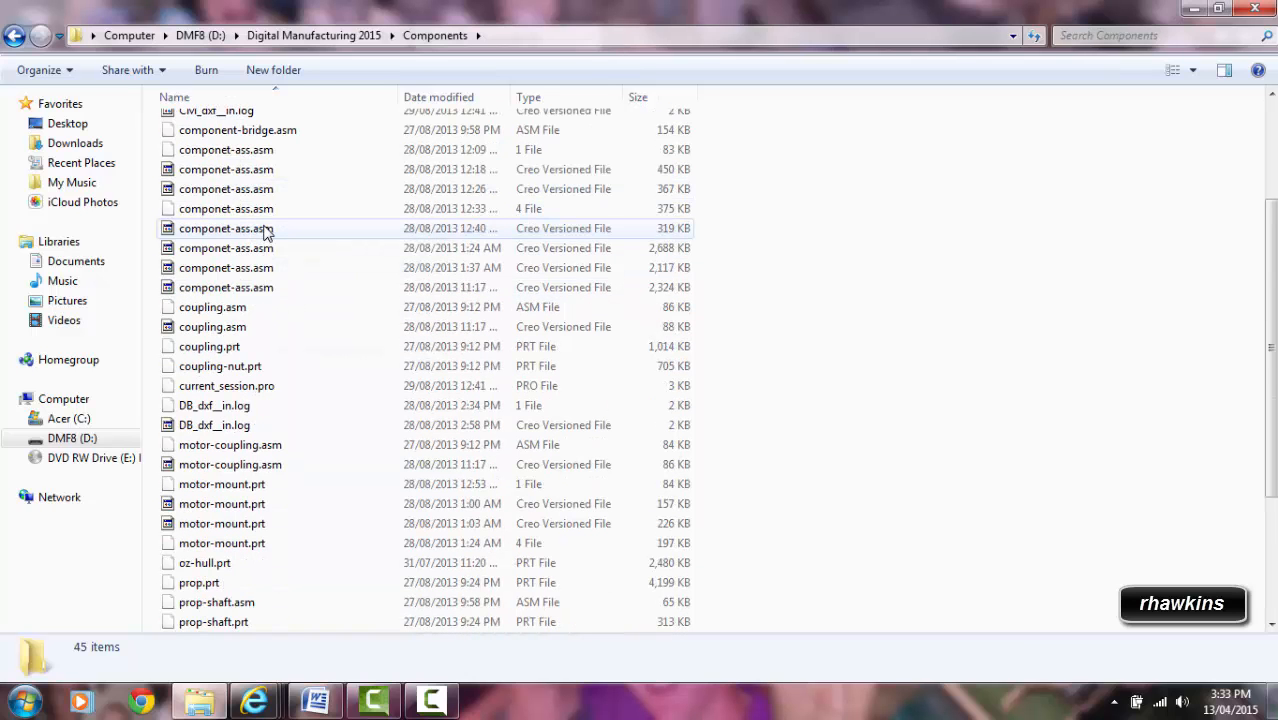
pyautogui.scroll(-3)
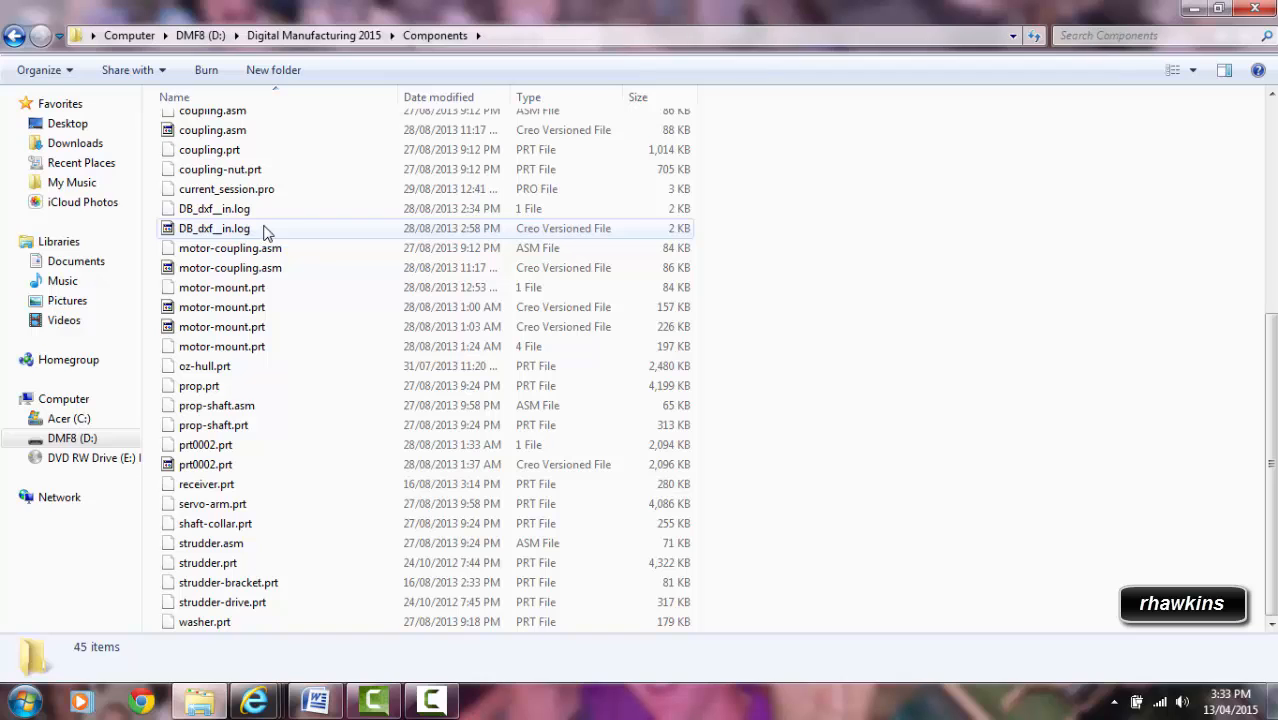
pyautogui.moveTo(236, 168)
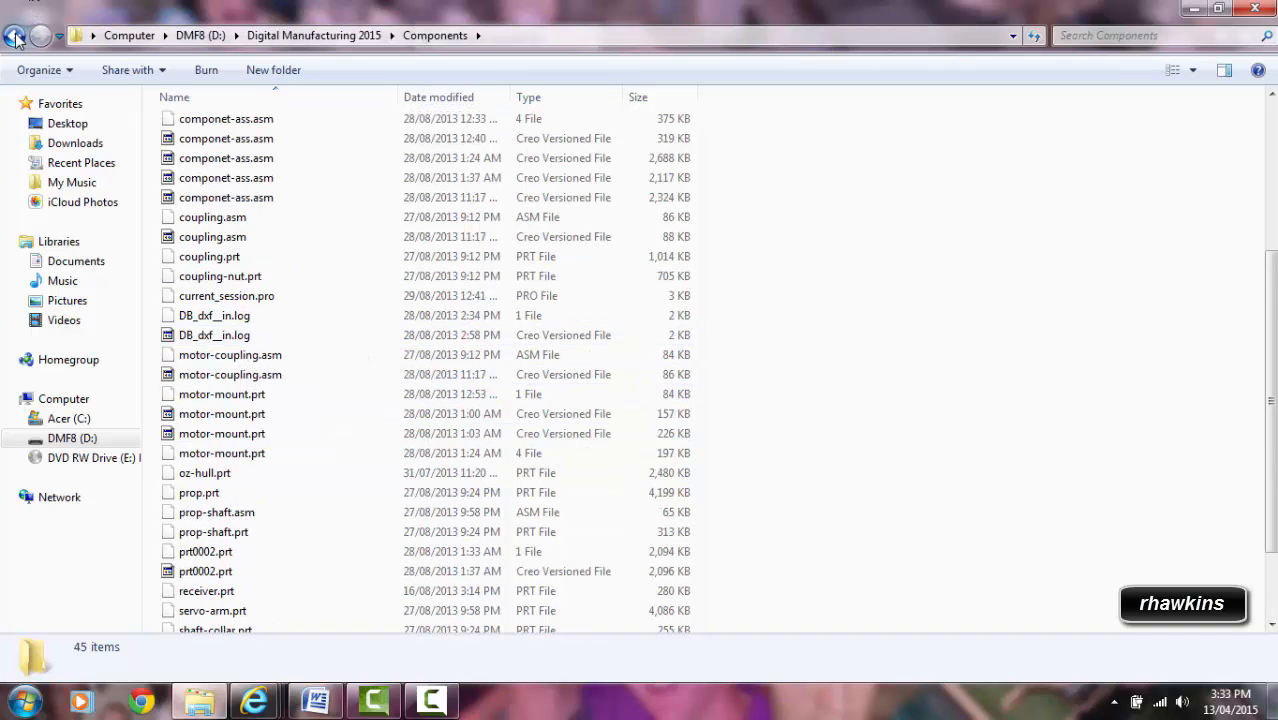
pyautogui.moveTo(16, 36)
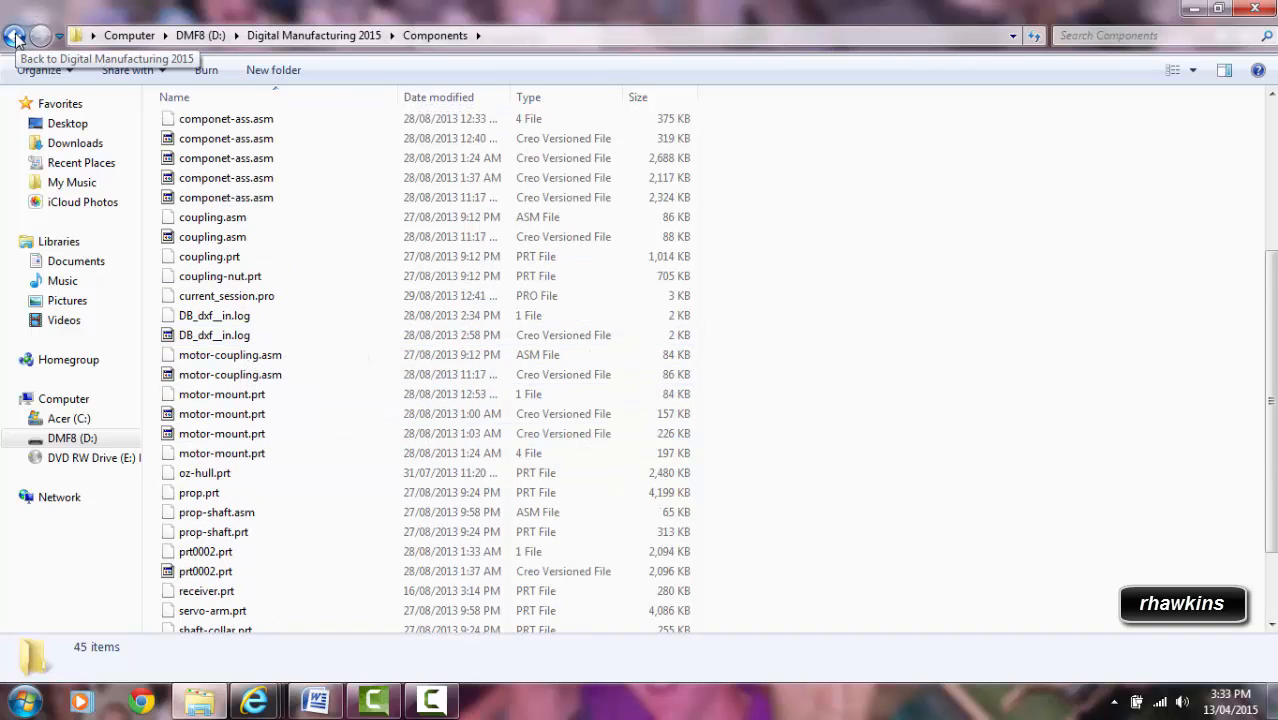
# Step: Check CREO Tutorials 2015, then go back and enter the Generic Creo Tutorials folder
pyautogui.click(16, 36)
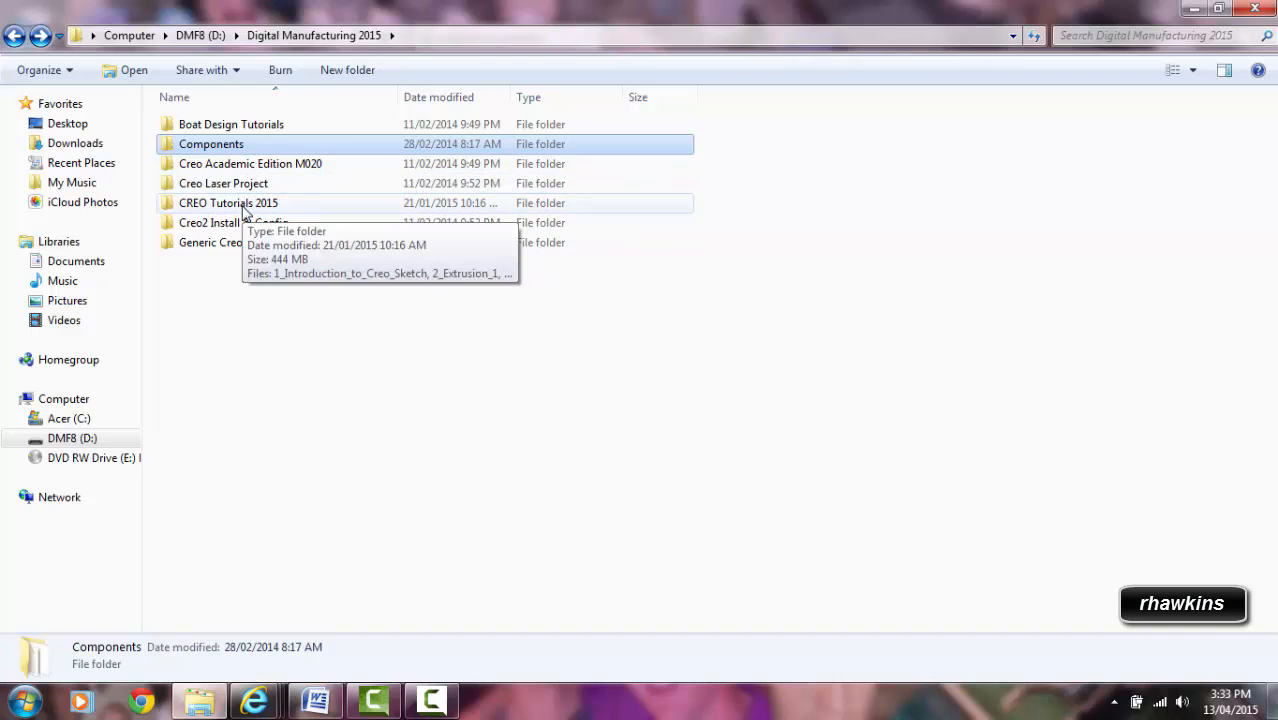
pyautogui.doubleClick(228, 202)
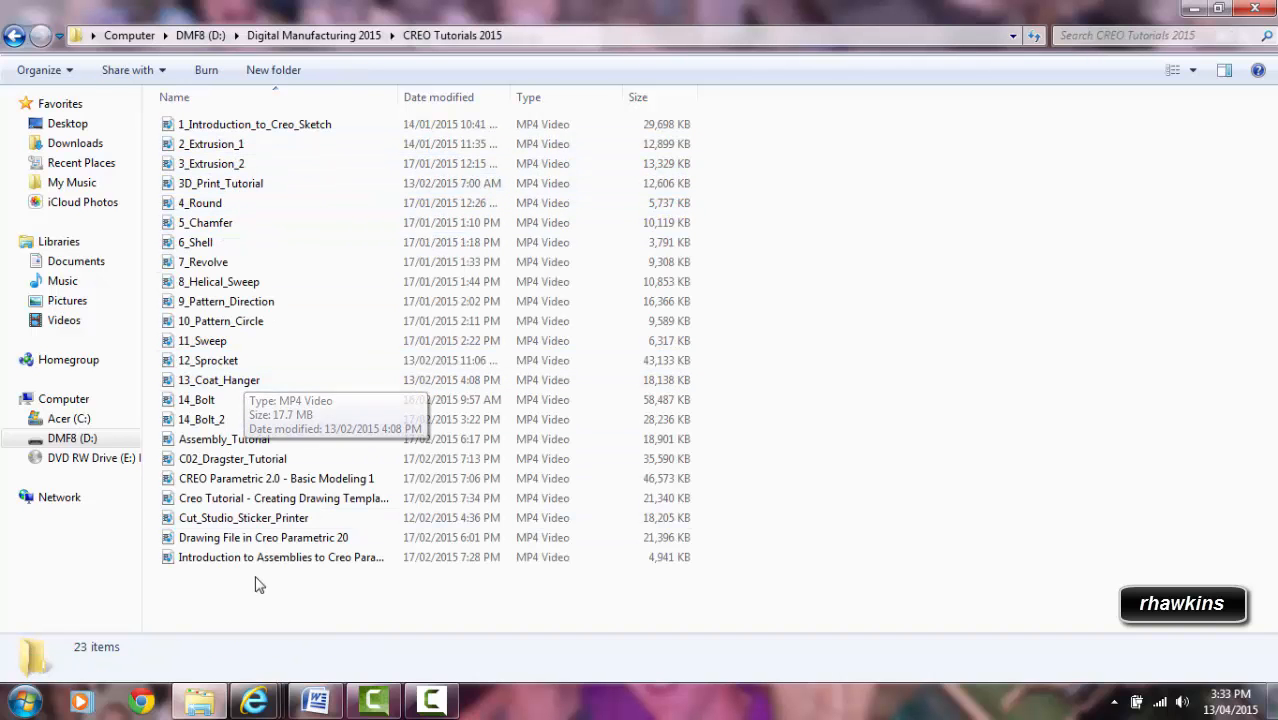
pyautogui.moveTo(16, 44)
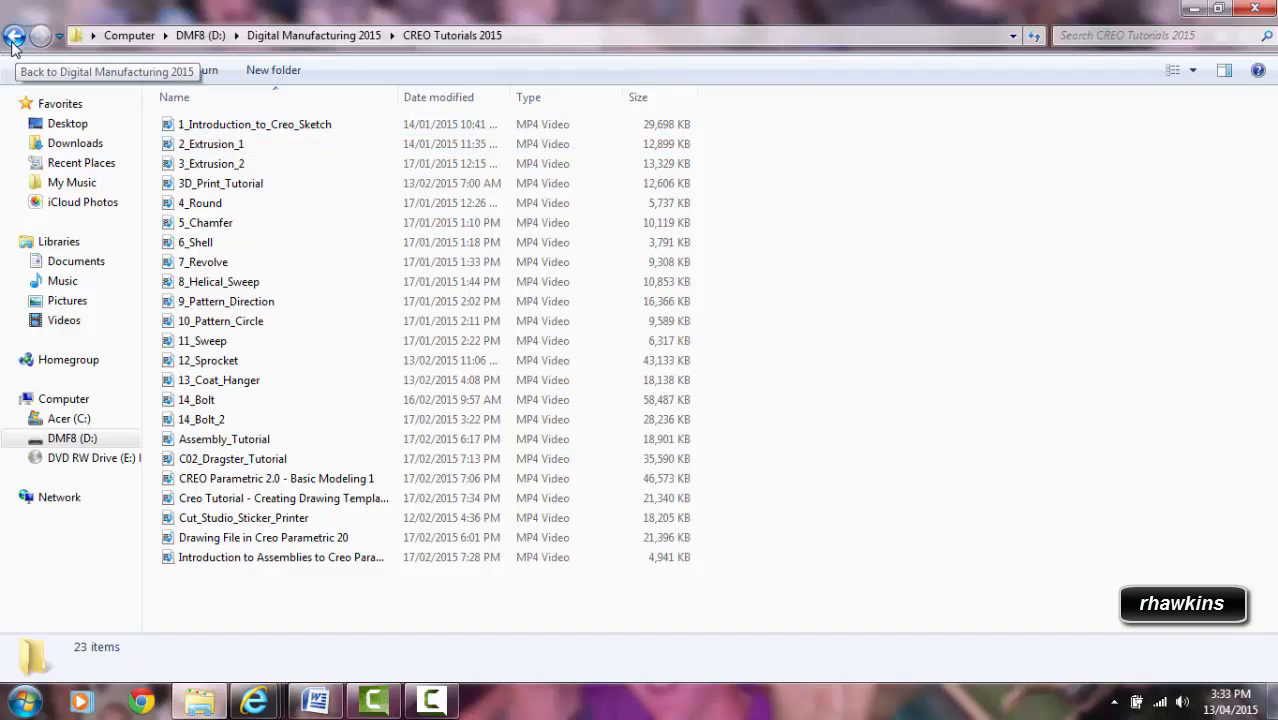
pyautogui.moveTo(14, 48)
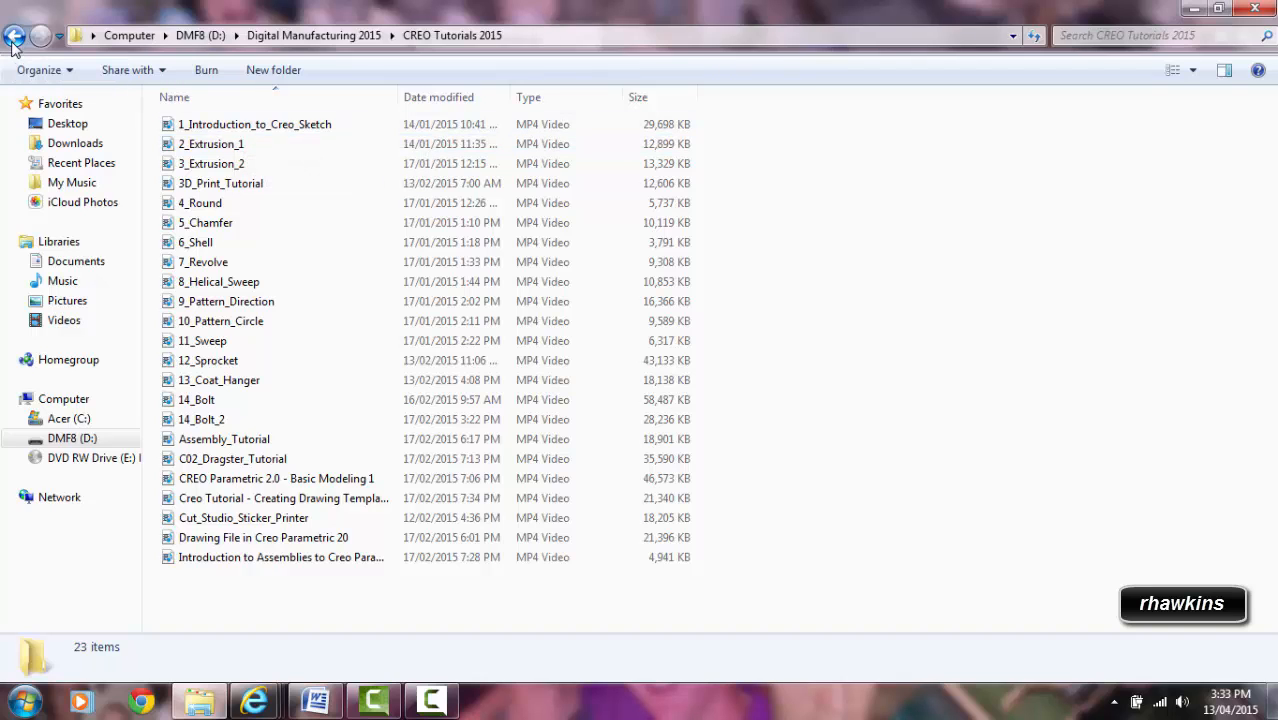
pyautogui.click(16, 36)
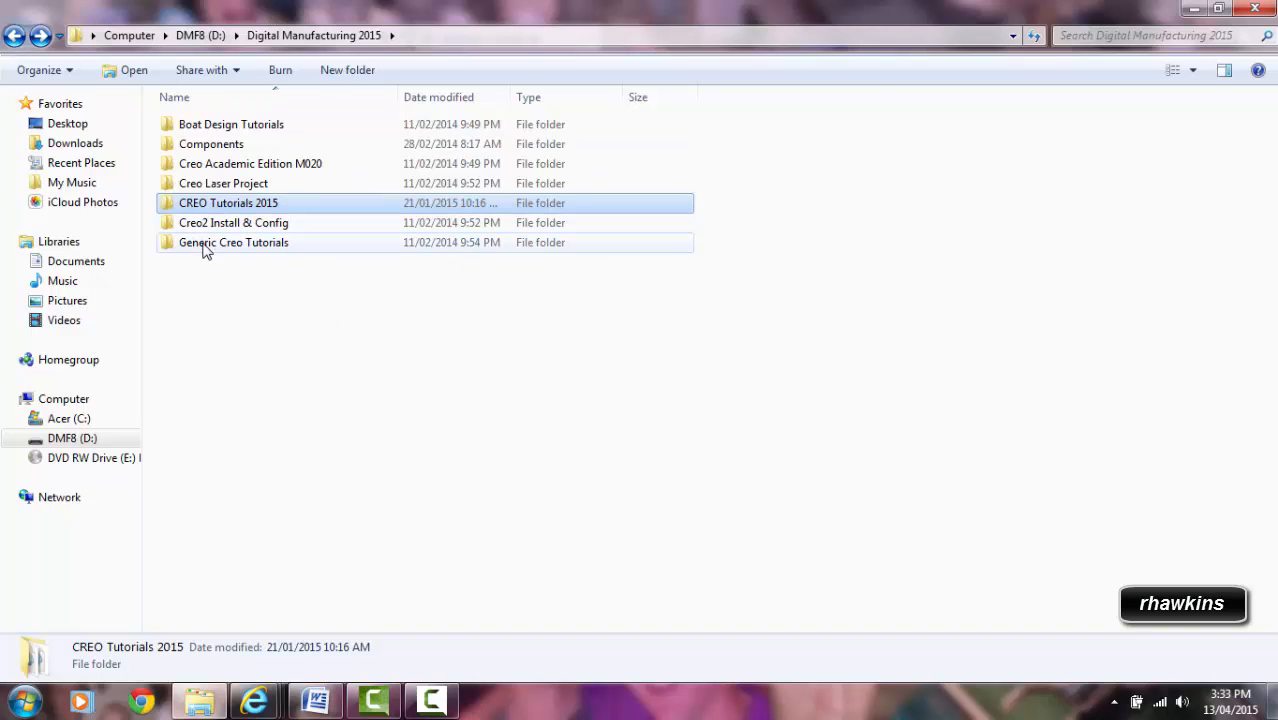
pyautogui.click(232, 242)
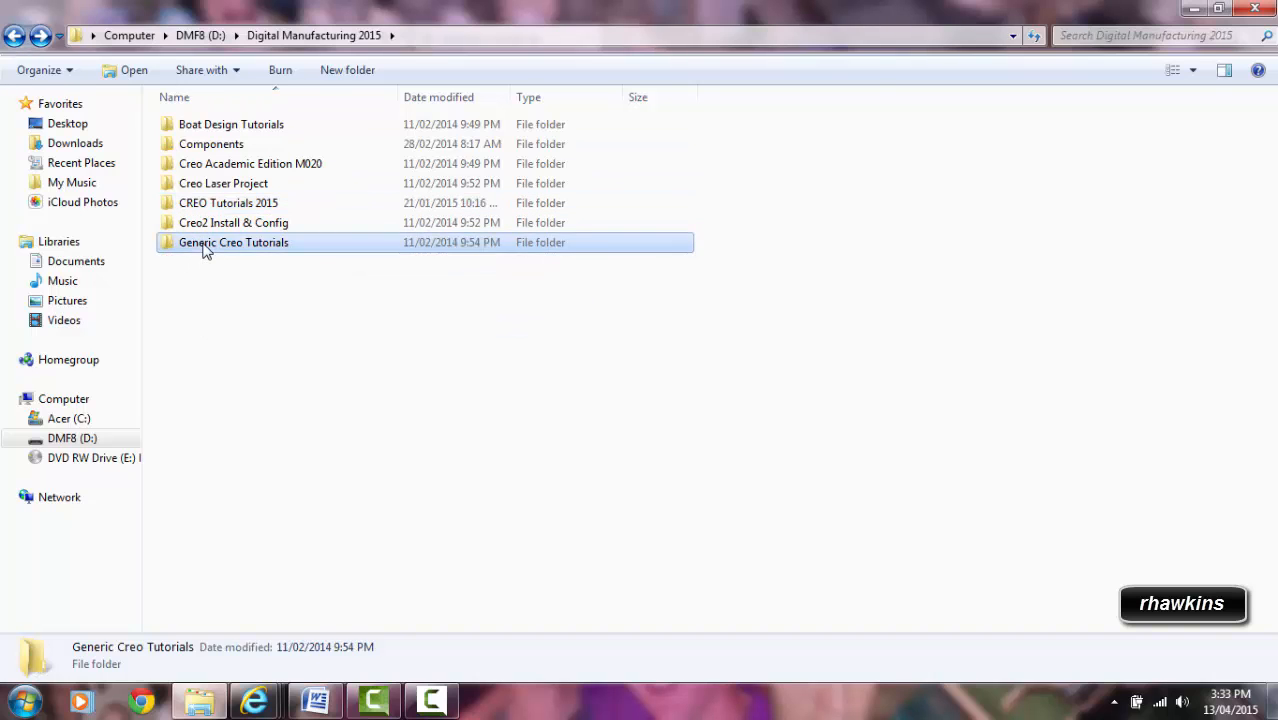
pyautogui.doubleClick(232, 242)
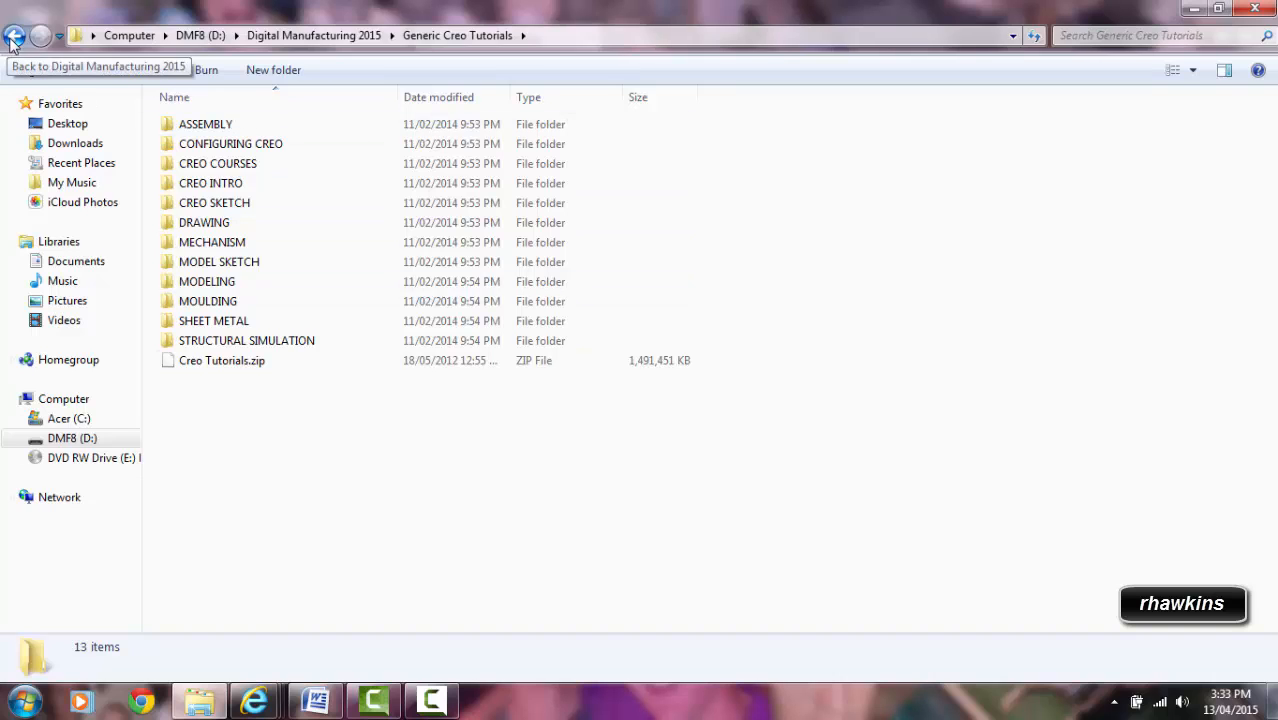
# Step: Navigate into Creo Academic Edition M020\install\addon and select the qualityagent_32 package
pyautogui.click(14, 36)
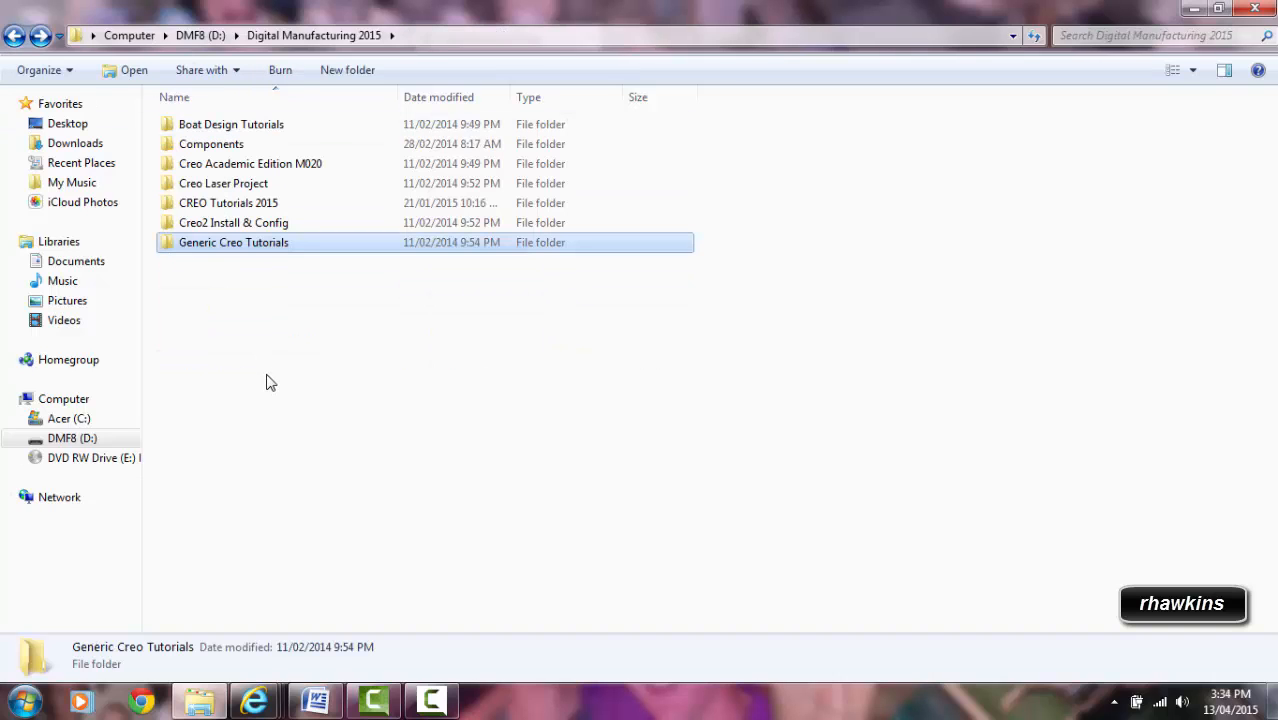
pyautogui.moveTo(264, 164)
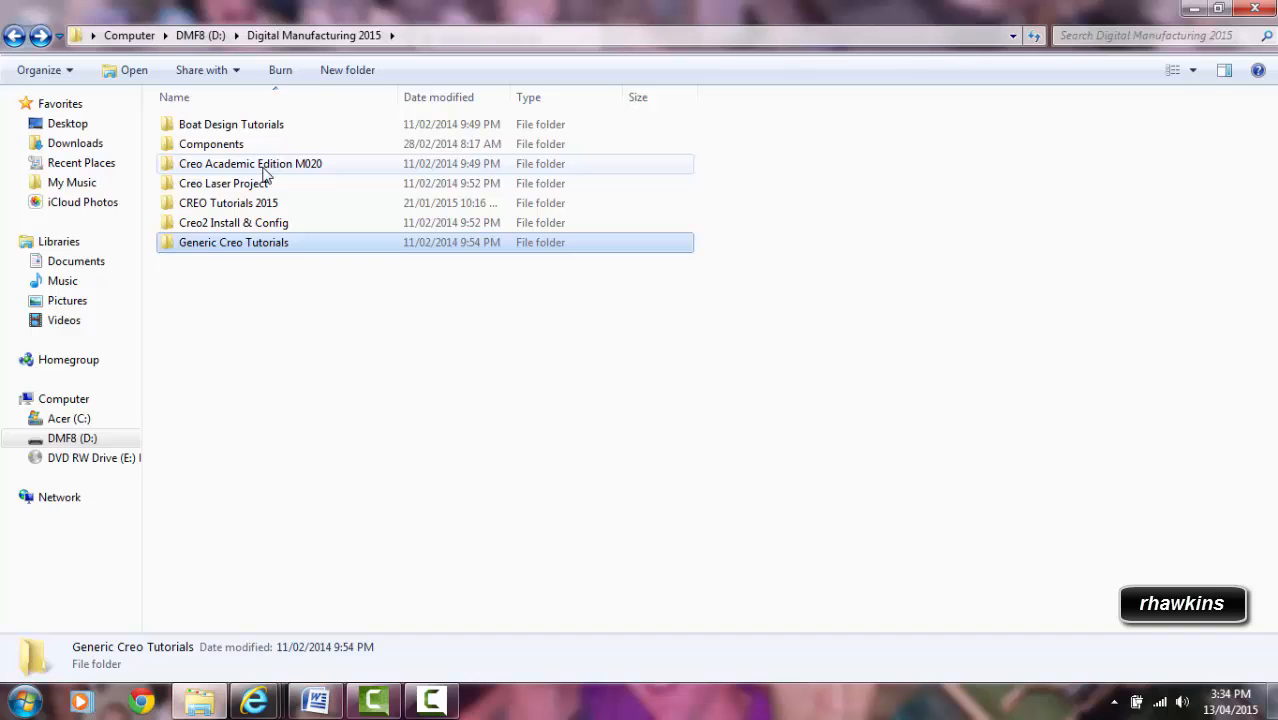
pyautogui.moveTo(236, 170)
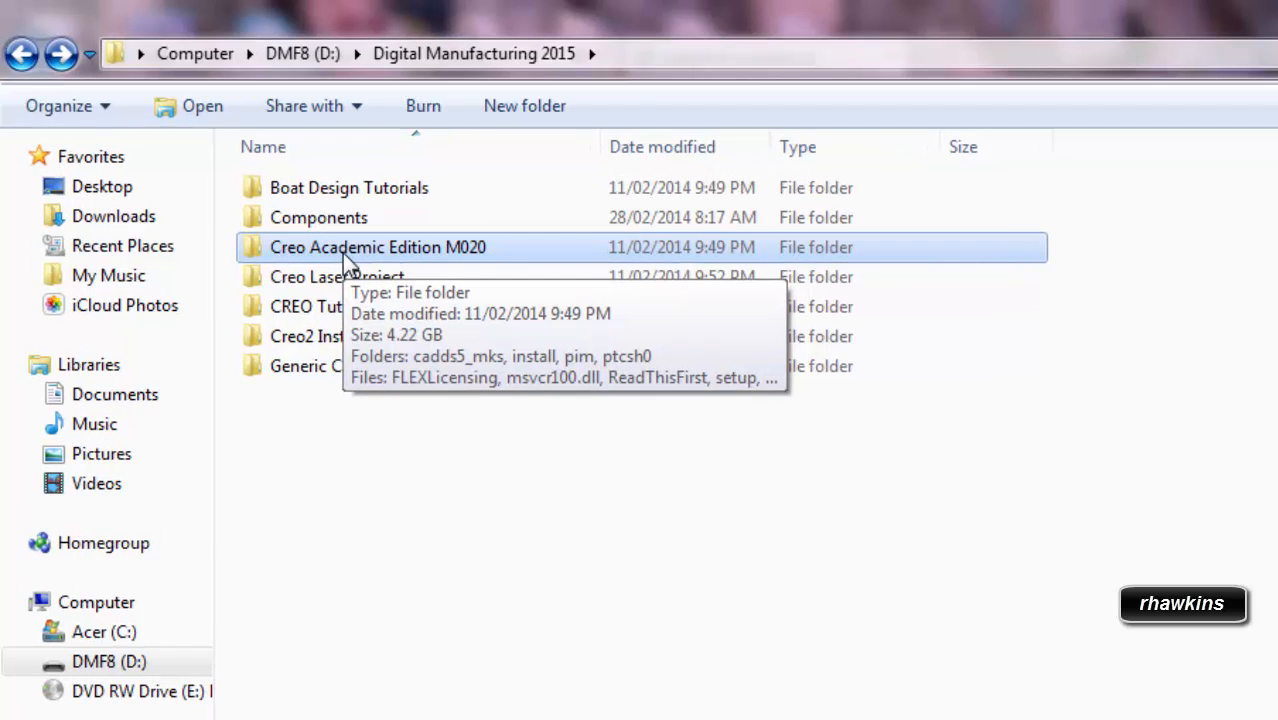
pyautogui.doubleClick(376, 248)
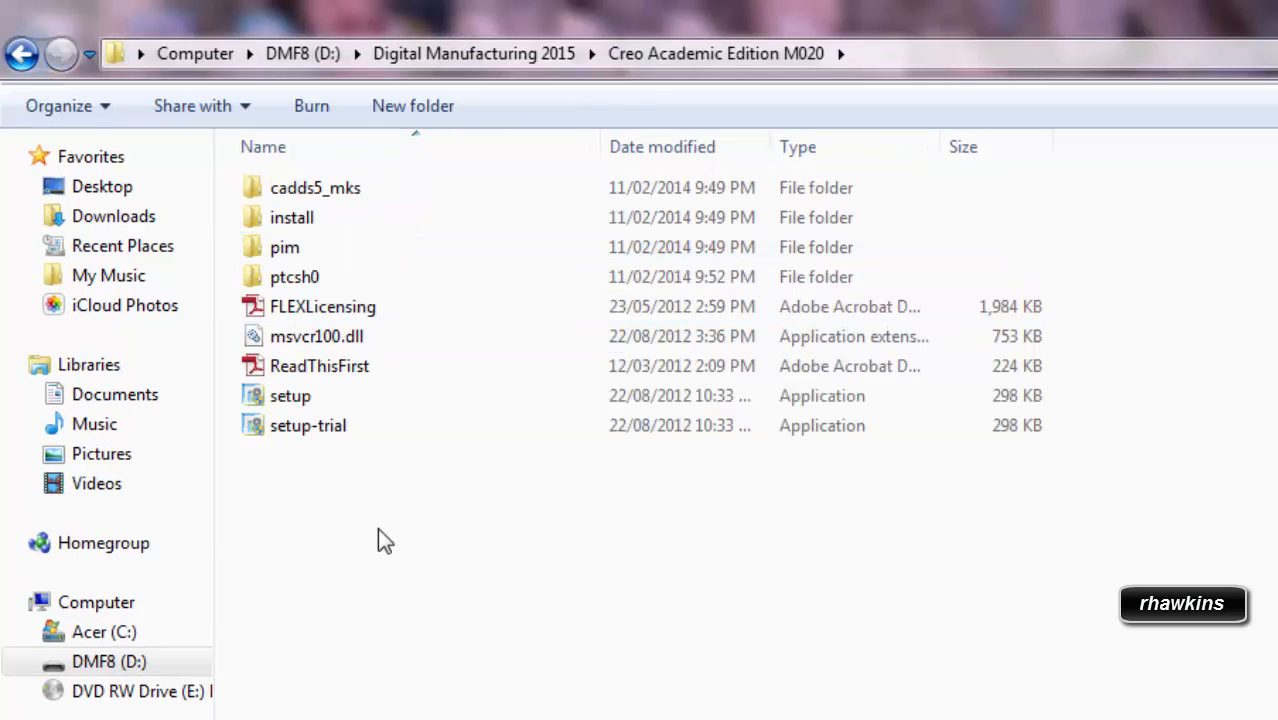
pyautogui.moveTo(340, 218)
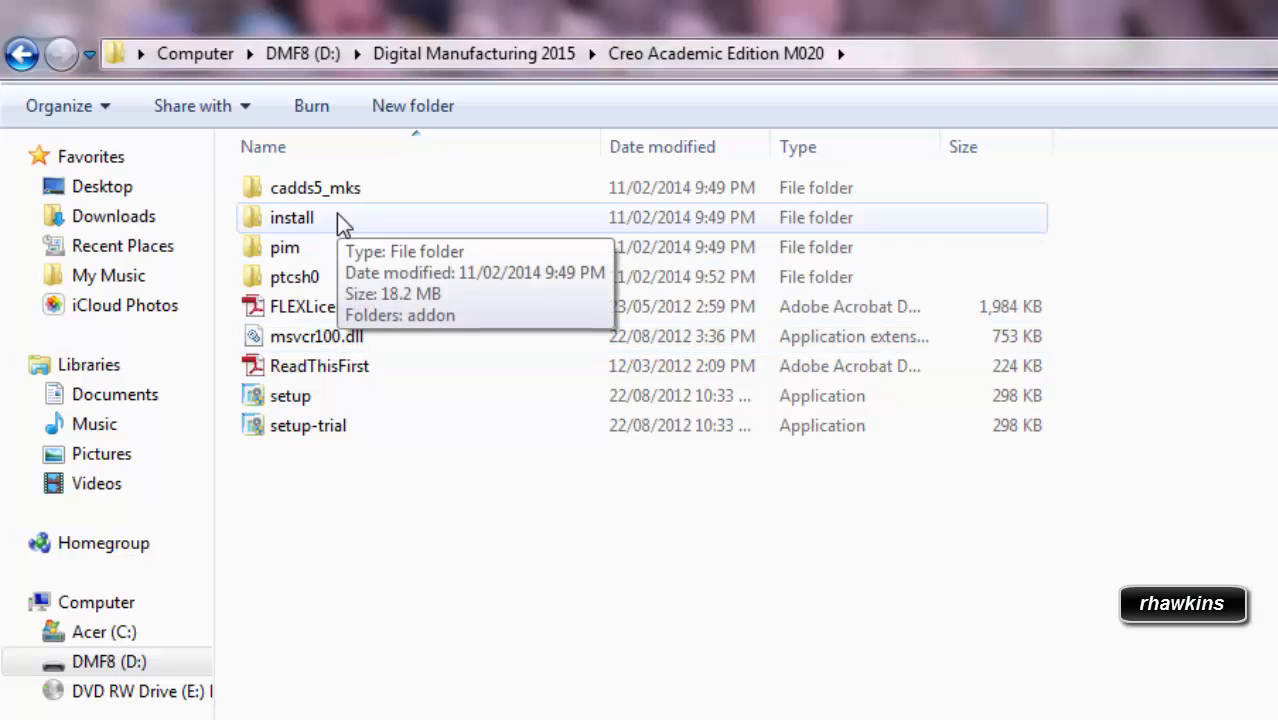
pyautogui.doubleClick(292, 216)
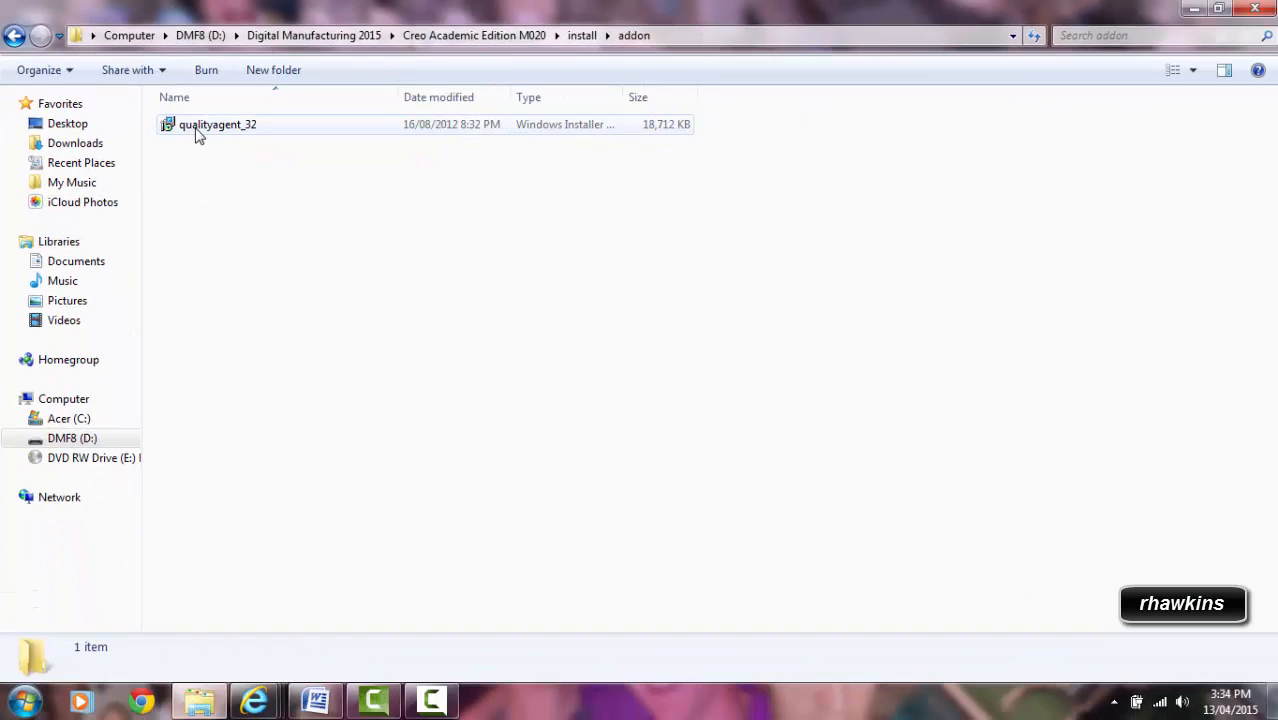
pyautogui.click(216, 124)
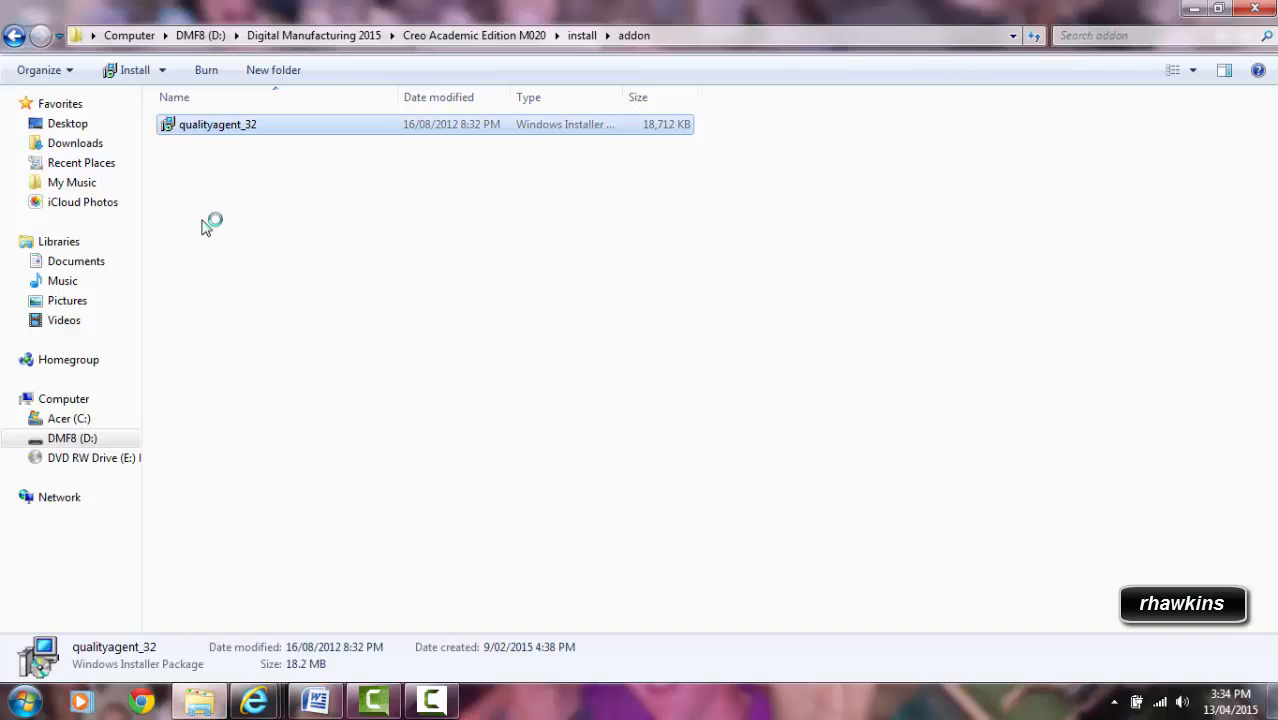
# Step: Run qualityagent_32, accept its license agreement, install PTC Quality Agent and finish the wizard
pyautogui.doubleClick(216, 124)
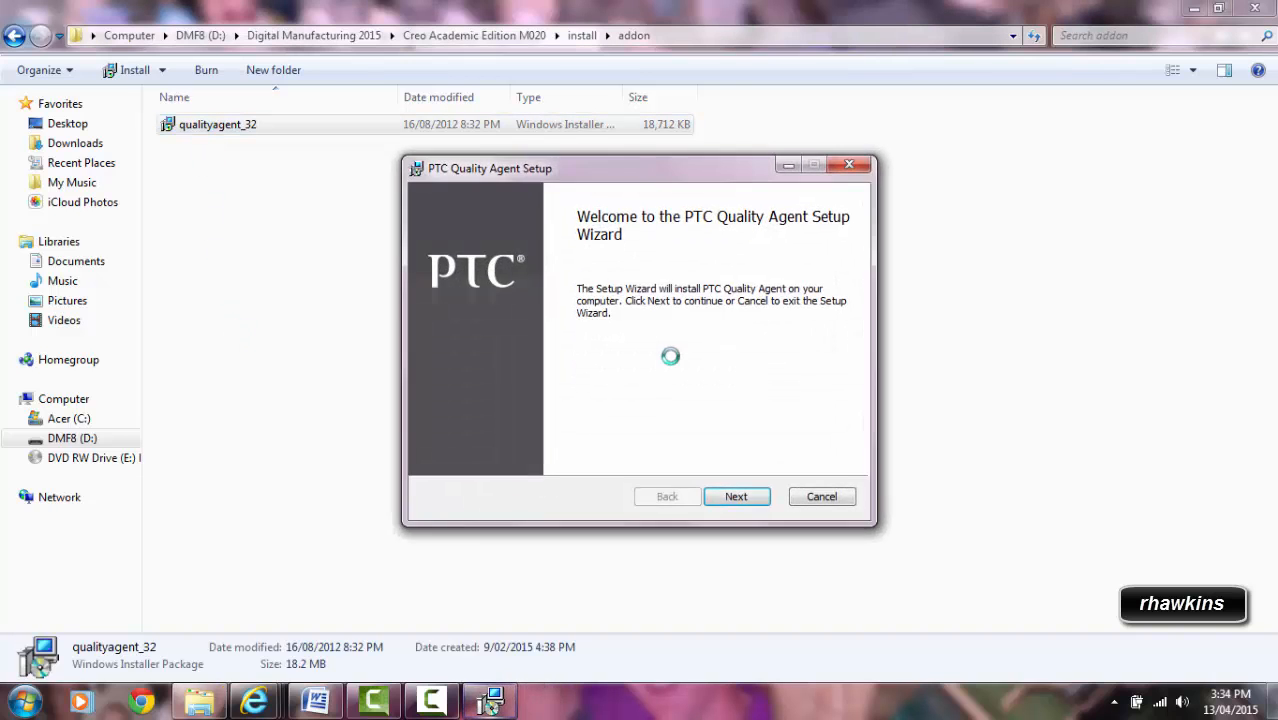
pyautogui.click(736, 496)
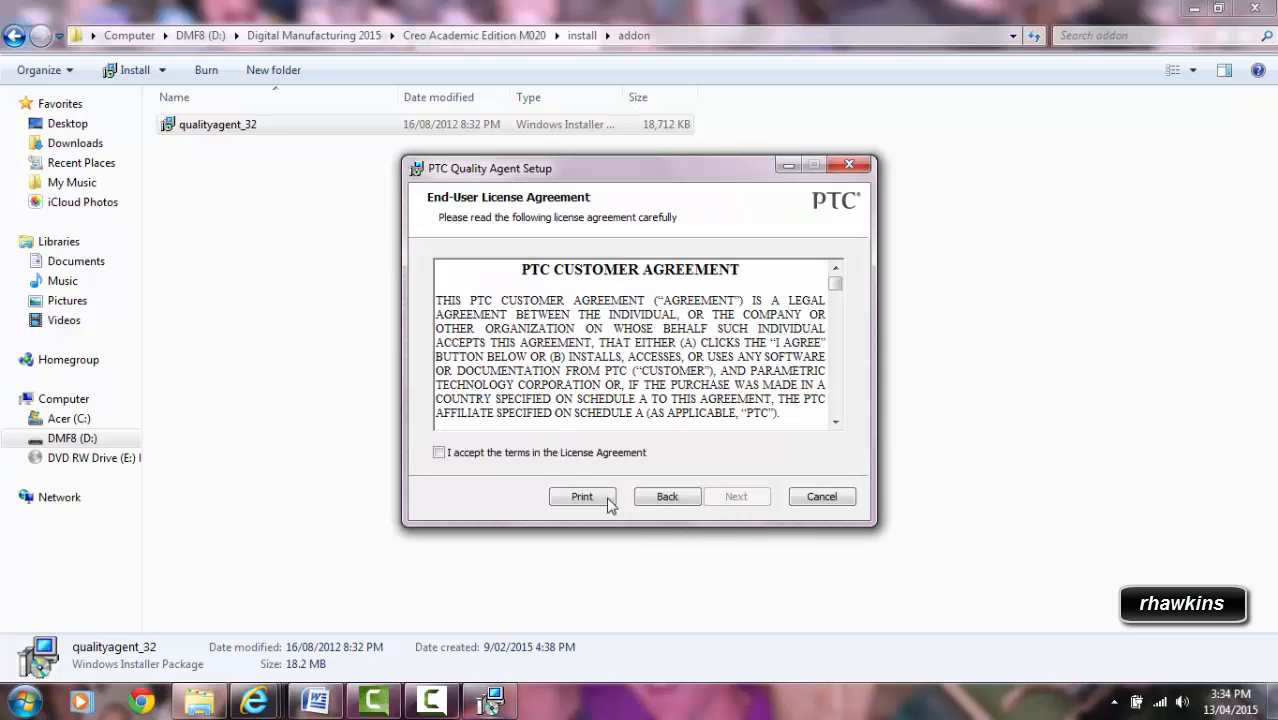
pyautogui.click(438, 452)
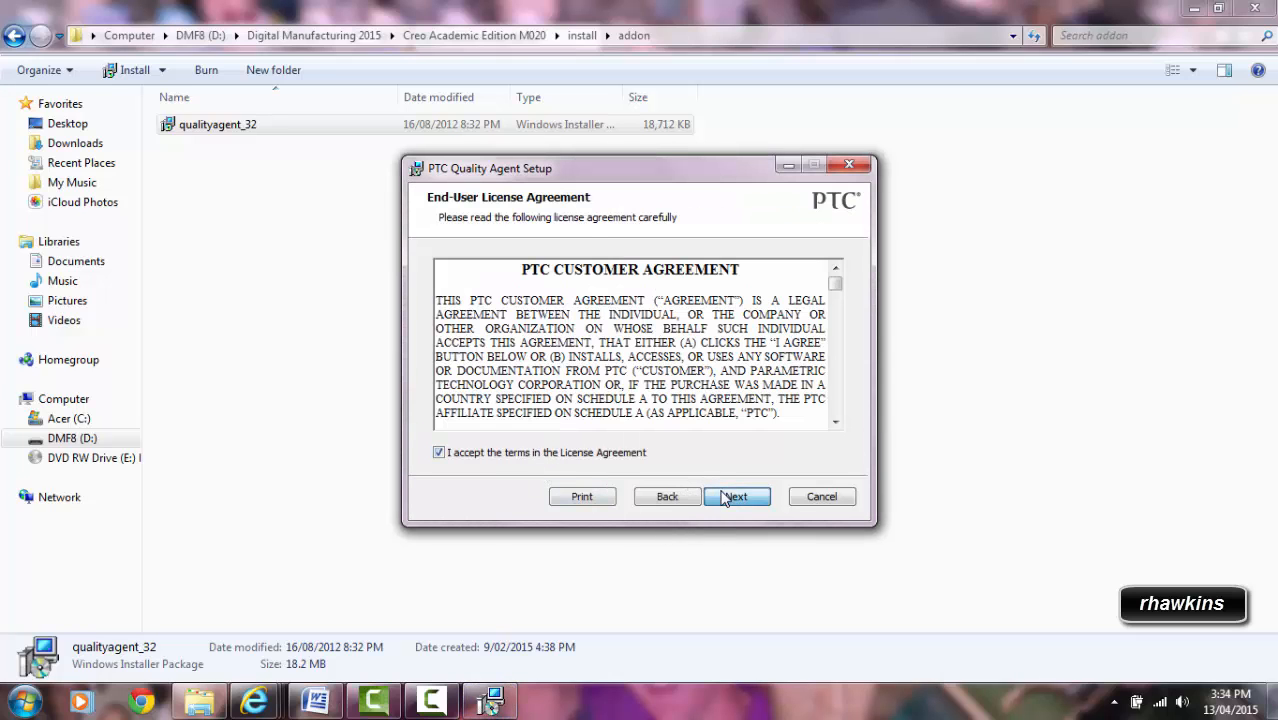
pyautogui.click(736, 496)
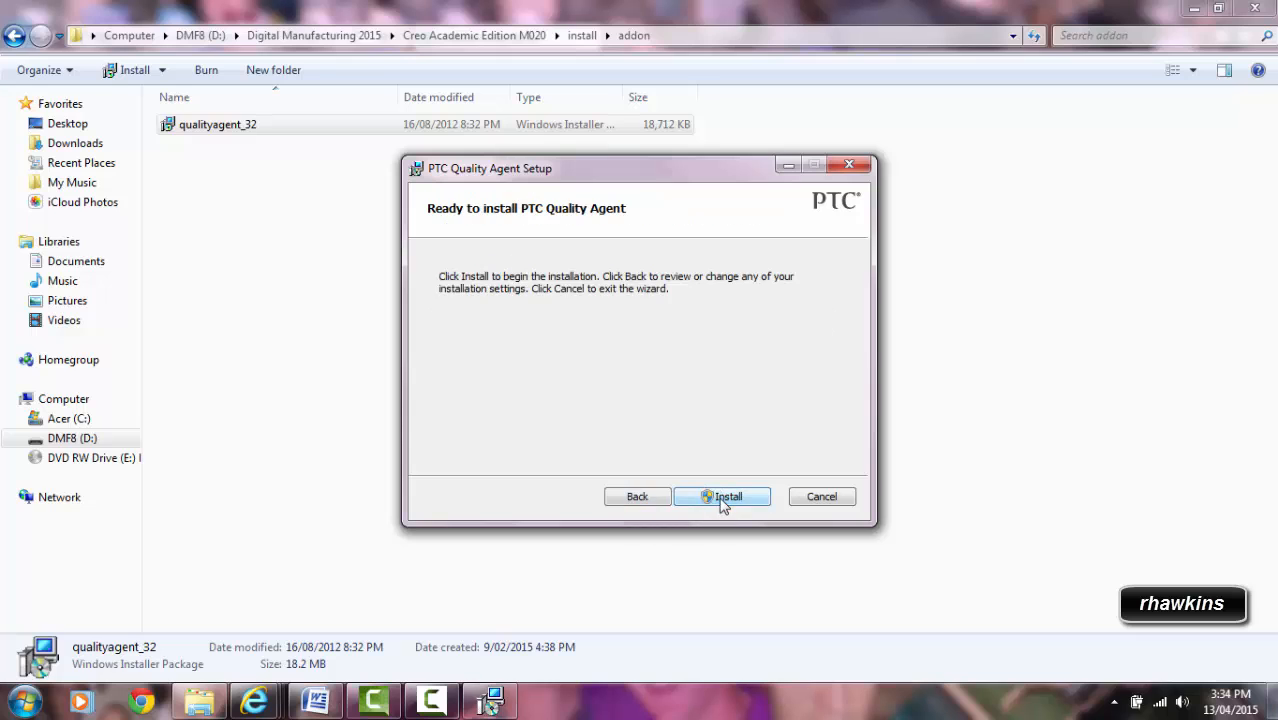
pyautogui.click(722, 496)
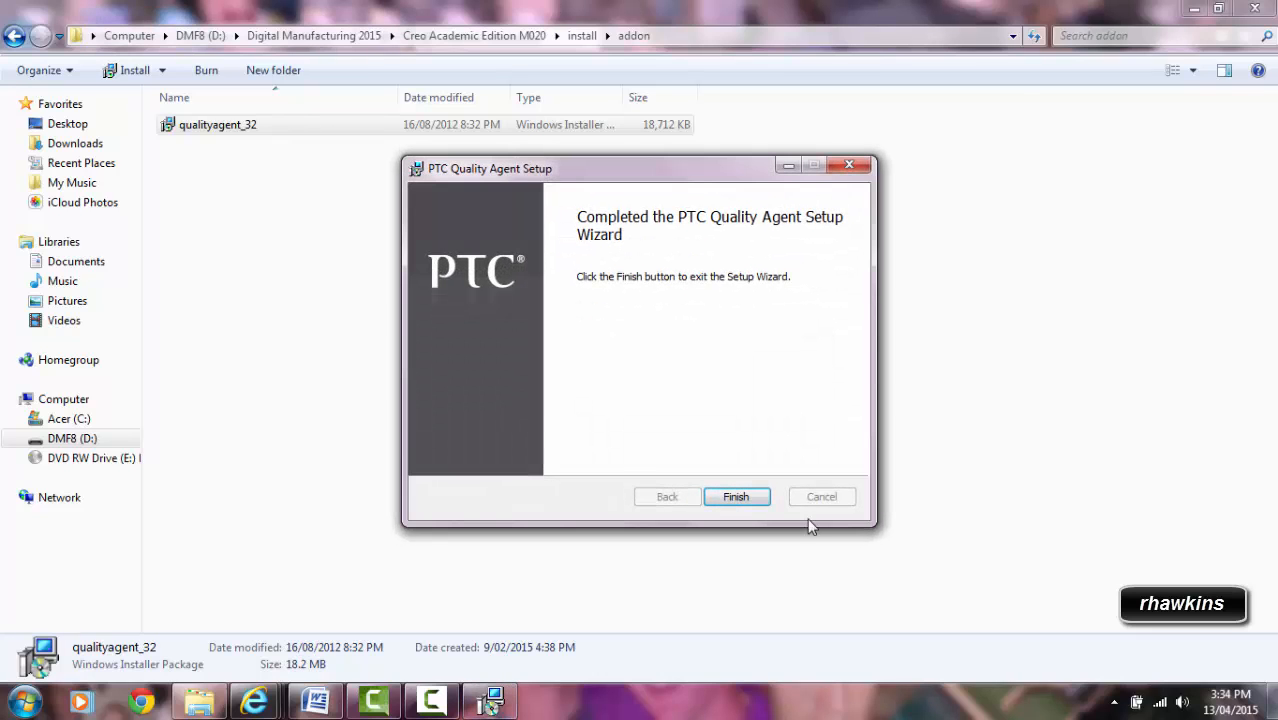
pyautogui.click(736, 496)
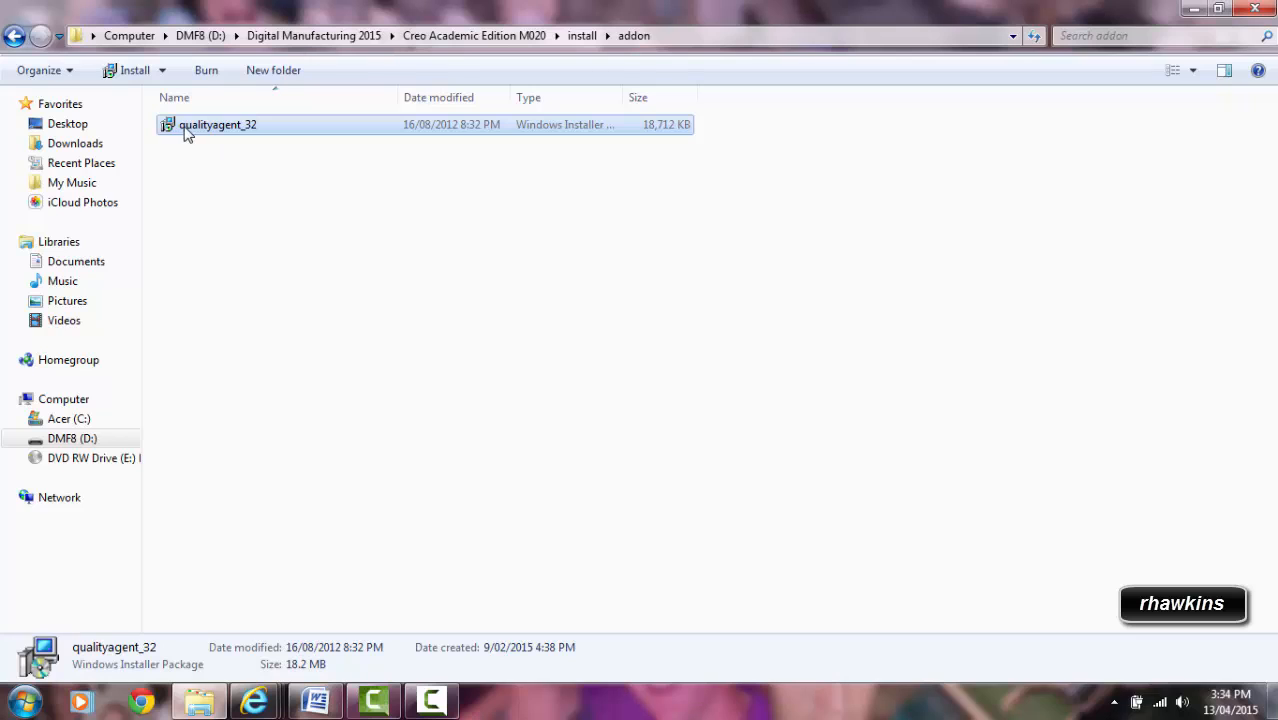
# Step: Return to Creo Academic Edition M020 and launch its setup application
pyautogui.click(190, 36)
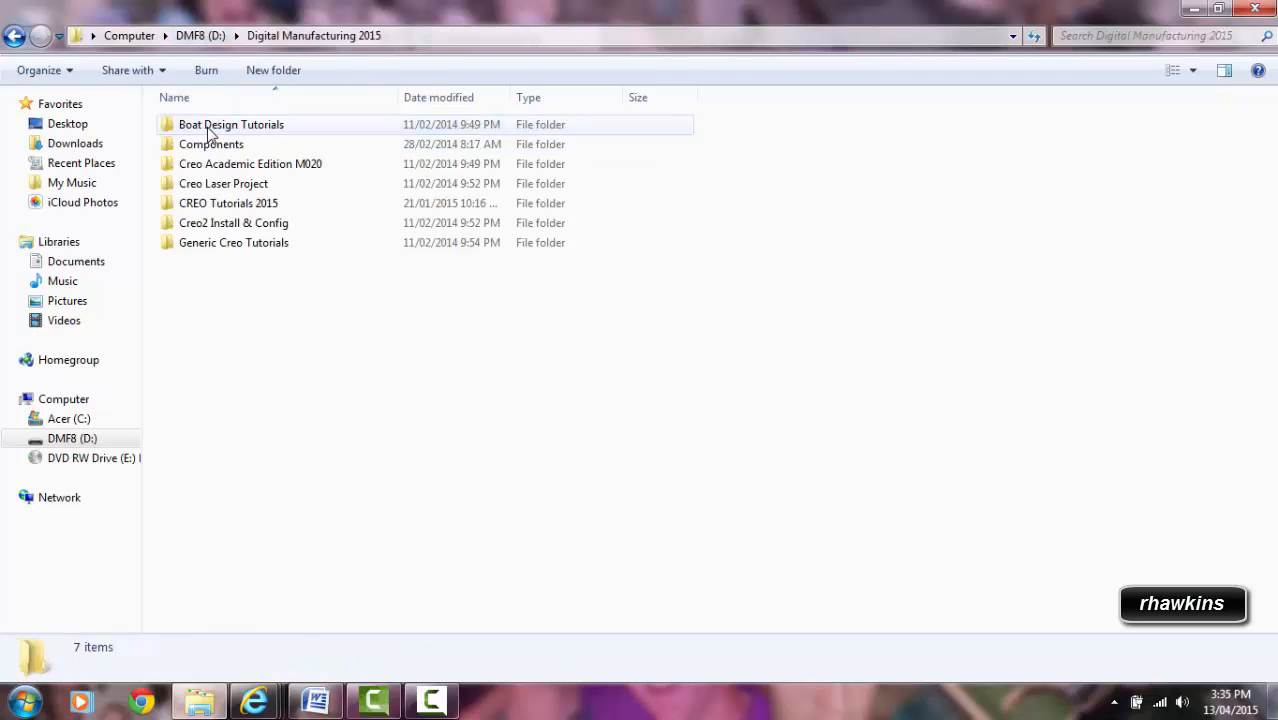
pyautogui.moveTo(224, 184)
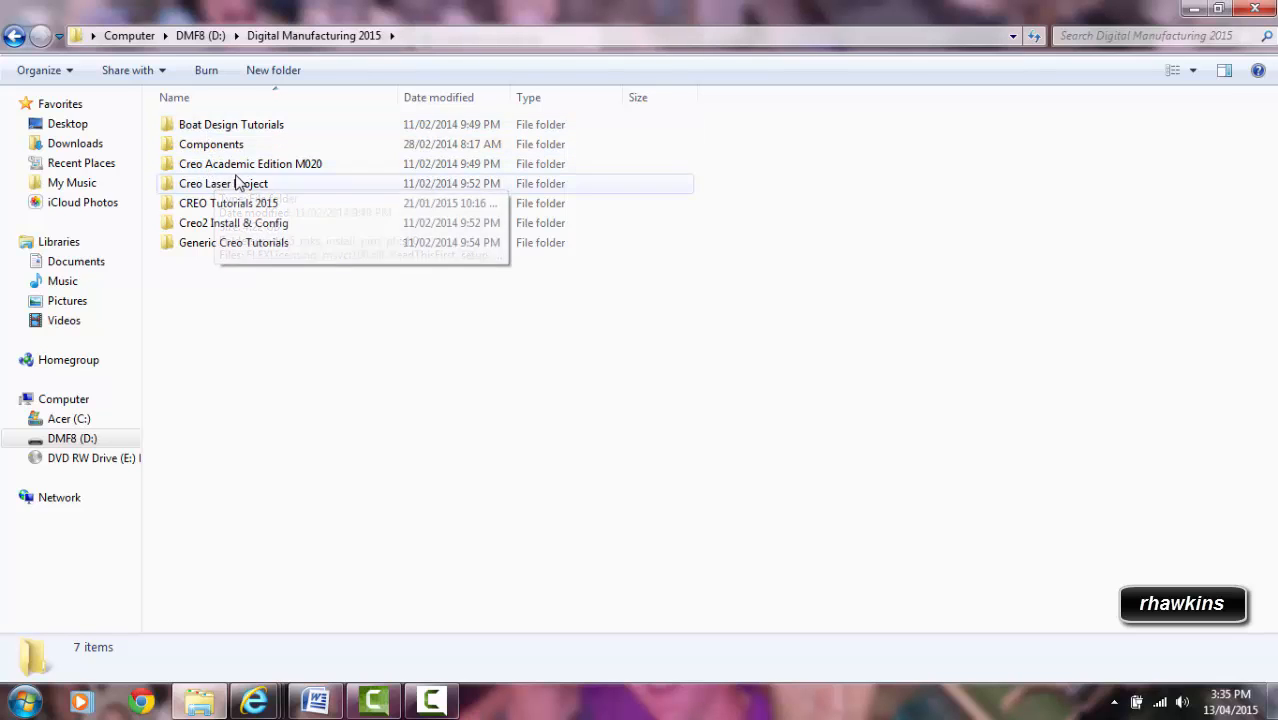
pyautogui.doubleClick(250, 164)
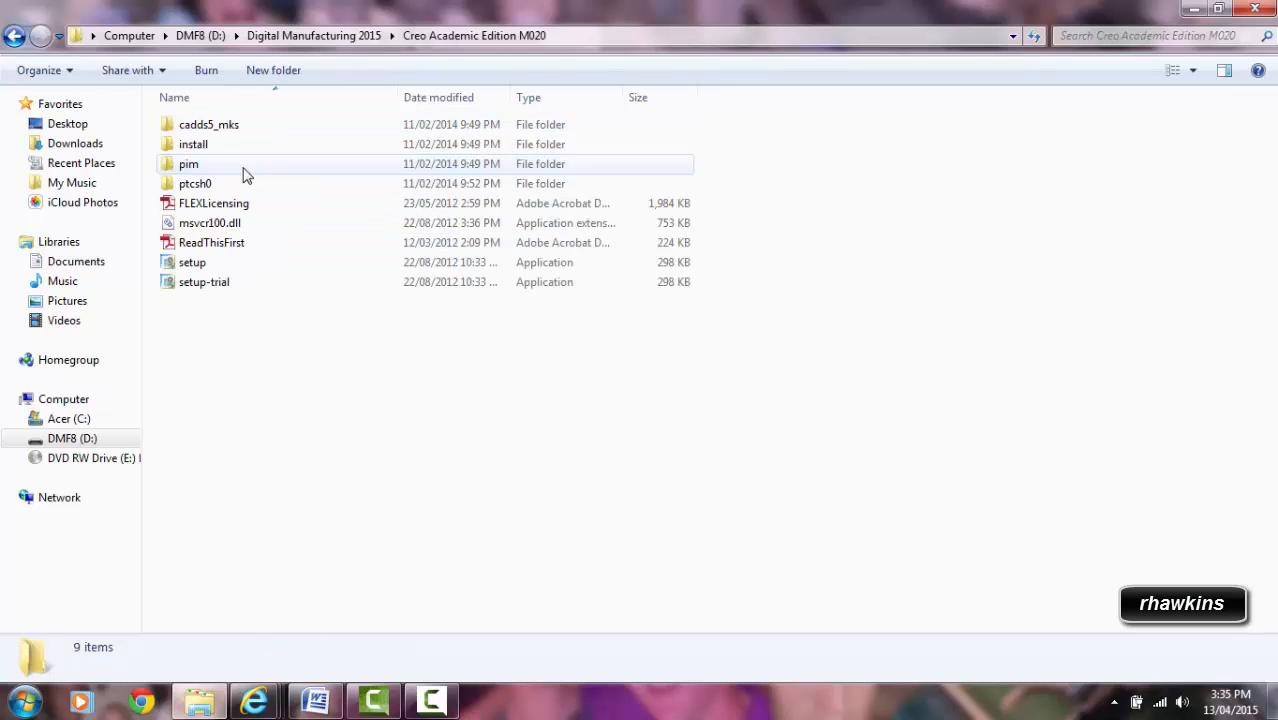
pyautogui.moveTo(206, 280)
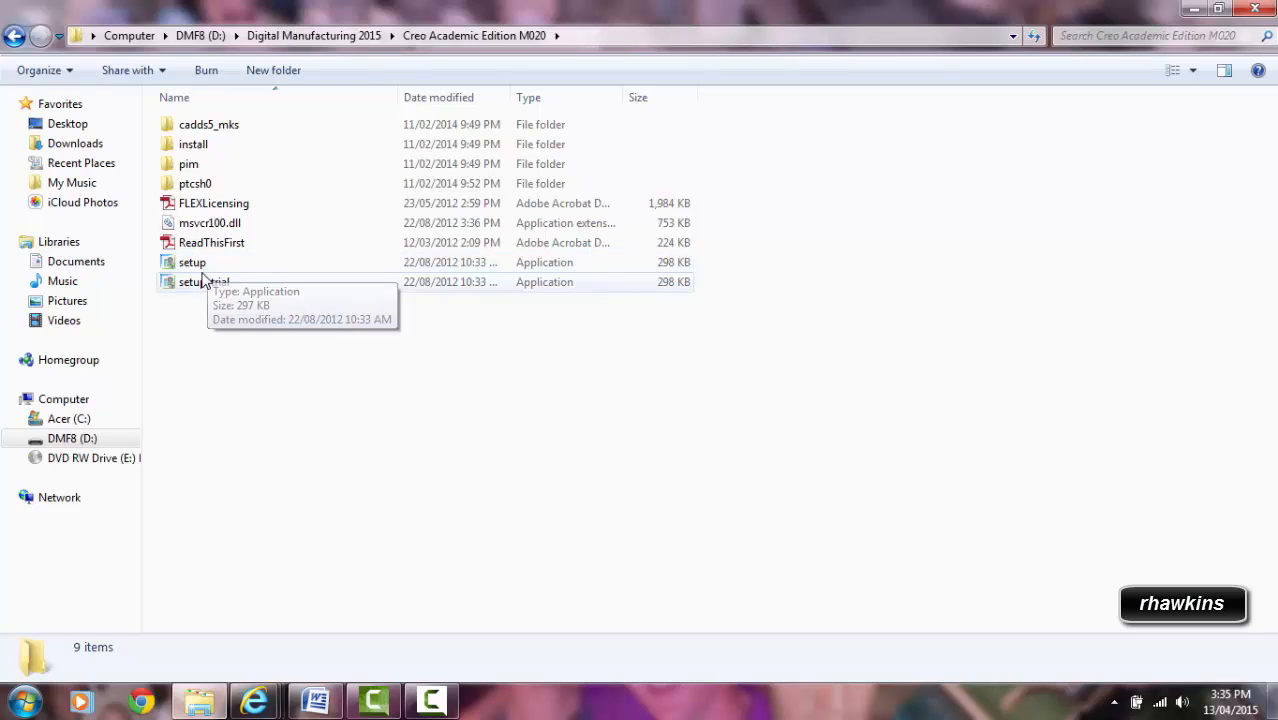
pyautogui.click(192, 262)
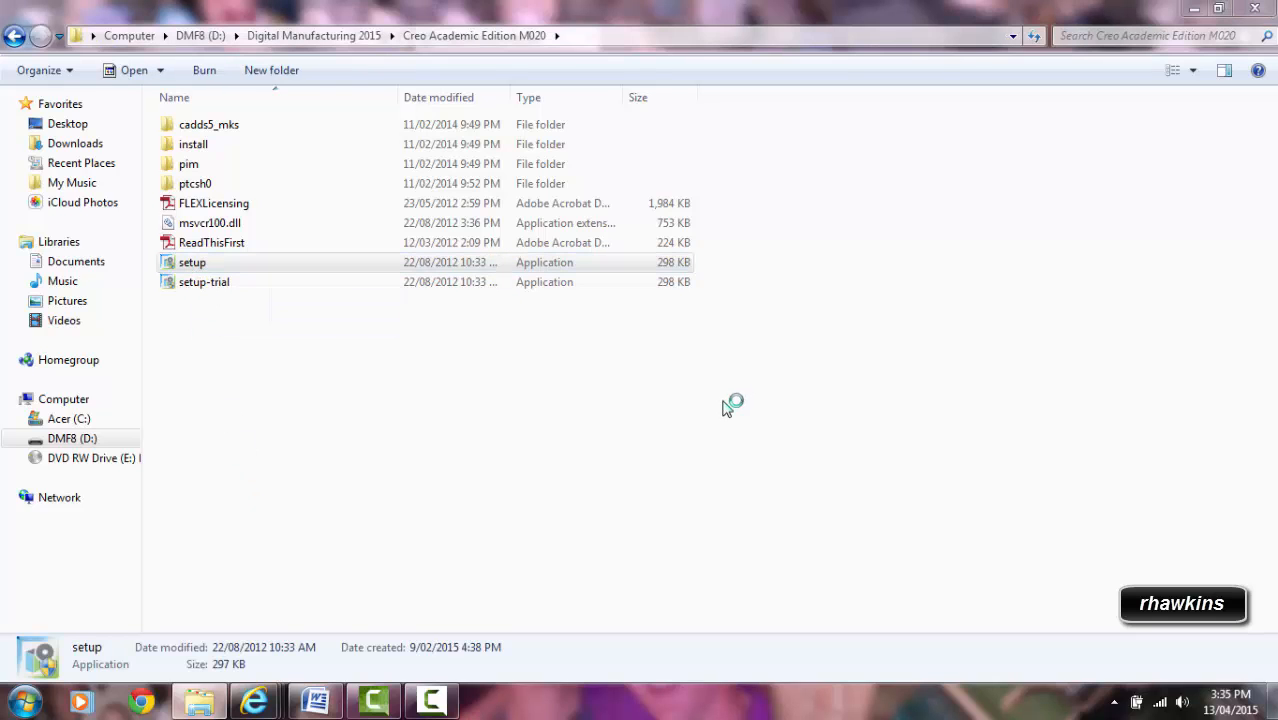
pyautogui.moveTo(184, 404)
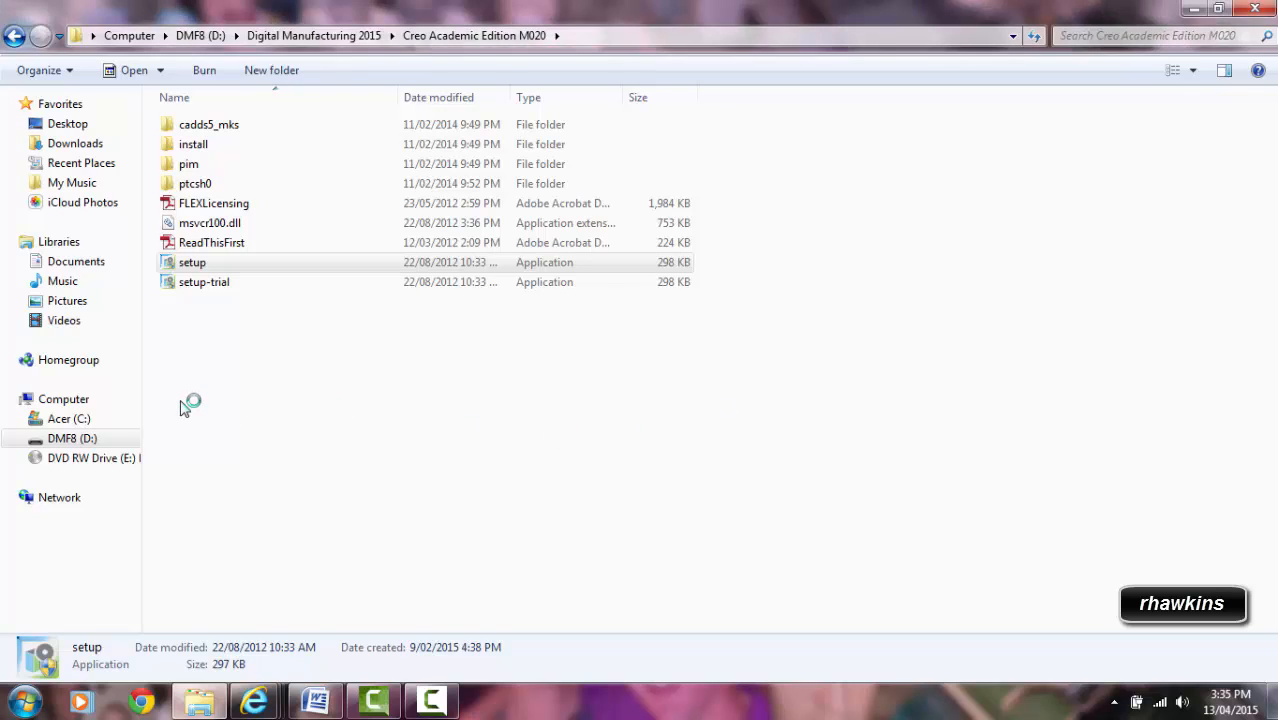
pyautogui.doubleClick(192, 262)
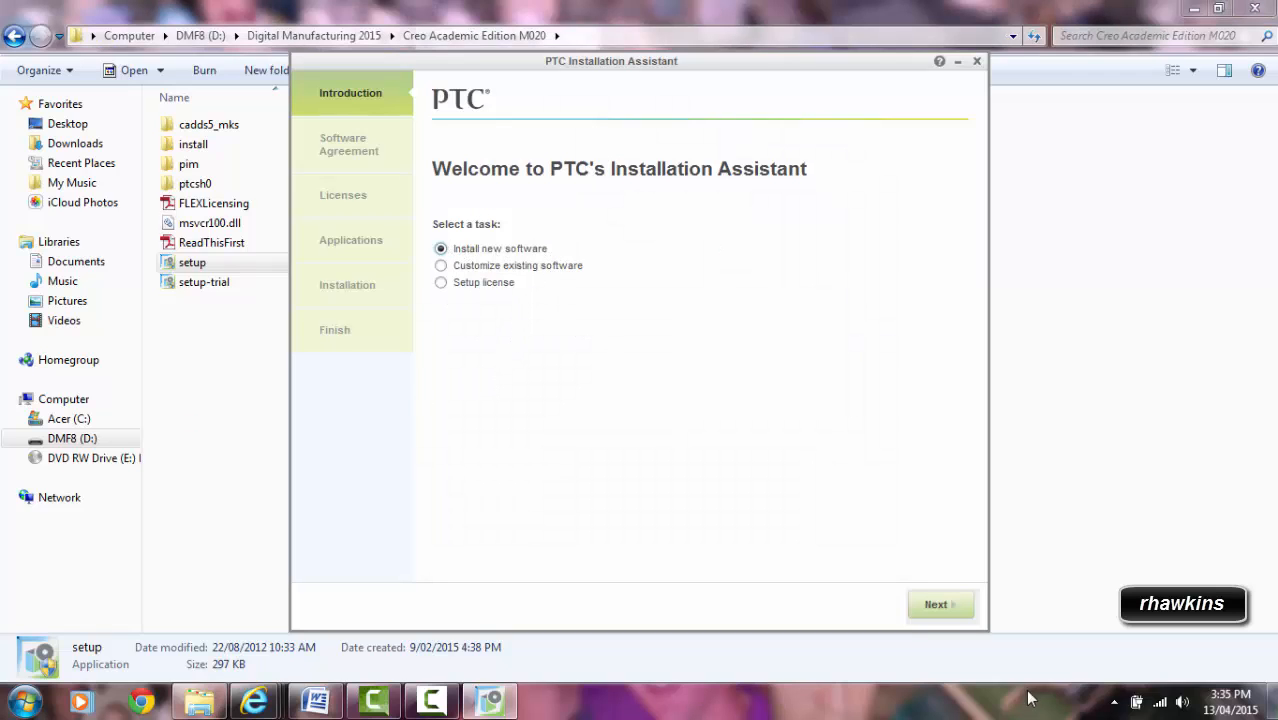
# Step: Choose Install new software, accept the license agreement and continue to License Identification
pyautogui.click(936, 604)
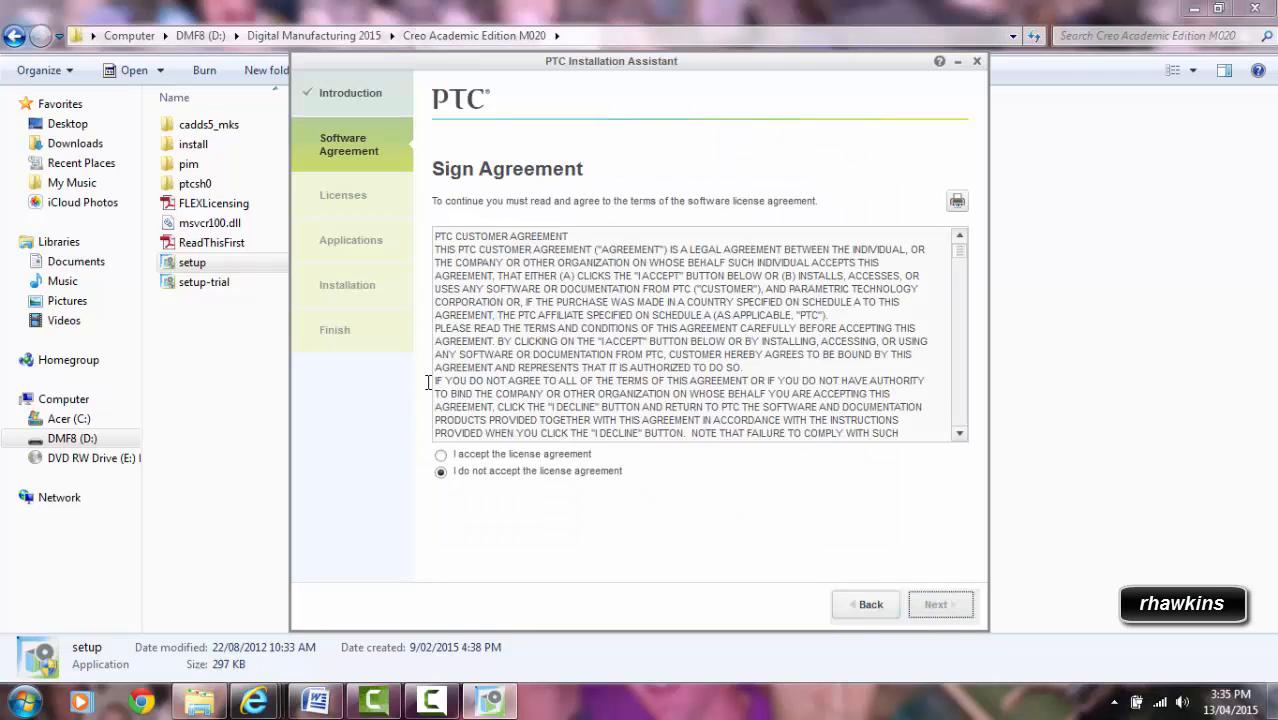
pyautogui.moveTo(440, 456)
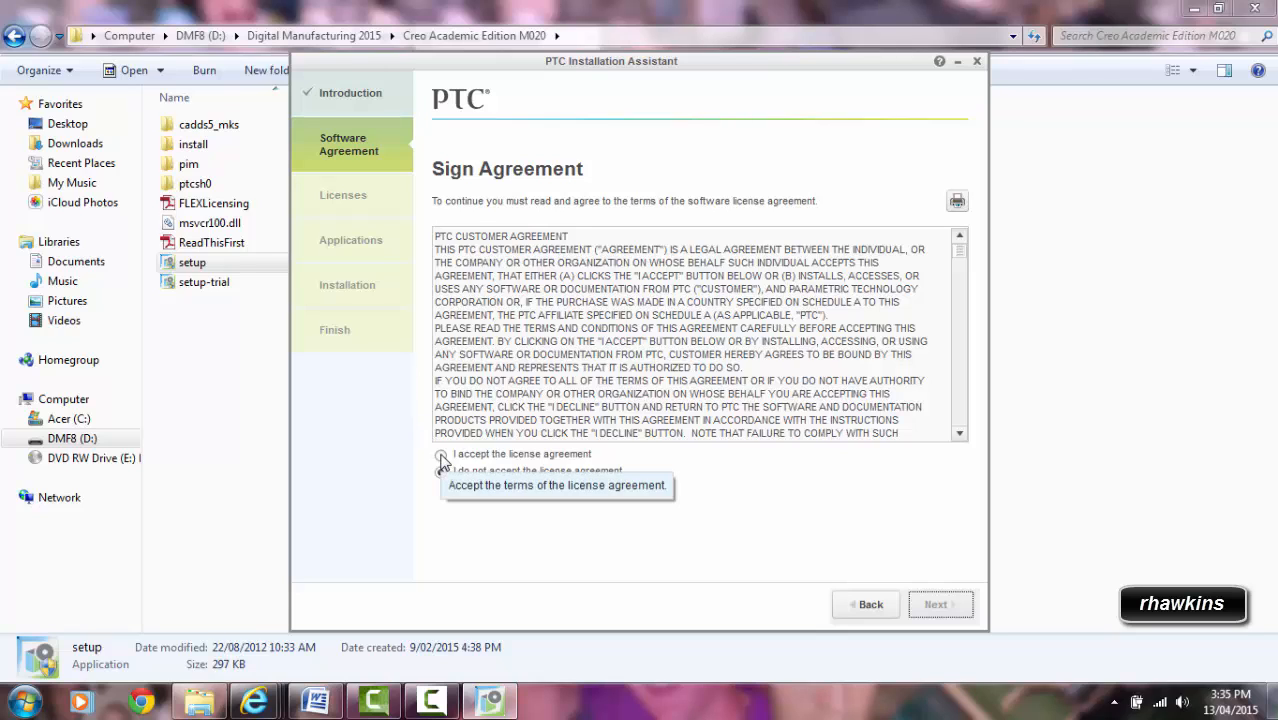
pyautogui.click(440, 456)
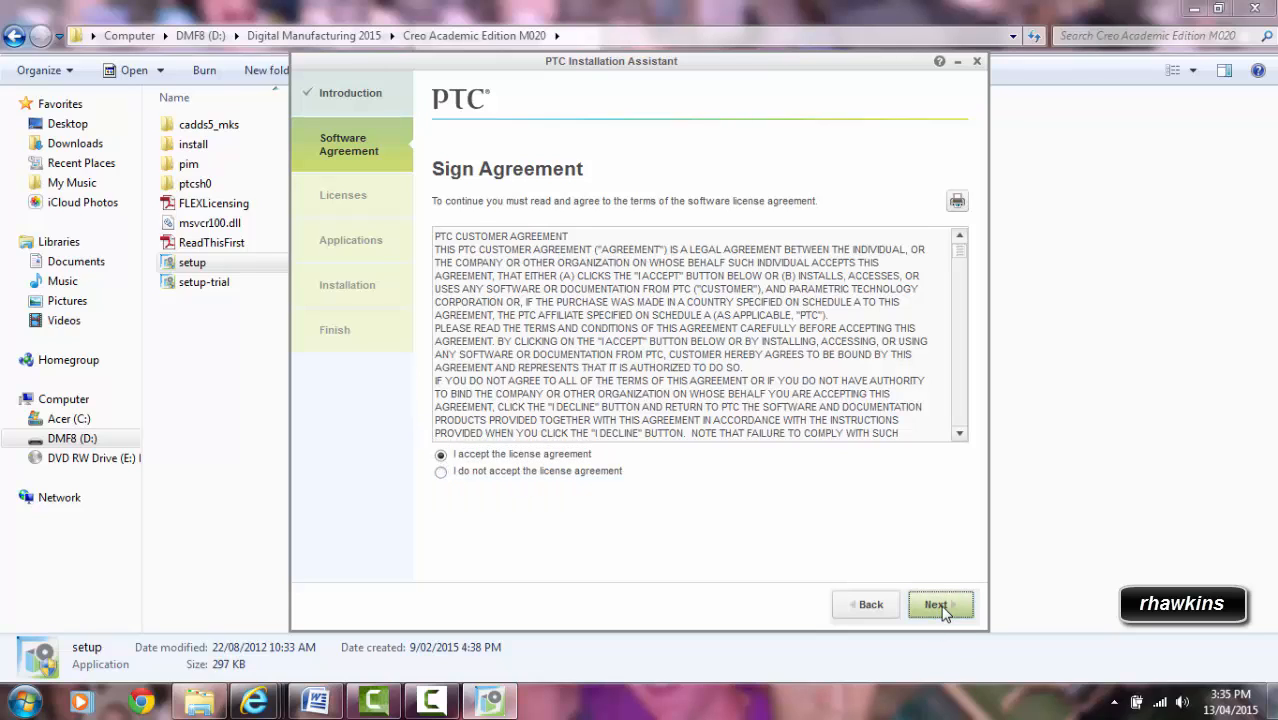
pyautogui.click(940, 604)
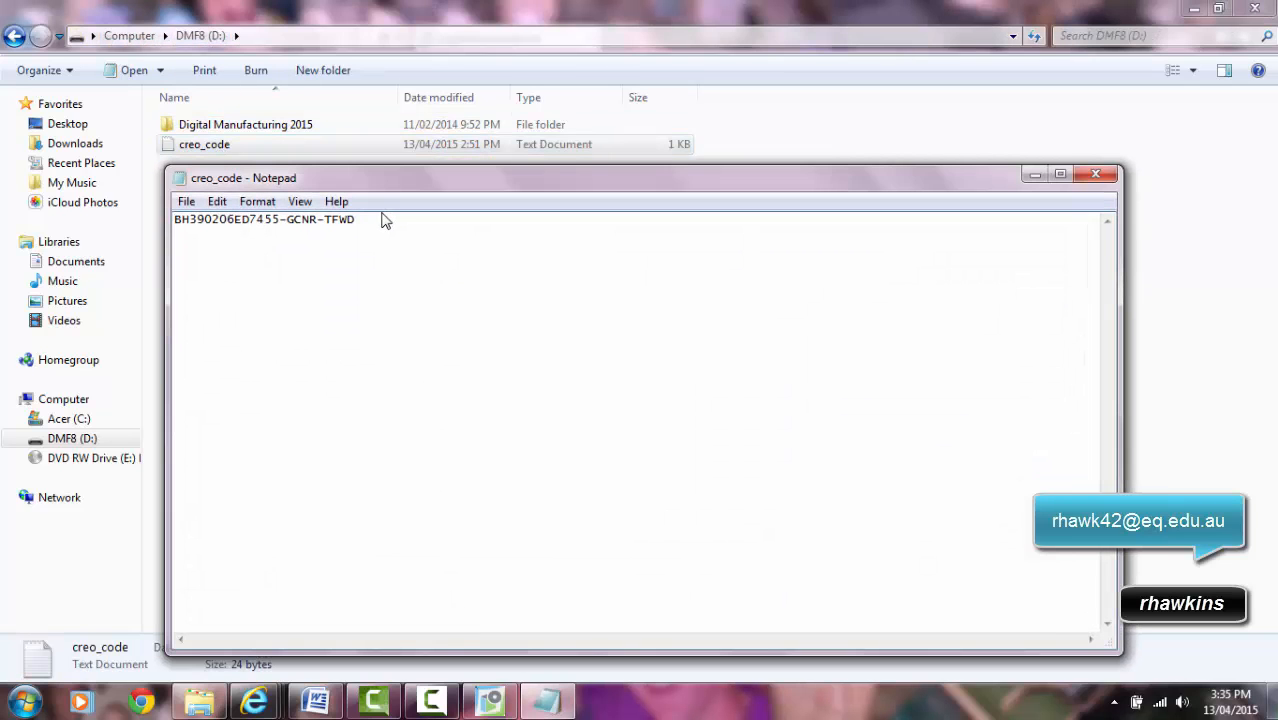
pyautogui.rightClick(264, 218)
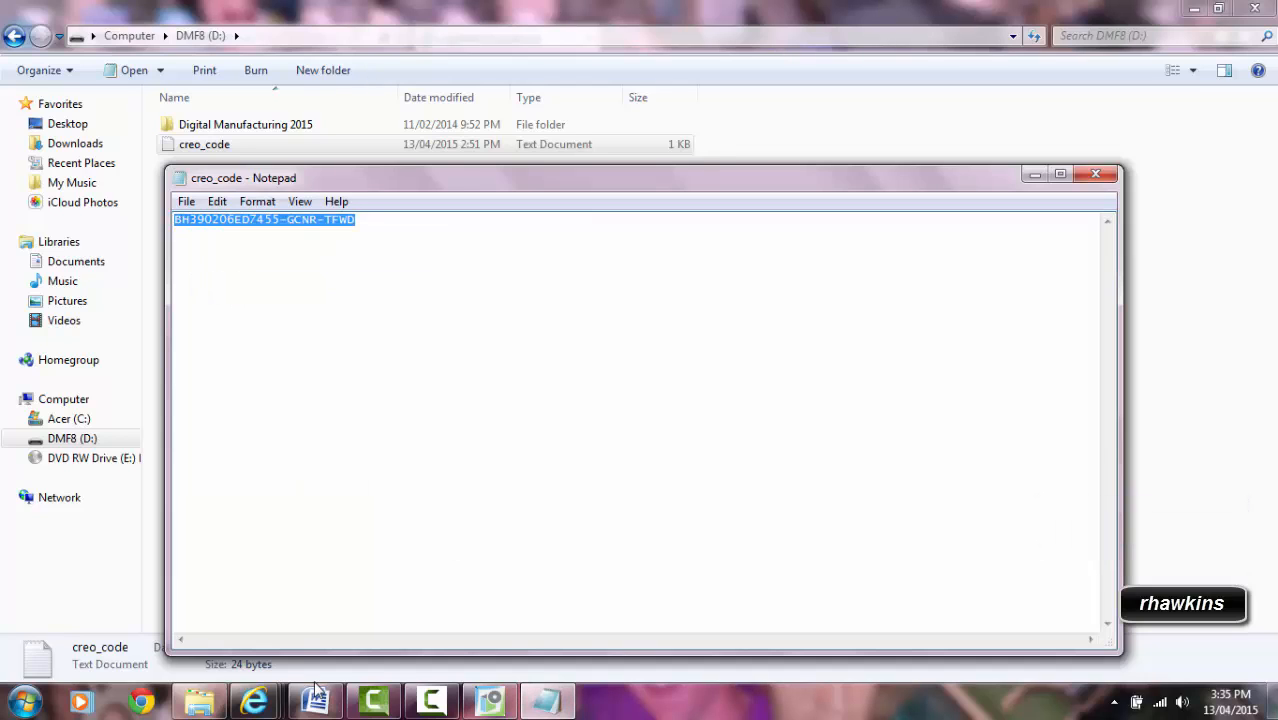
pyautogui.moveTo(546, 700)
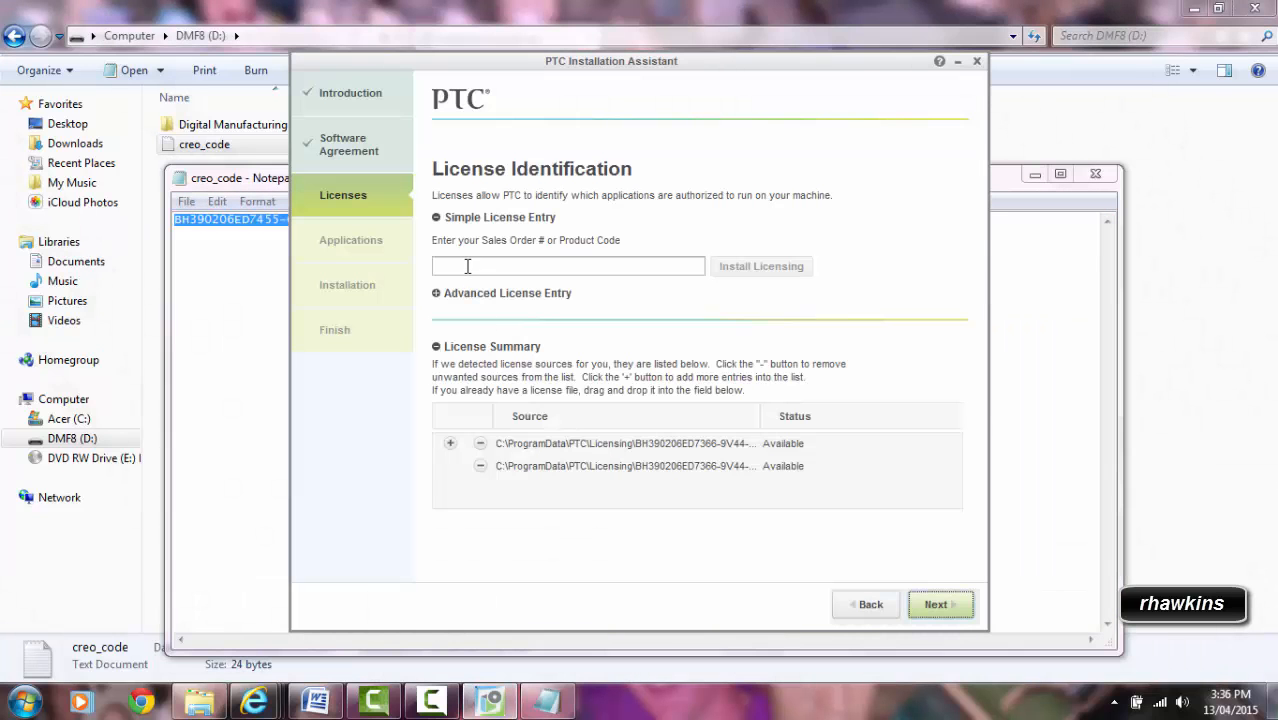
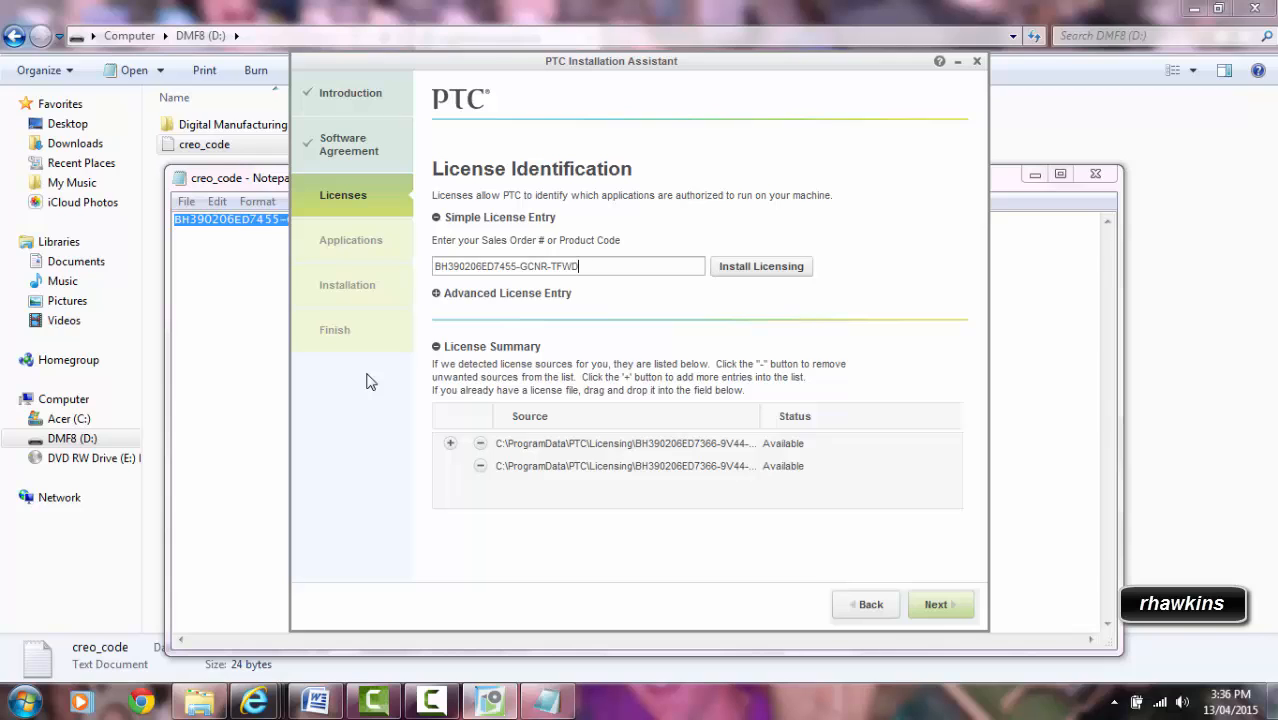
pyautogui.moveTo(504, 266)
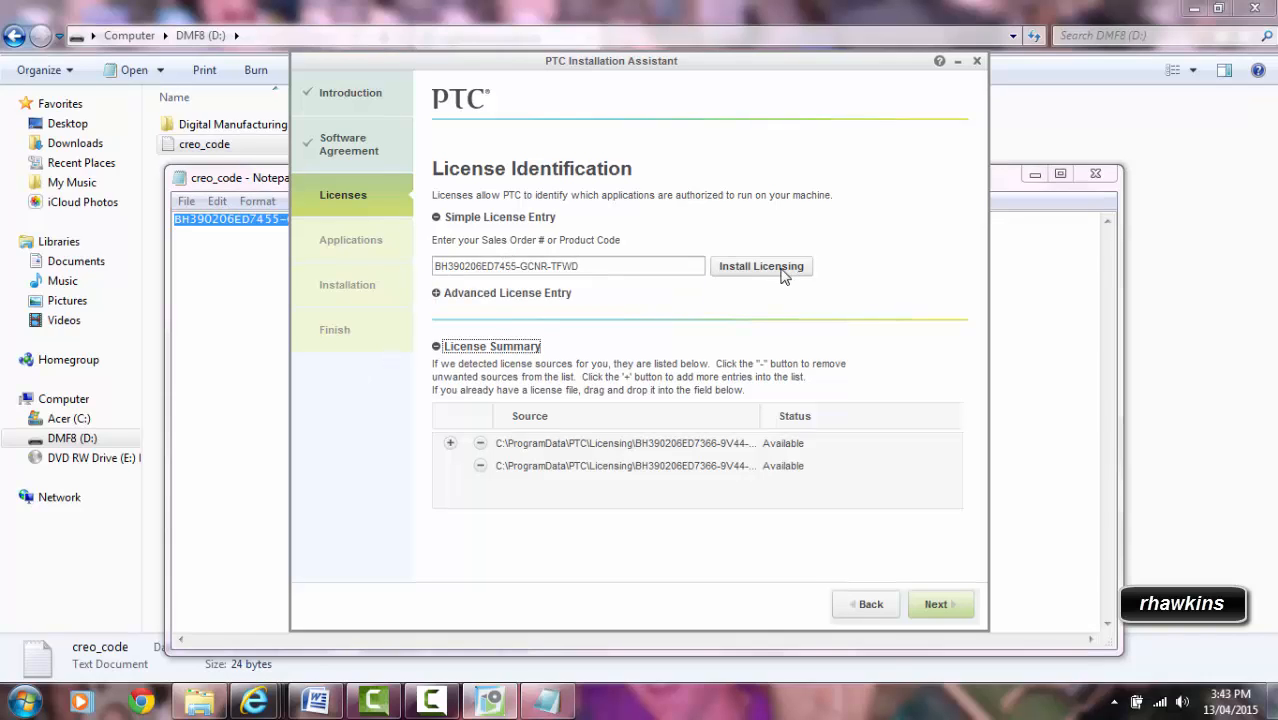
pyautogui.click(762, 266)
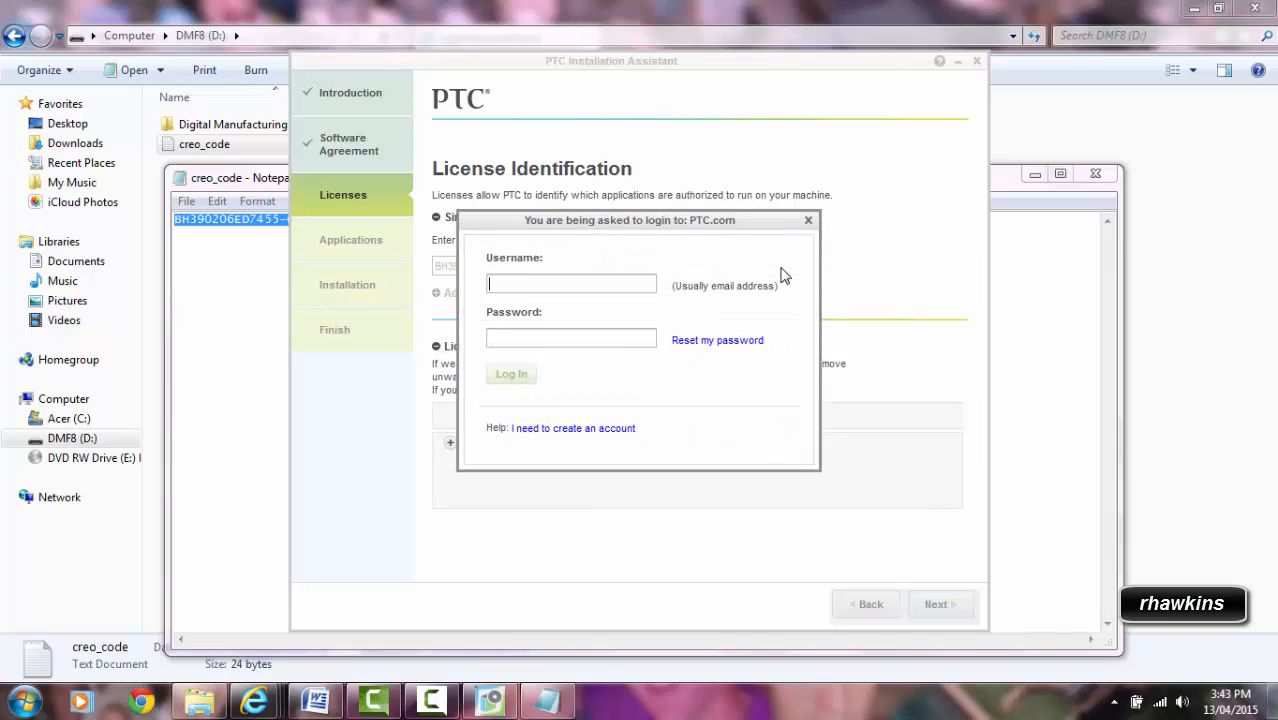
pyautogui.moveTo(576, 280)
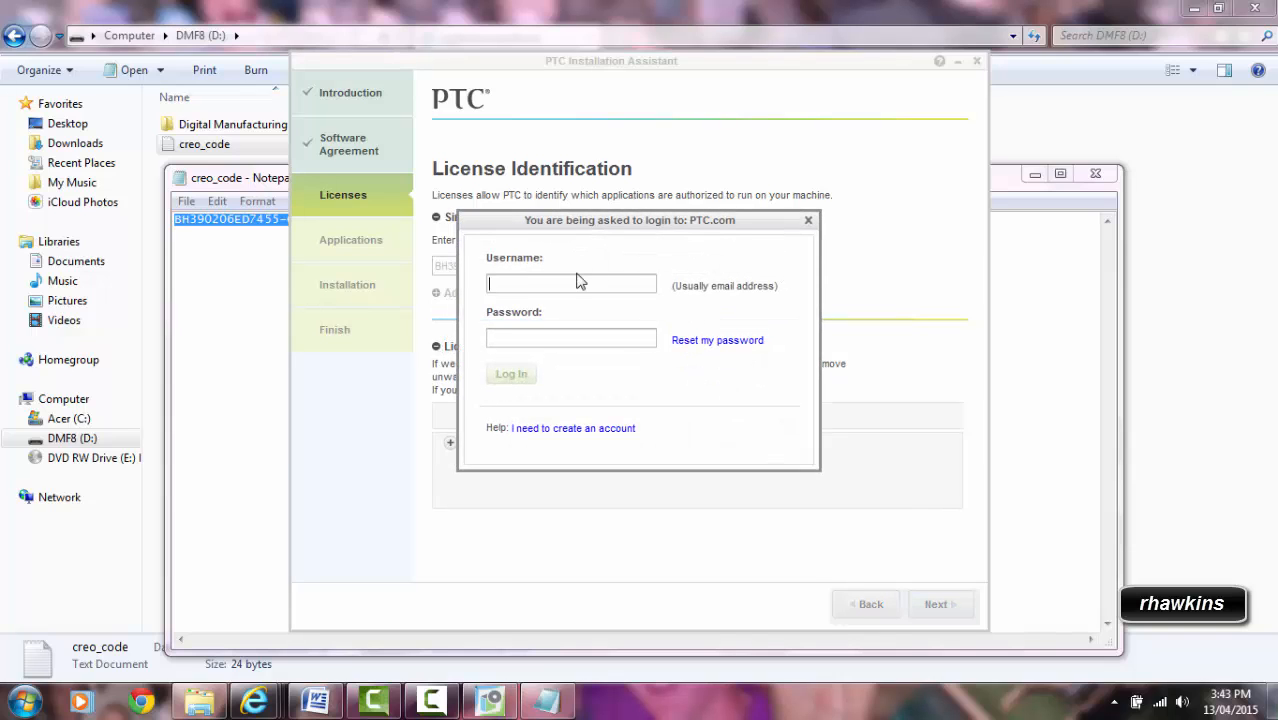
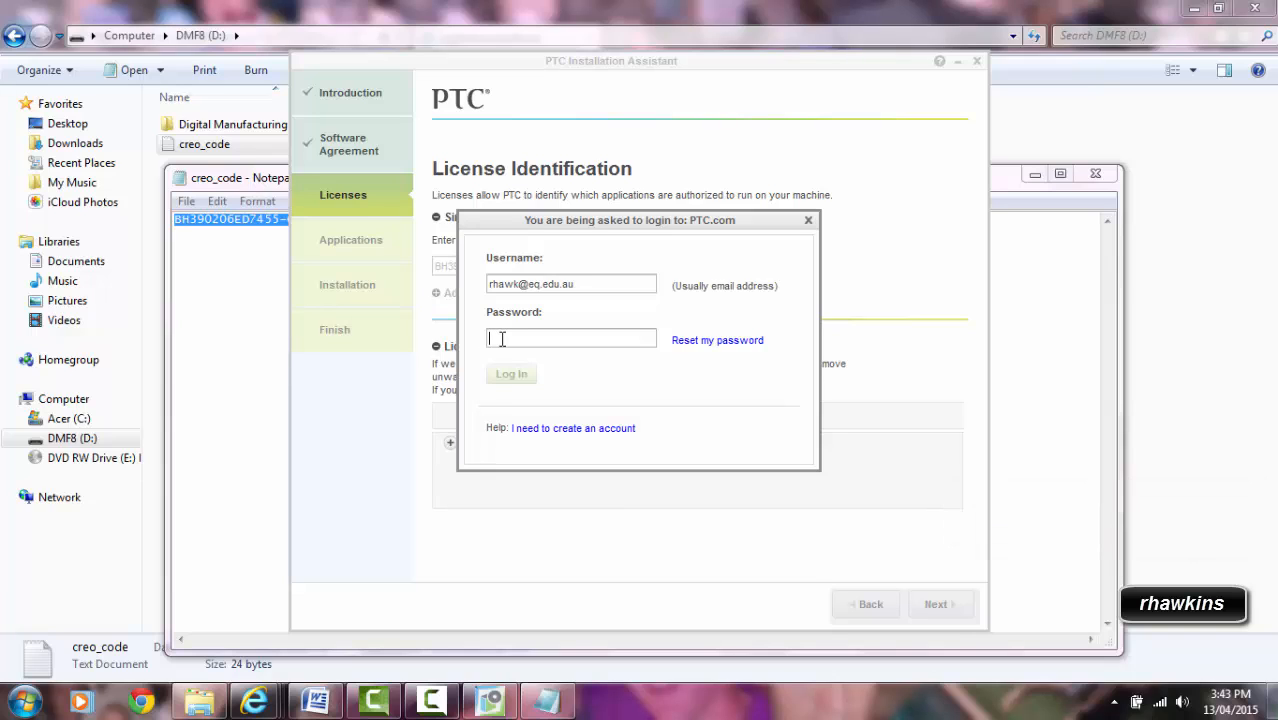
pyautogui.write('password')
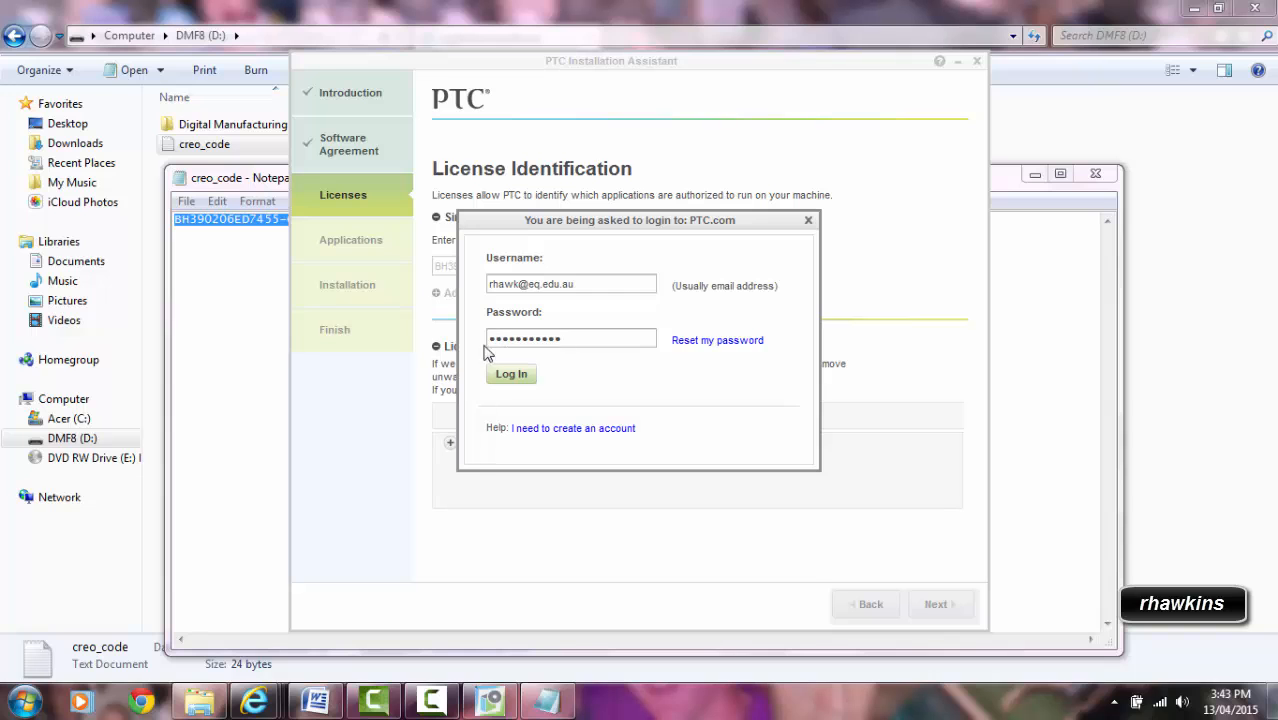
pyautogui.click(512, 374)
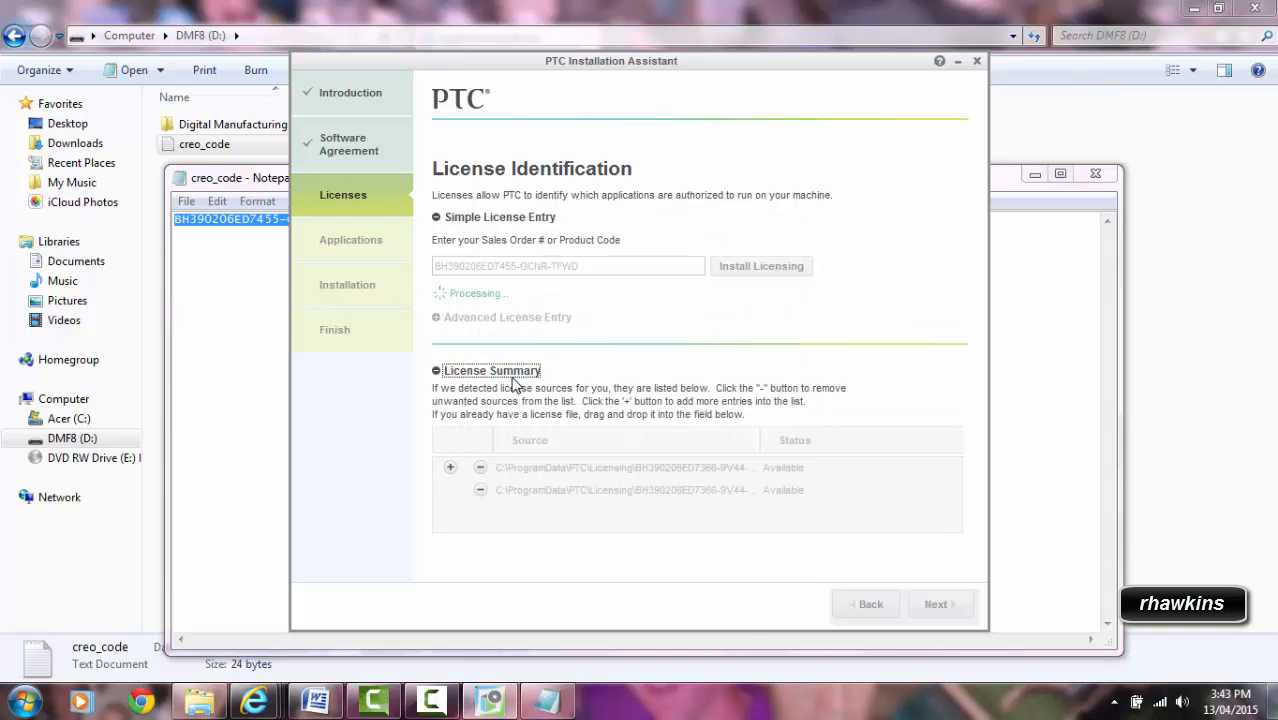
pyautogui.click(760, 264)
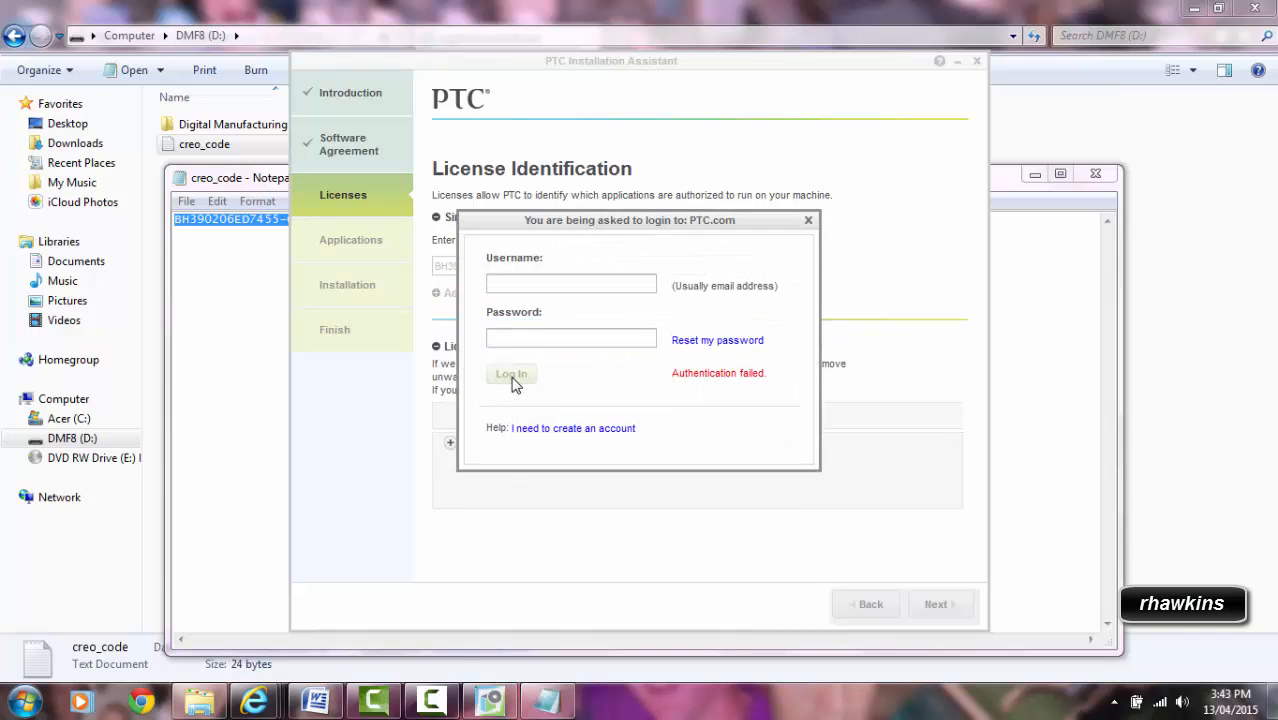
pyautogui.moveTo(710, 360)
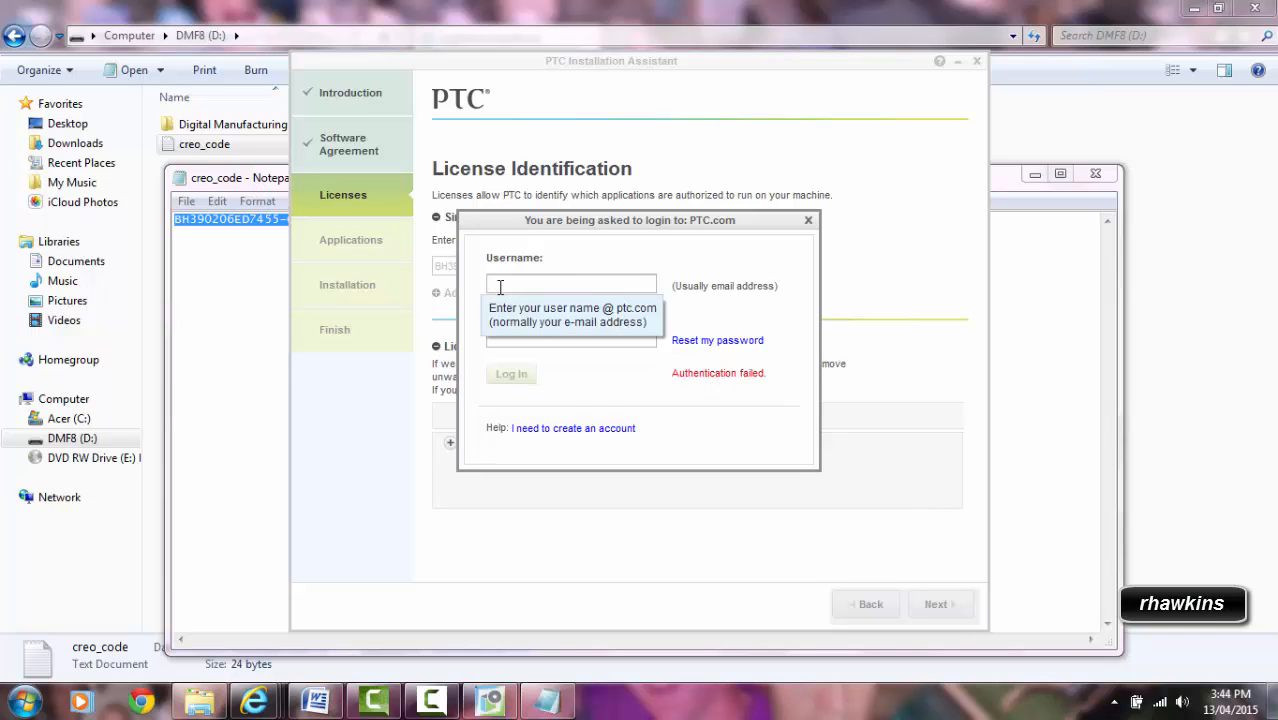
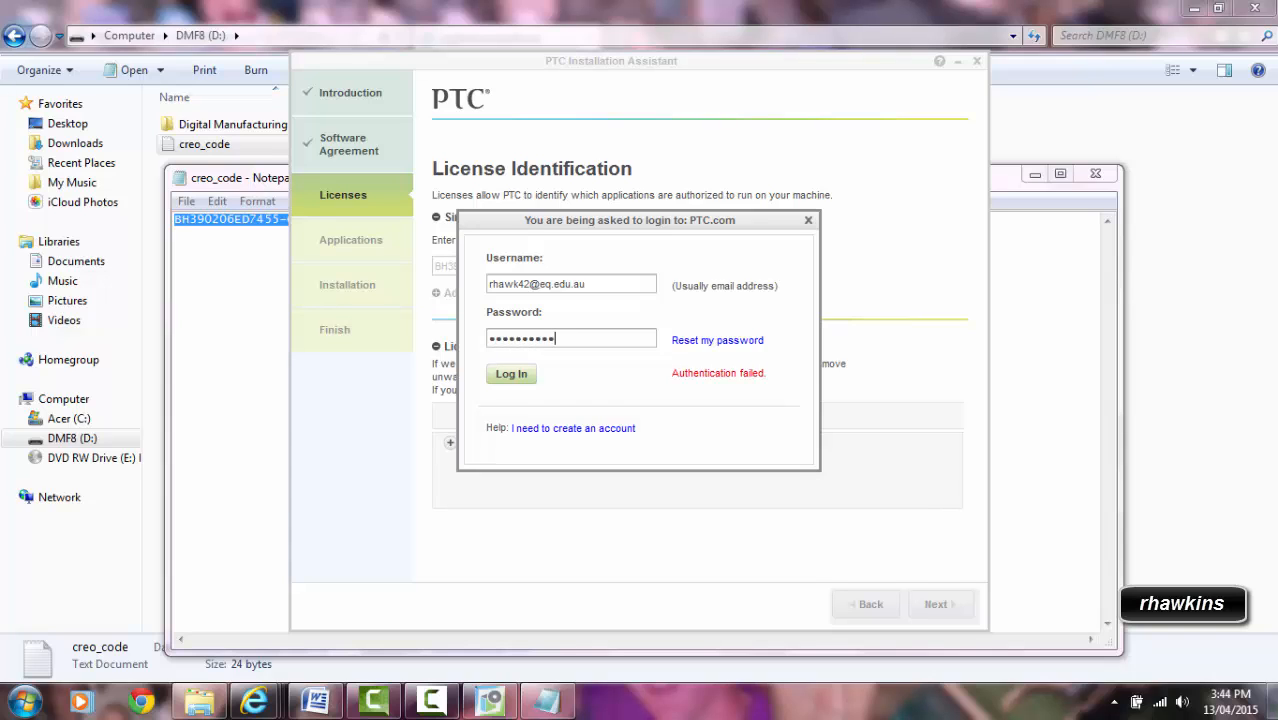
pyautogui.click(512, 374)
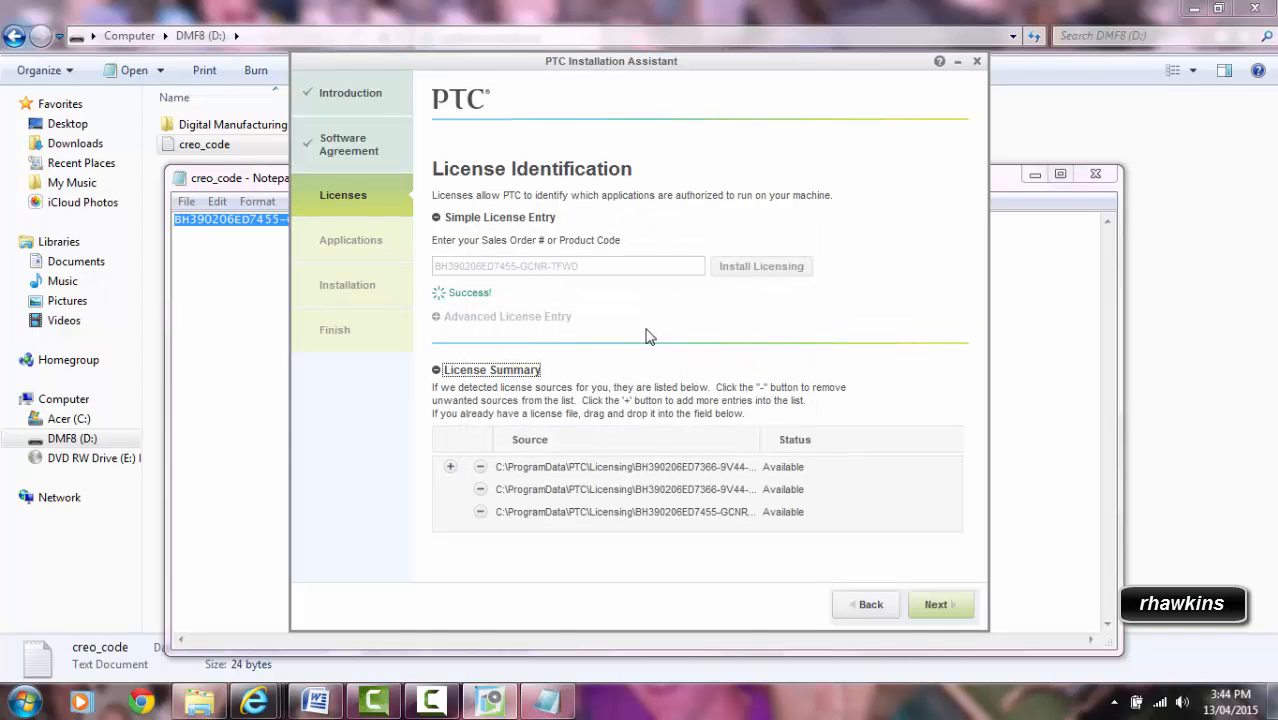
pyautogui.moveTo(538, 414)
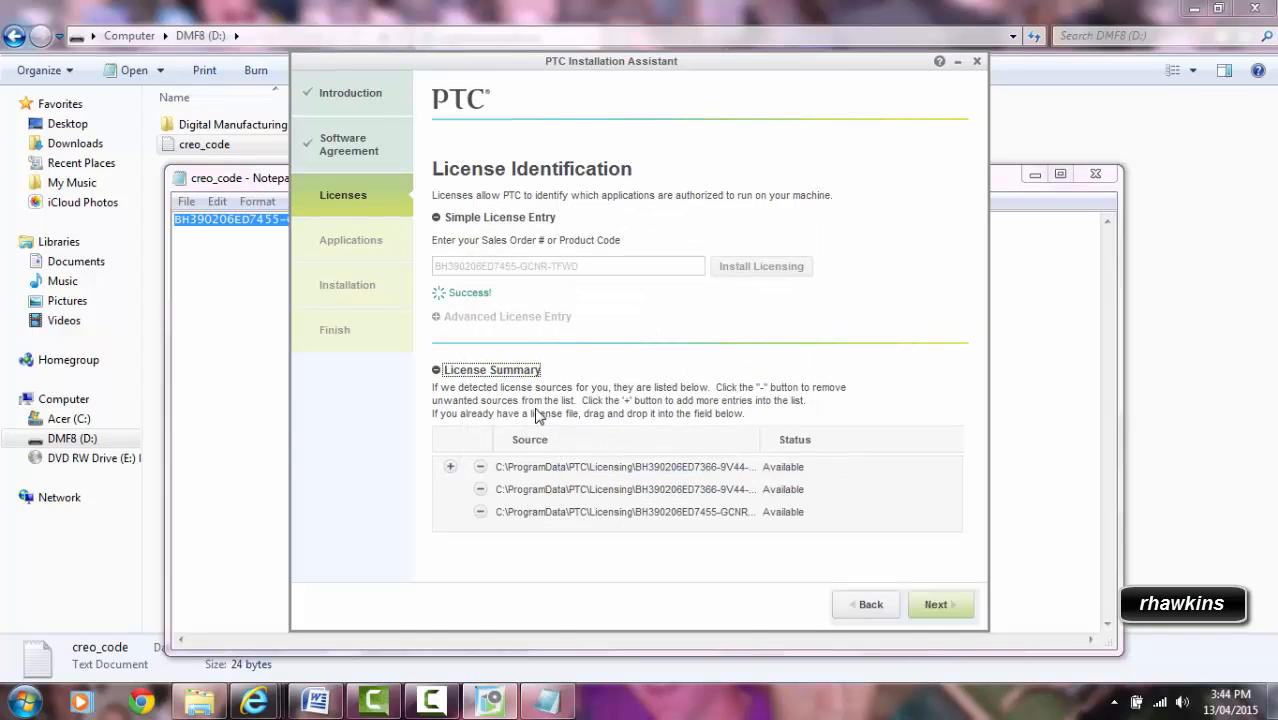
pyautogui.moveTo(600, 516)
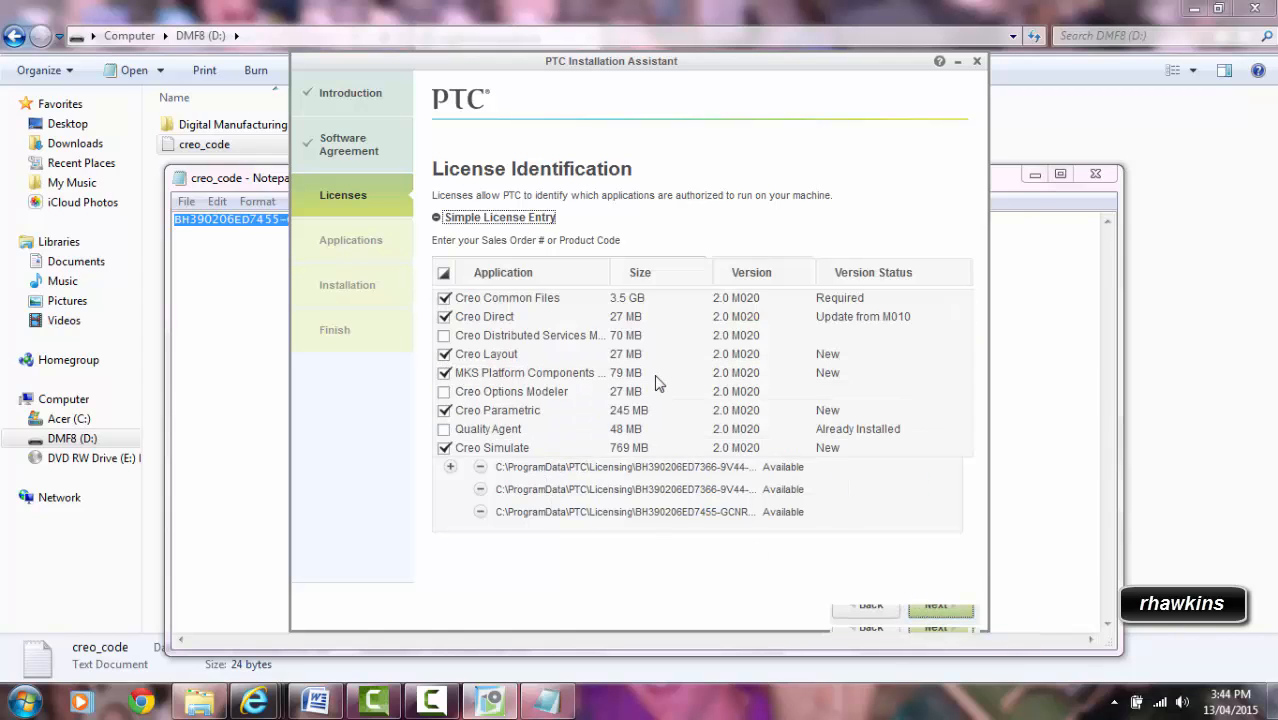
# Step: Deselect Creo Simulate, Layout and MKS Platform Components in Application Selection and start the install
pyautogui.click(938, 606)
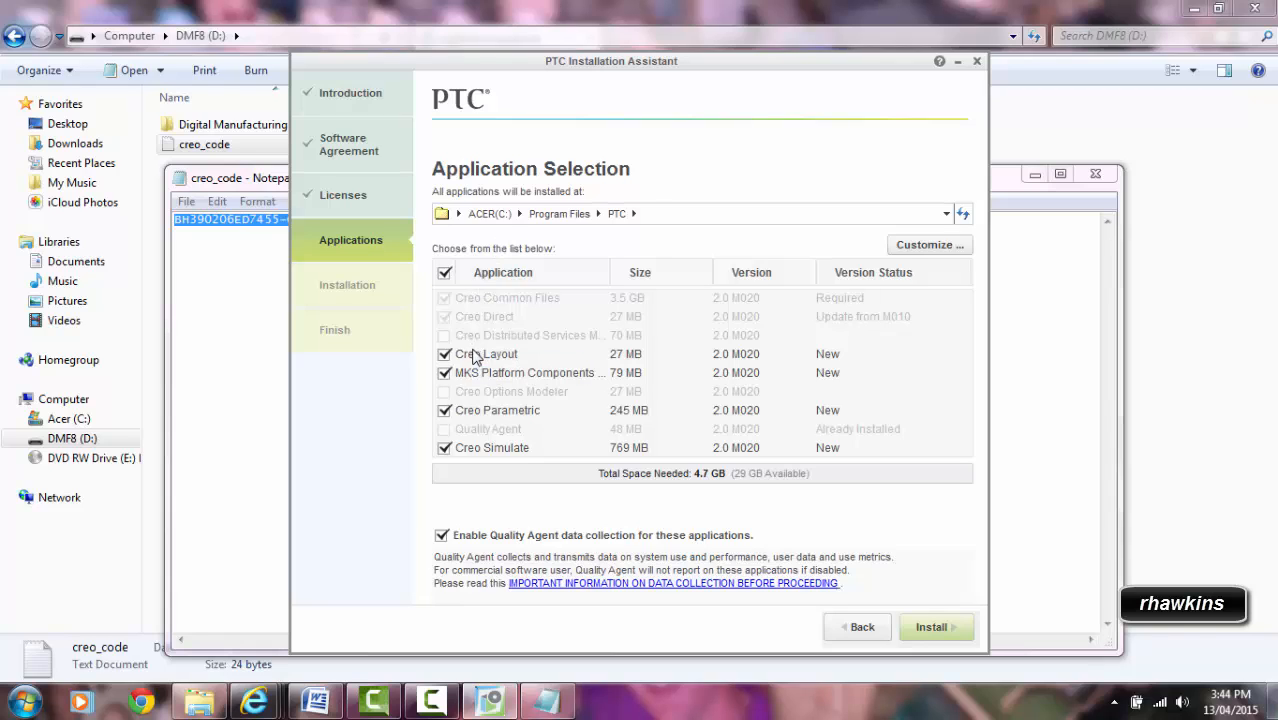
pyautogui.moveTo(504, 376)
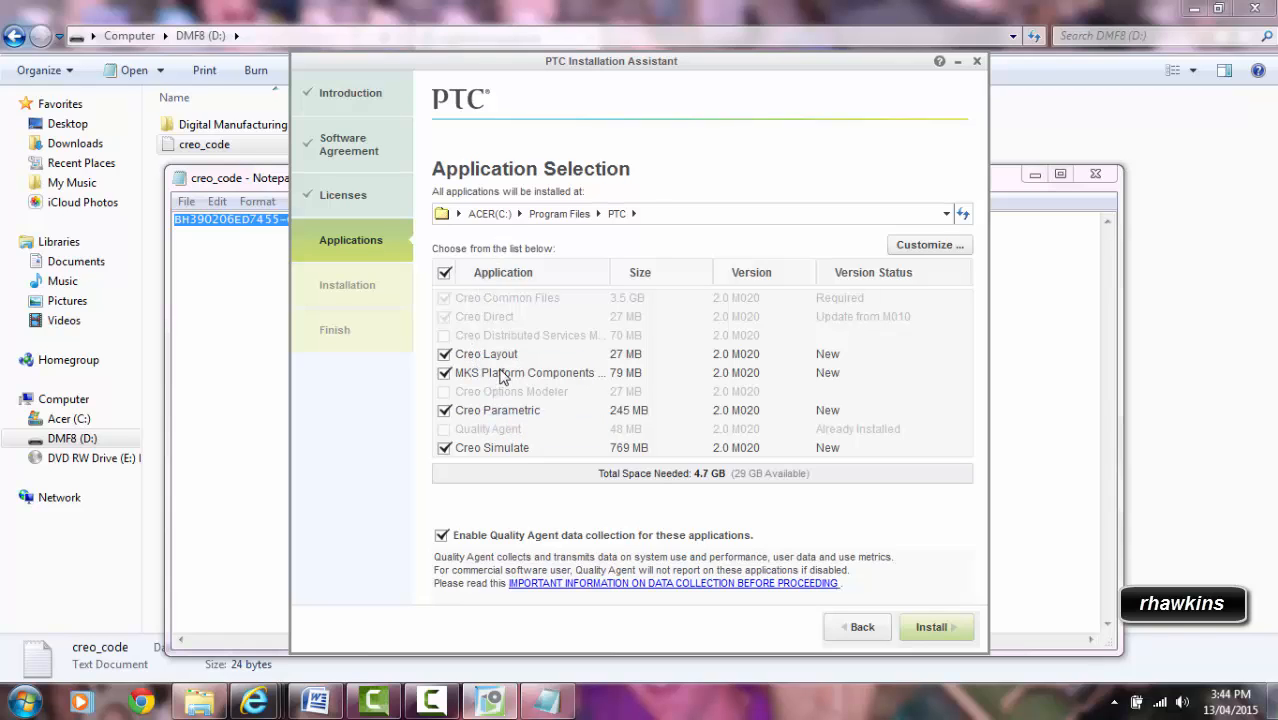
pyautogui.moveTo(470, 452)
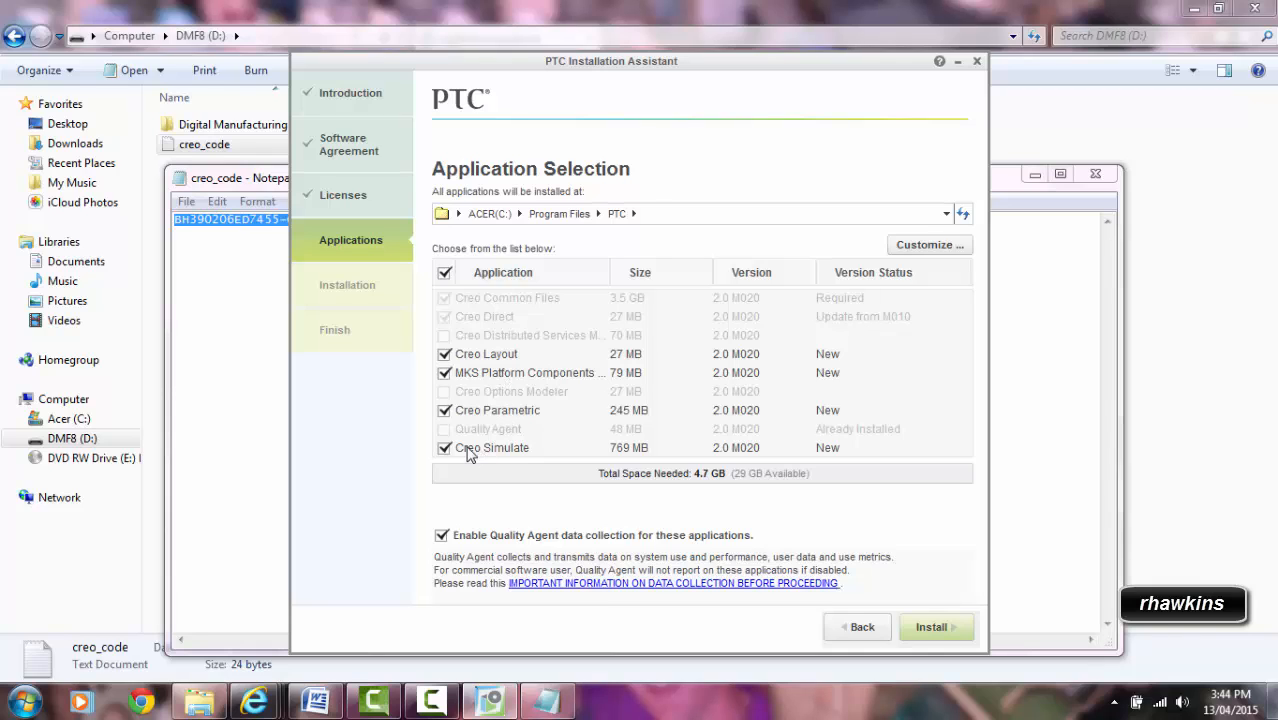
pyautogui.click(444, 448)
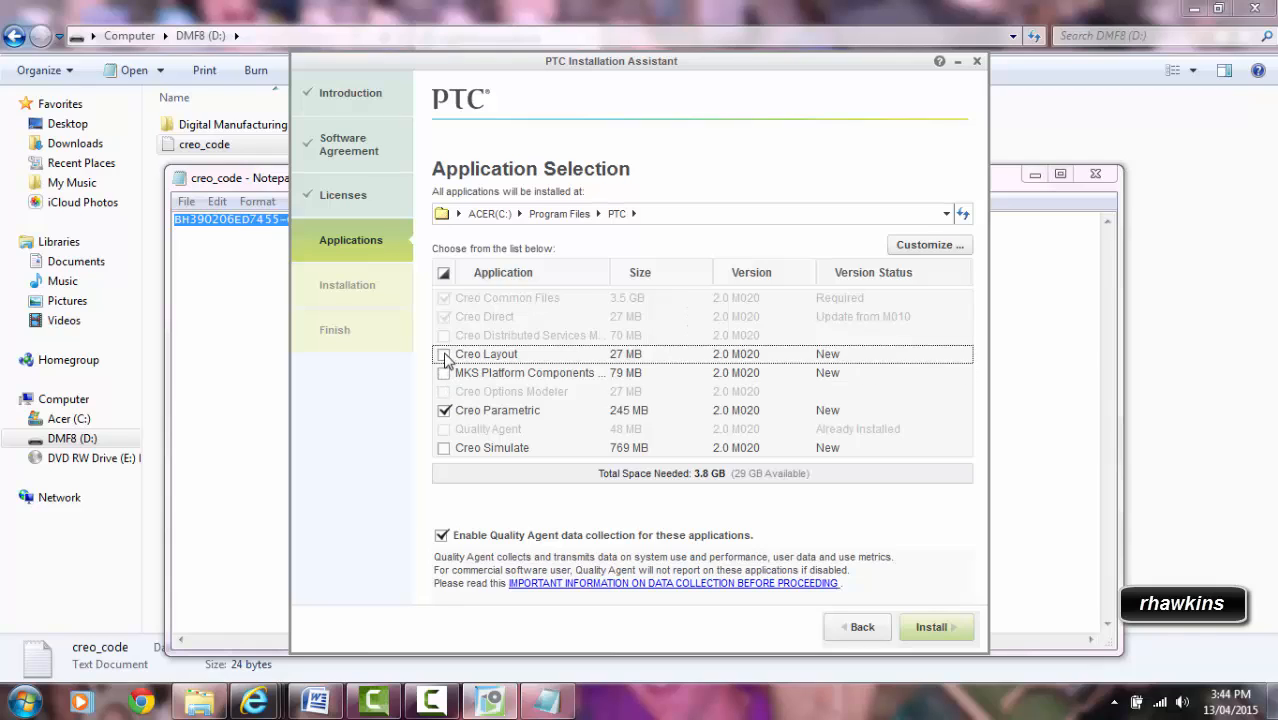
pyautogui.click(444, 354)
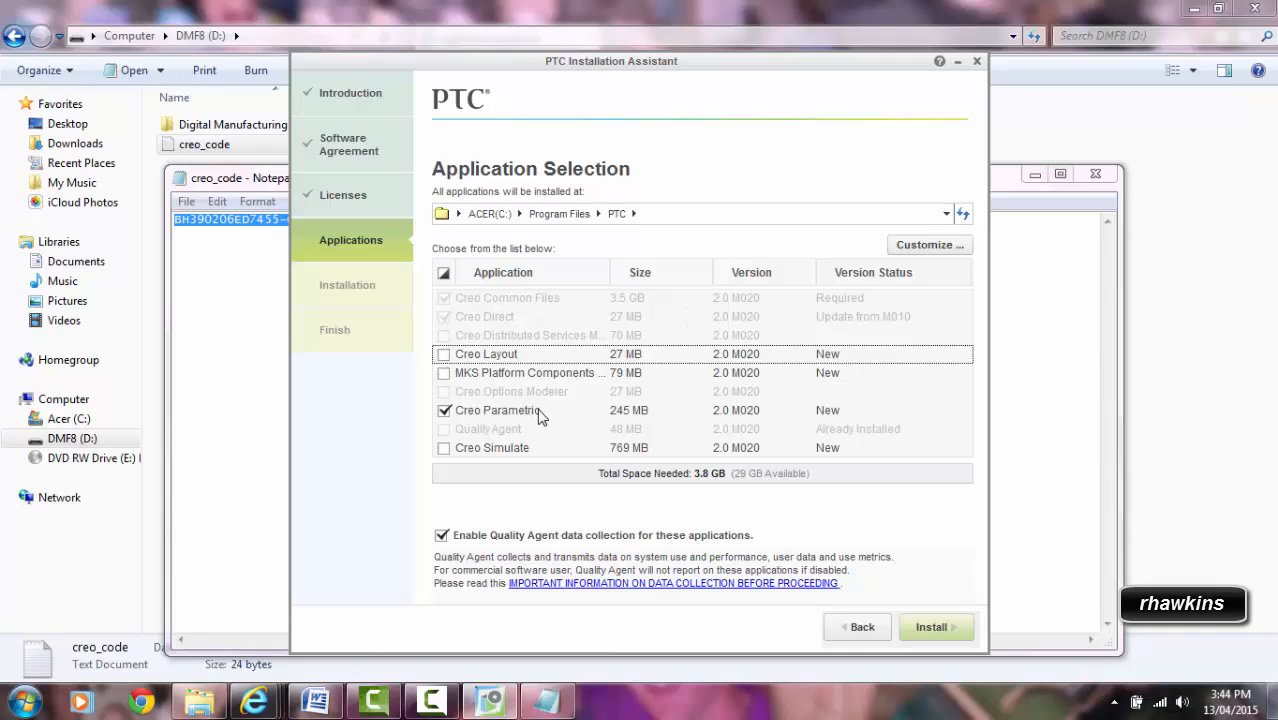
pyautogui.moveTo(552, 550)
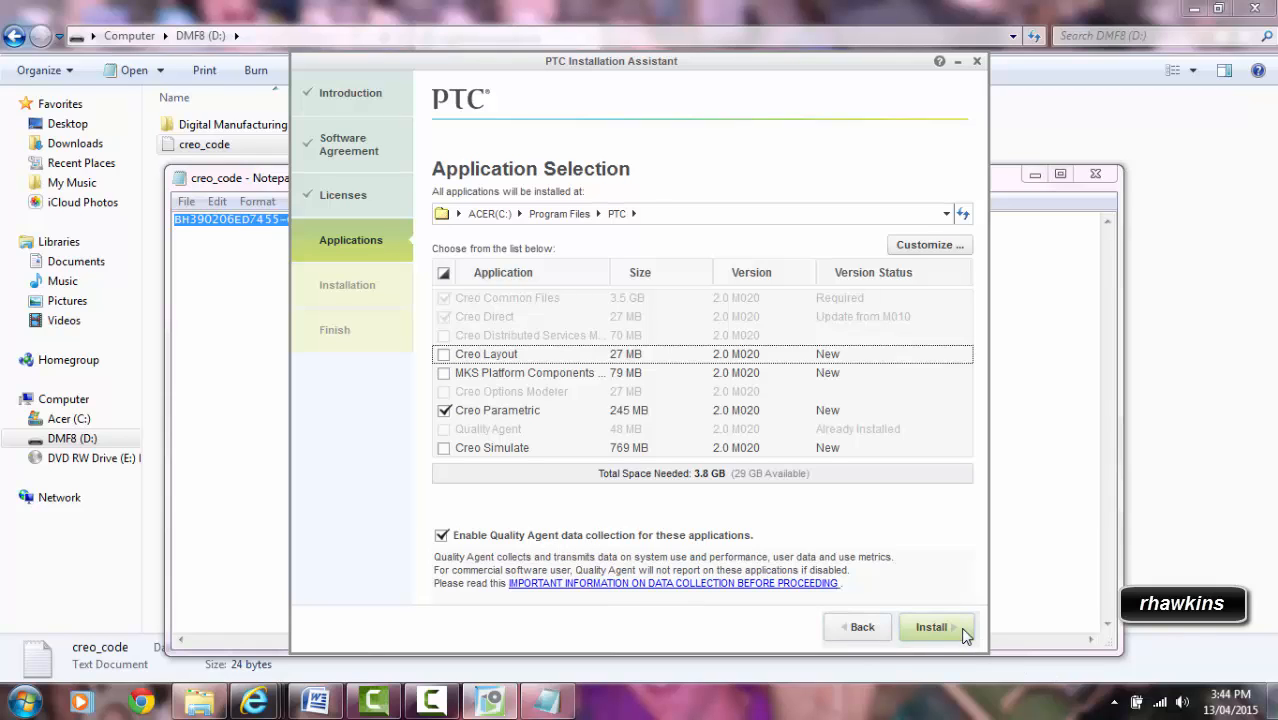
pyautogui.click(932, 628)
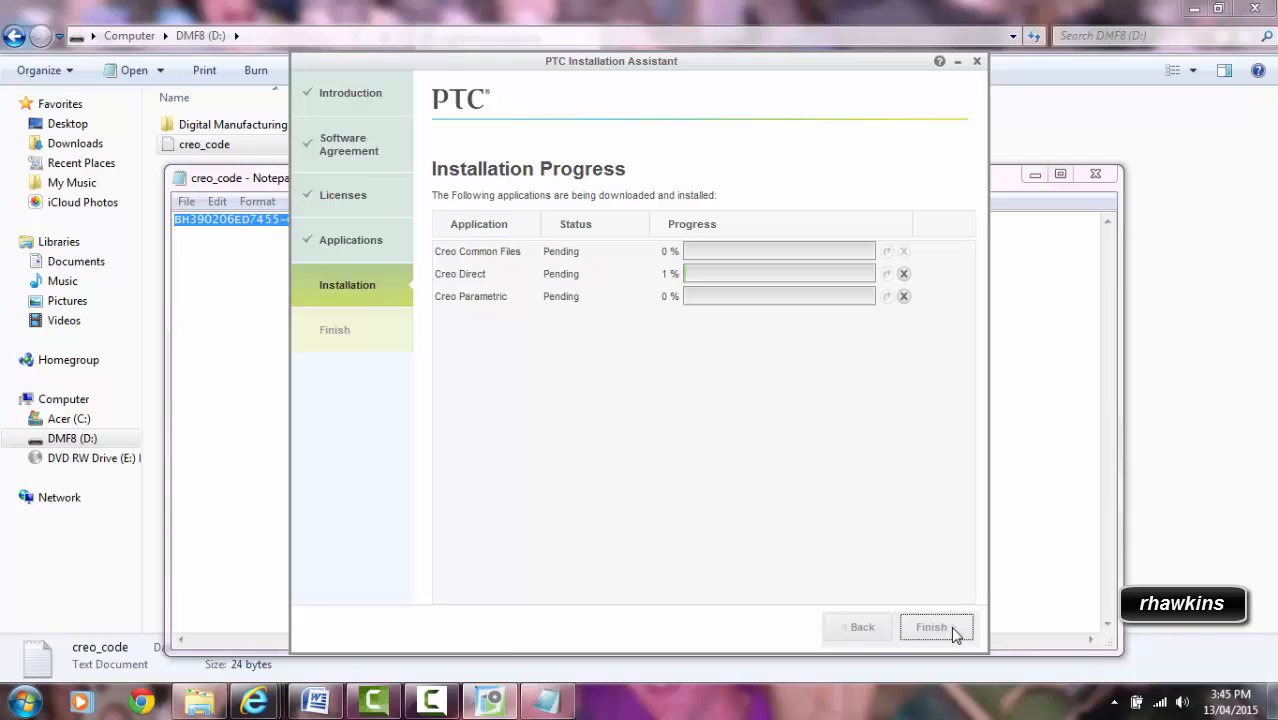
pyautogui.moveTo(492, 280)
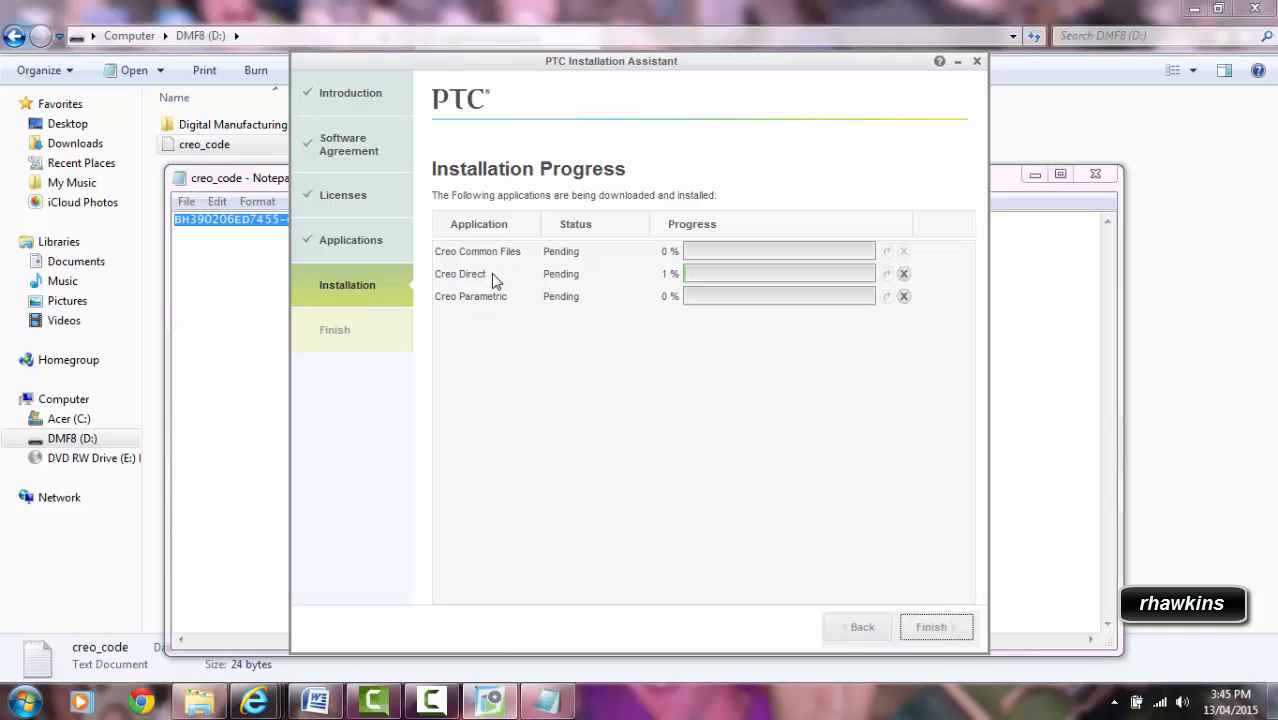
pyautogui.moveTo(496, 292)
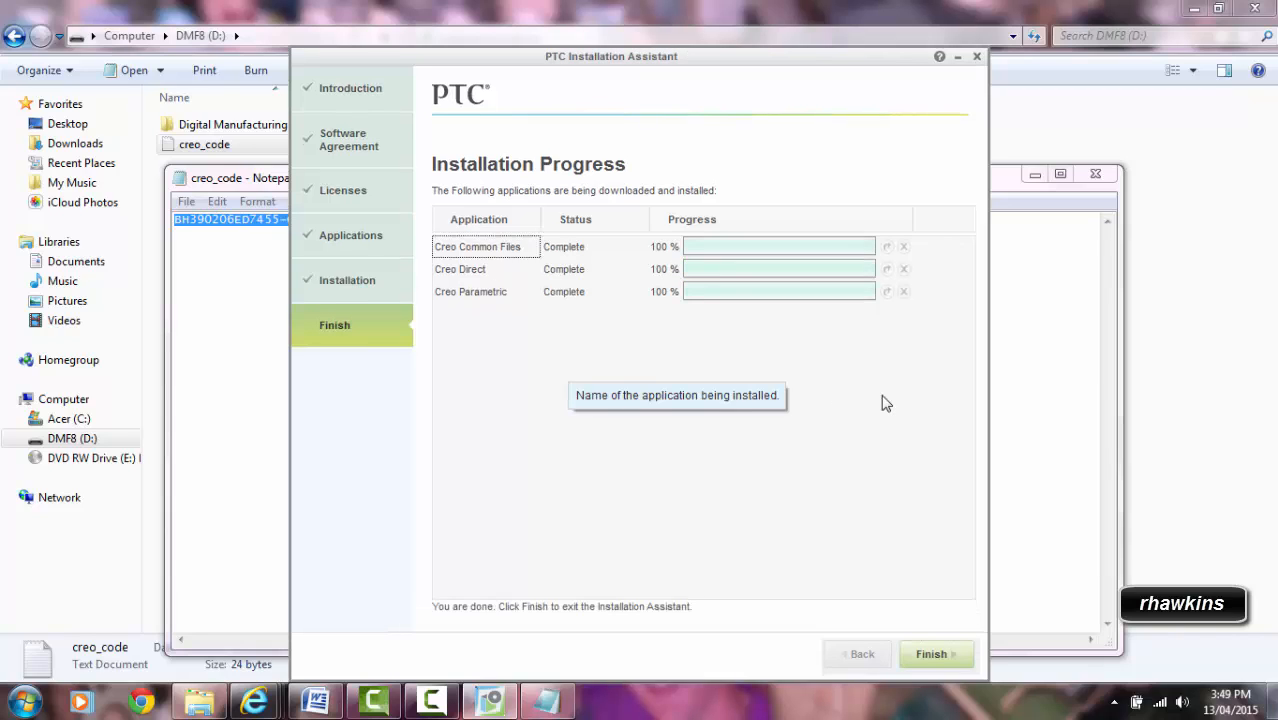
pyautogui.moveTo(892, 510)
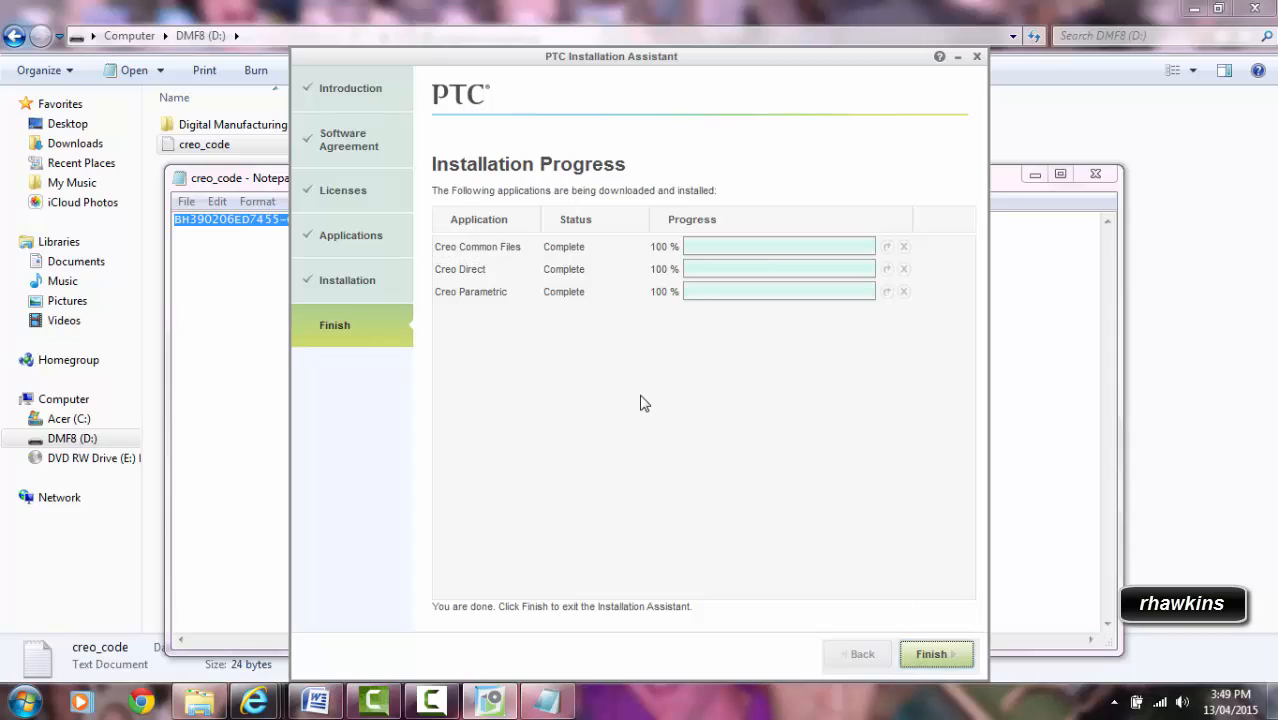
# Step: Finish the installation assistant once all applications reach 100% Complete
pyautogui.click(932, 654)
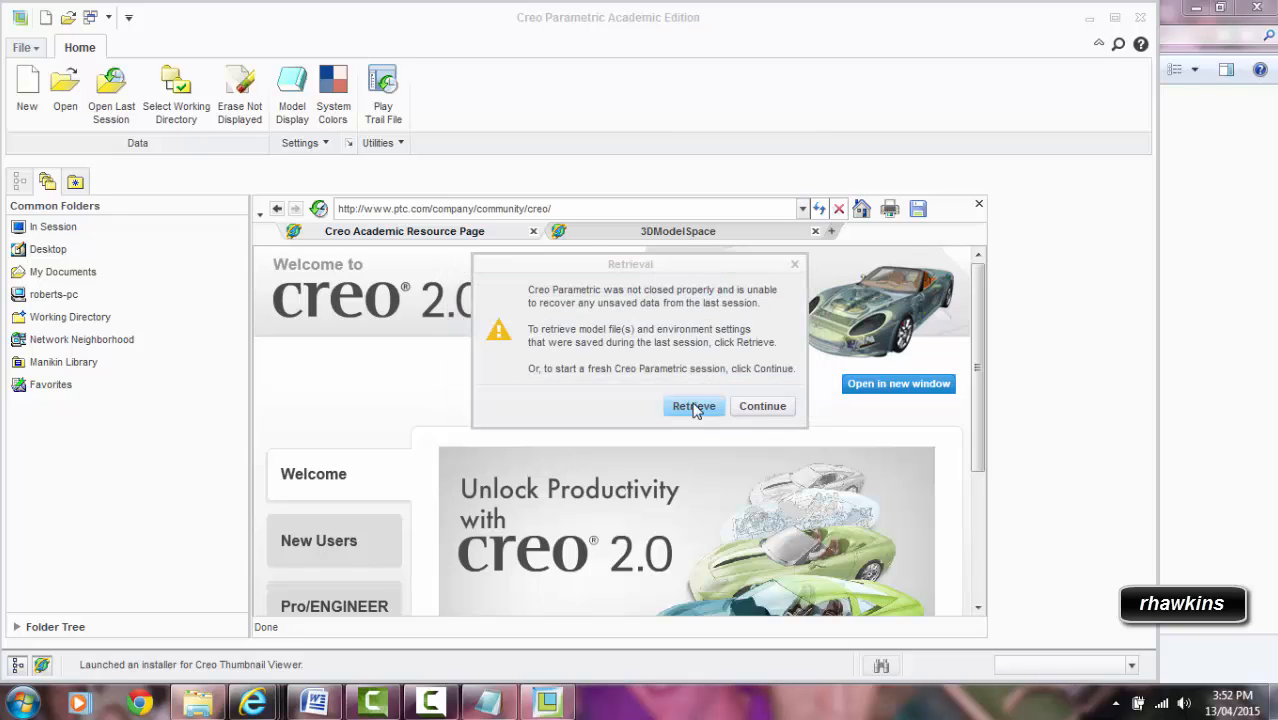
# Step: Retrieve the previous session data, landing on the Creo 2.0 welcome page
pyautogui.click(694, 404)
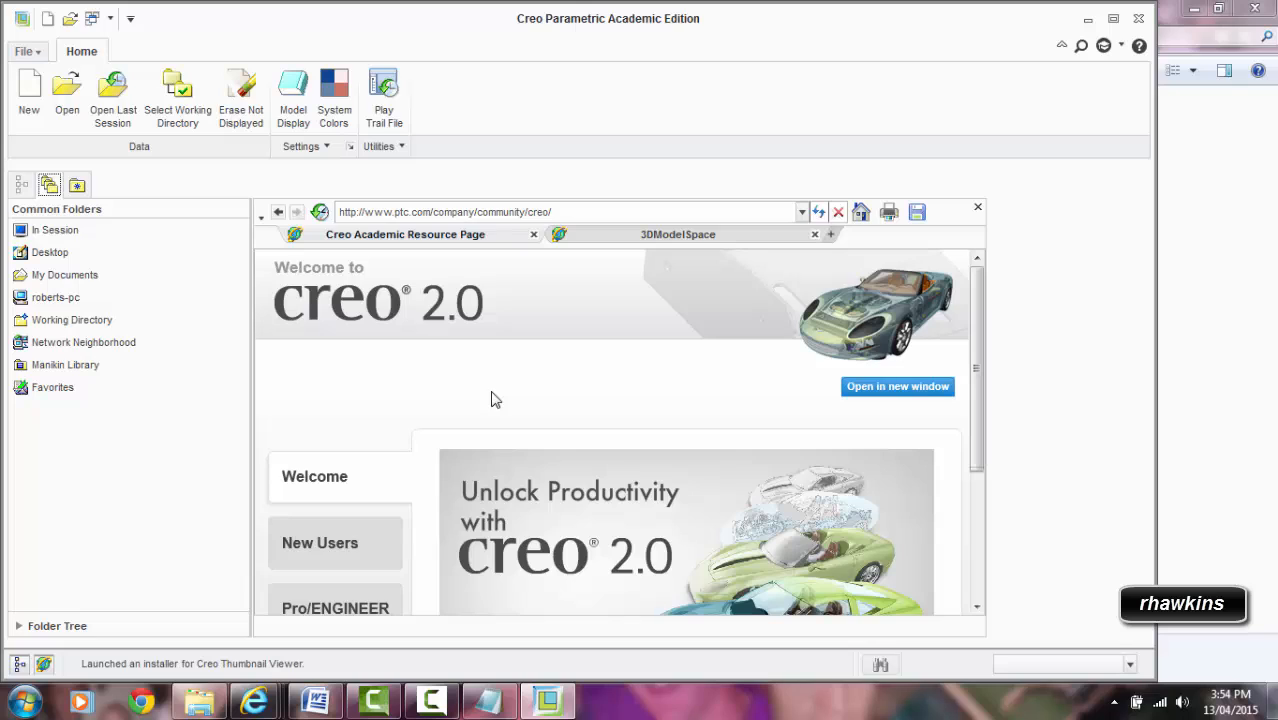
pyautogui.moveTo(484, 24)
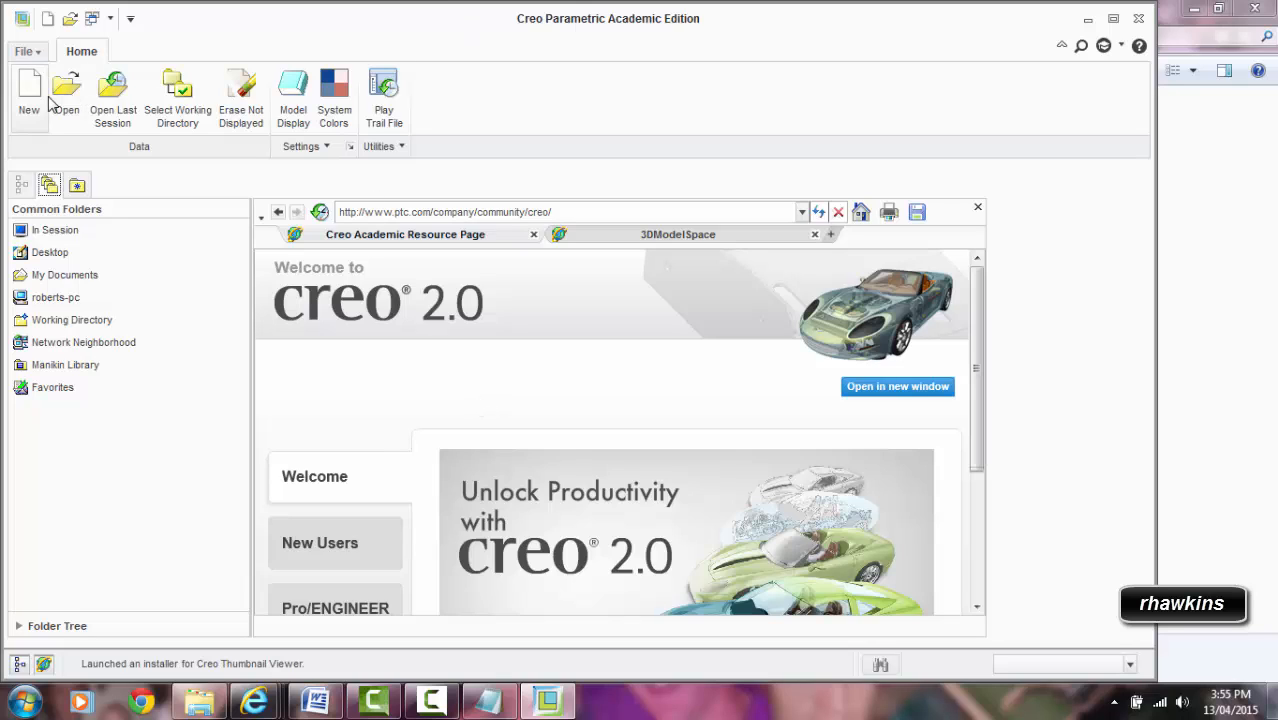
pyautogui.moveTo(28, 90)
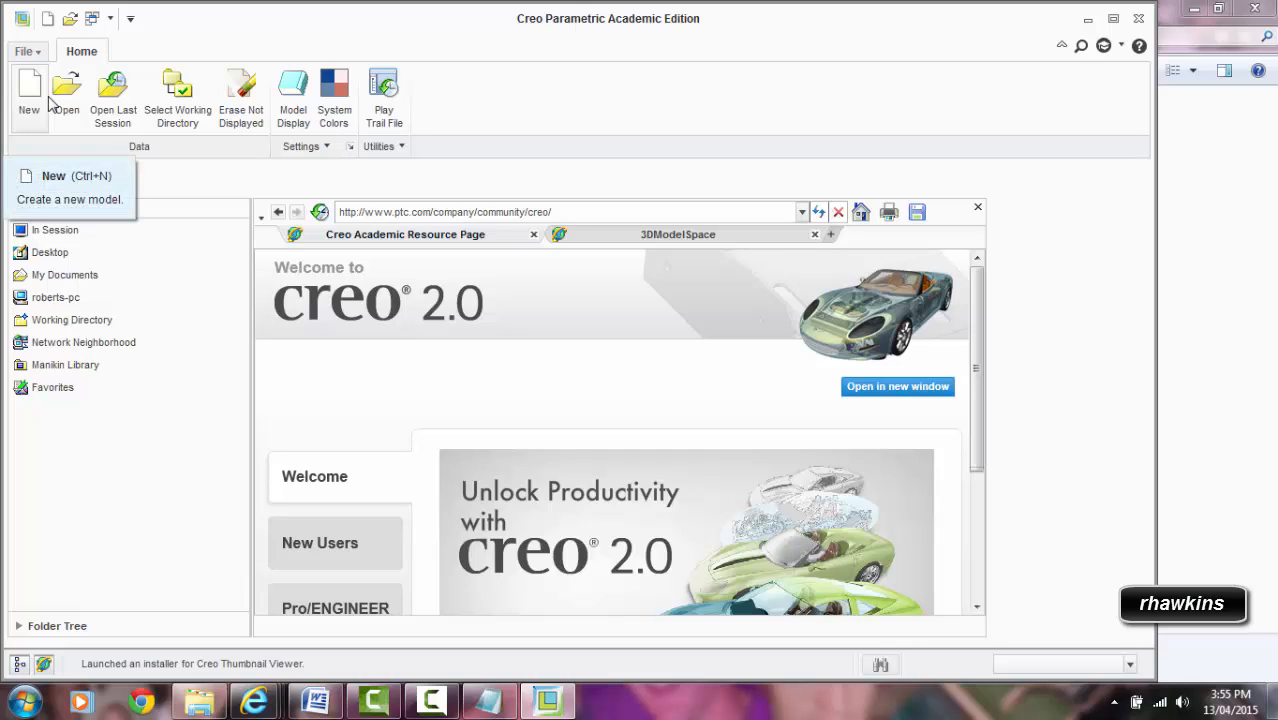